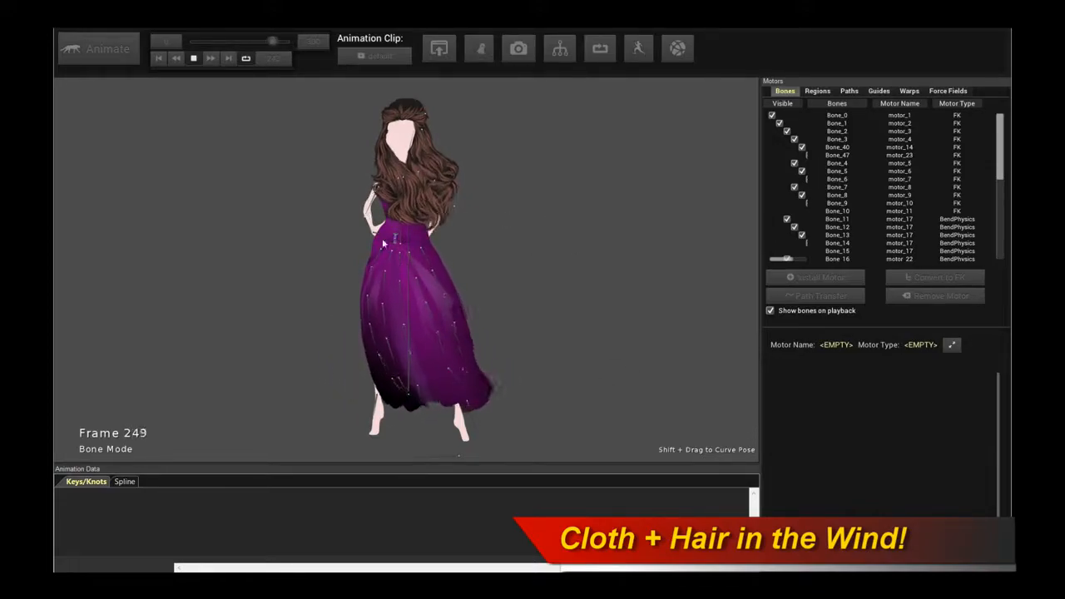
# Step: Inspect the mesh triangulation of the dress and the two hair pieces
pyautogui.moveTo(273, 40); pyautogui.dragTo(213, 40)
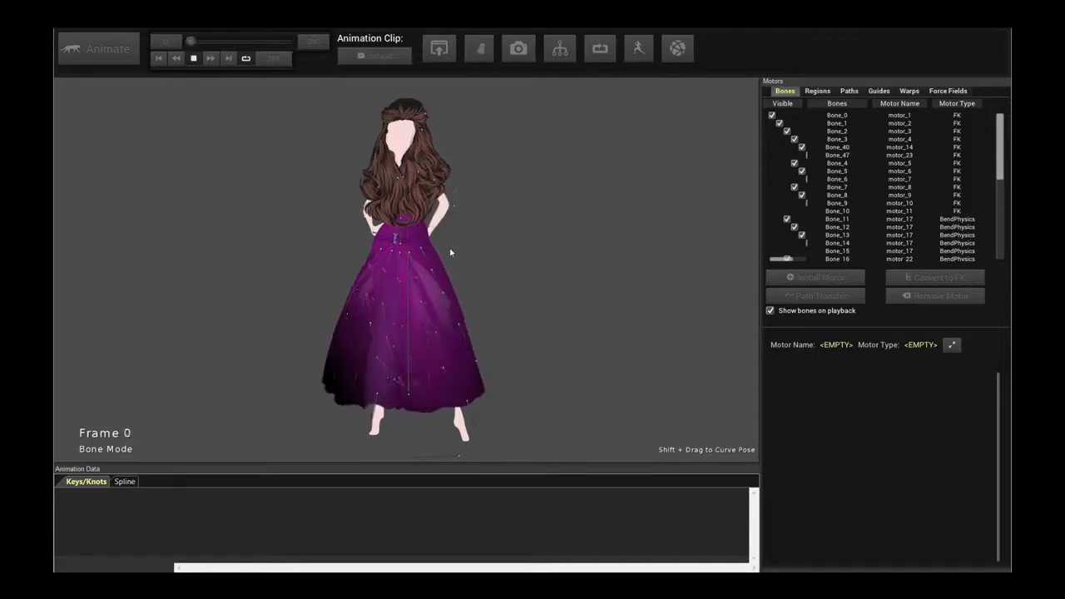
pyautogui.moveTo(168, 40); pyautogui.dragTo(230, 40)
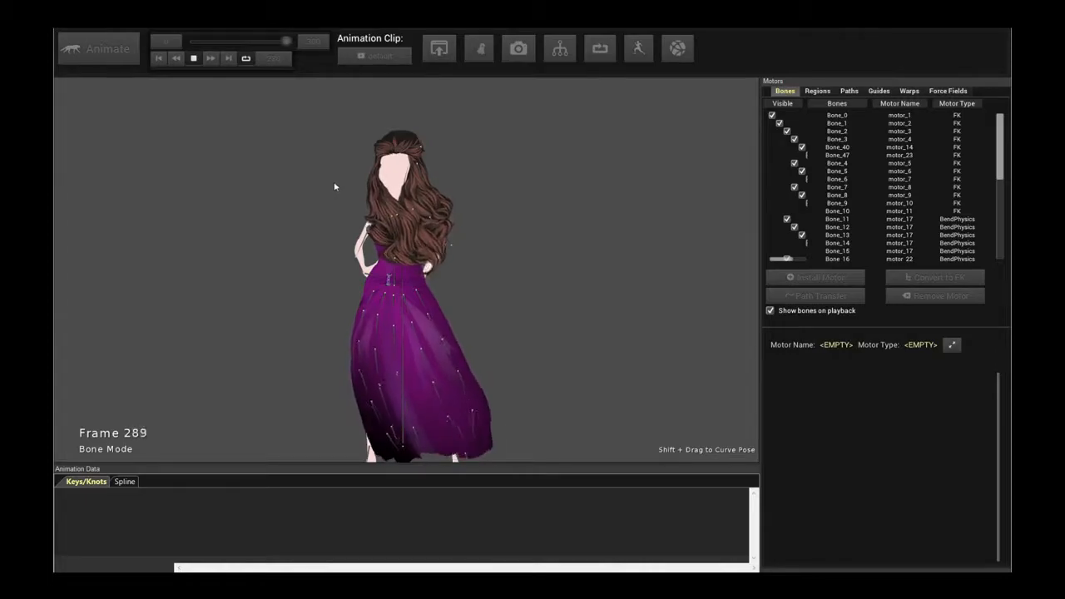
pyautogui.moveTo(287, 40); pyautogui.dragTo(225, 40)
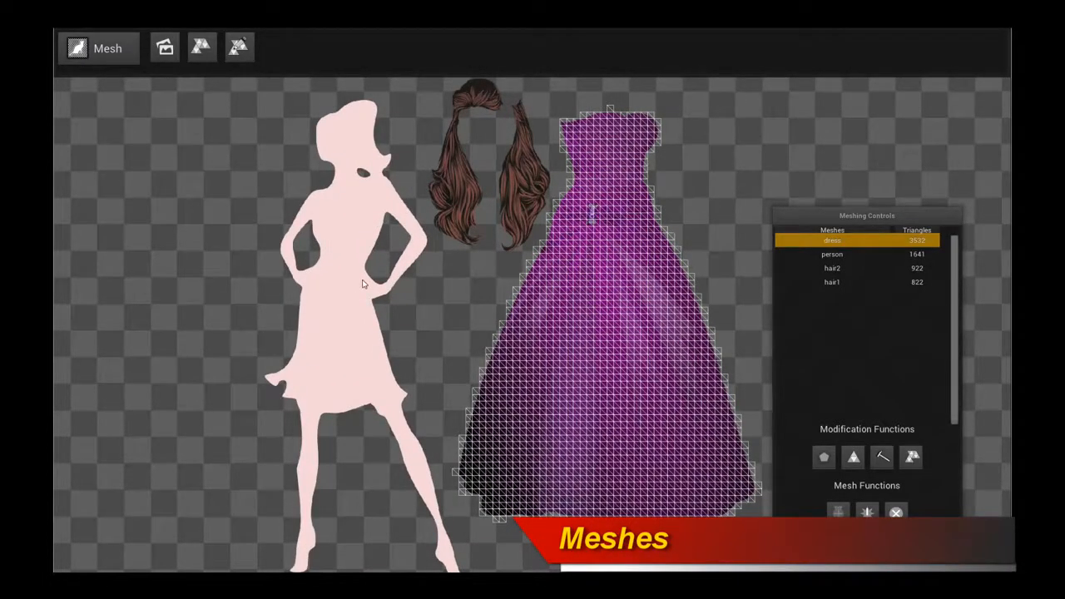
pyautogui.click(832, 253)
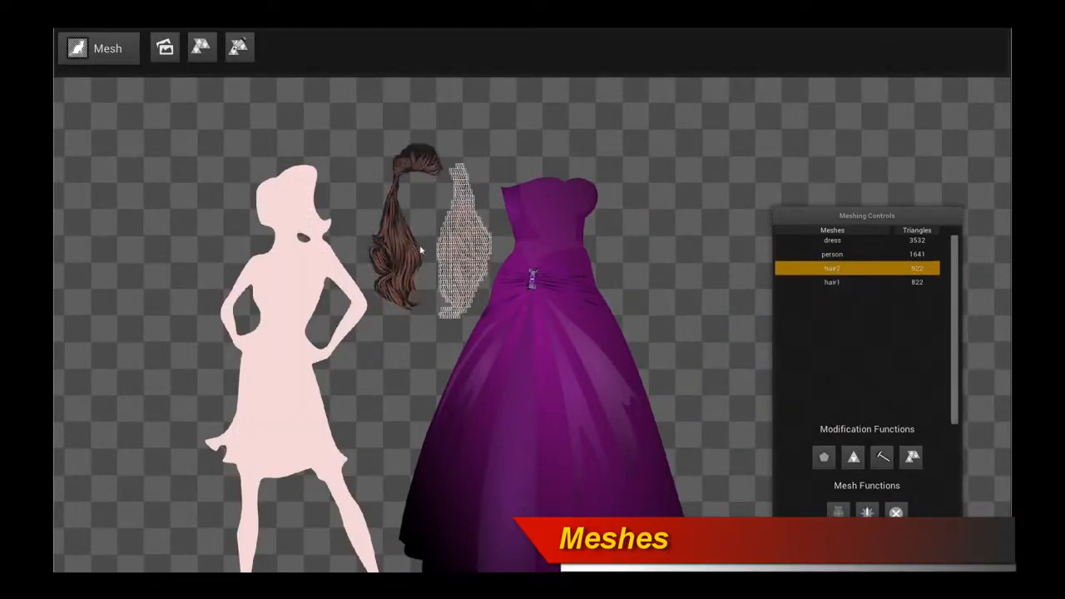
pyautogui.click(832, 240)
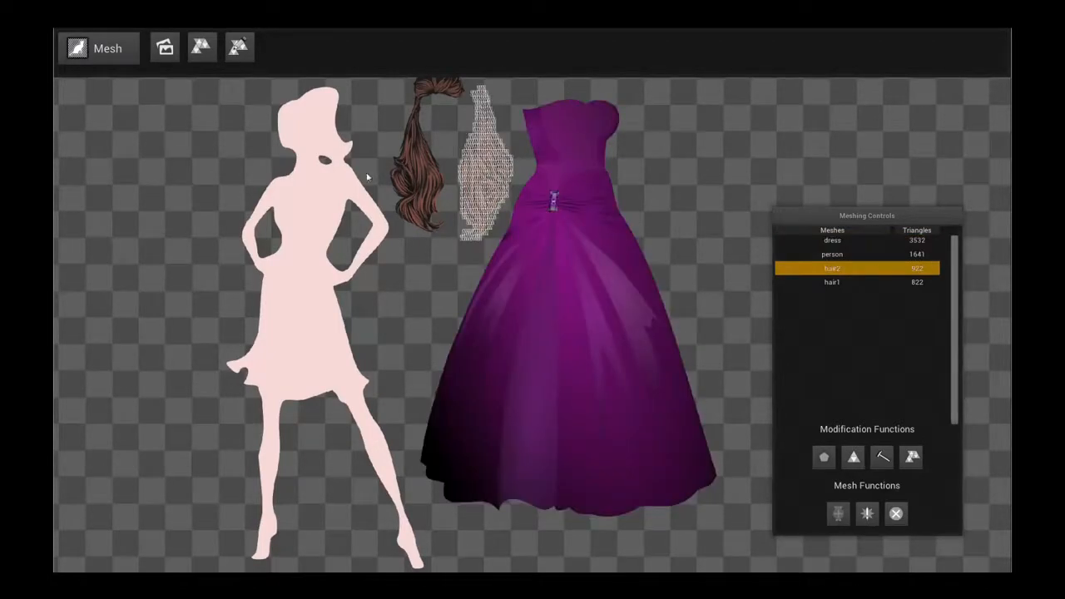
pyautogui.click(832, 239)
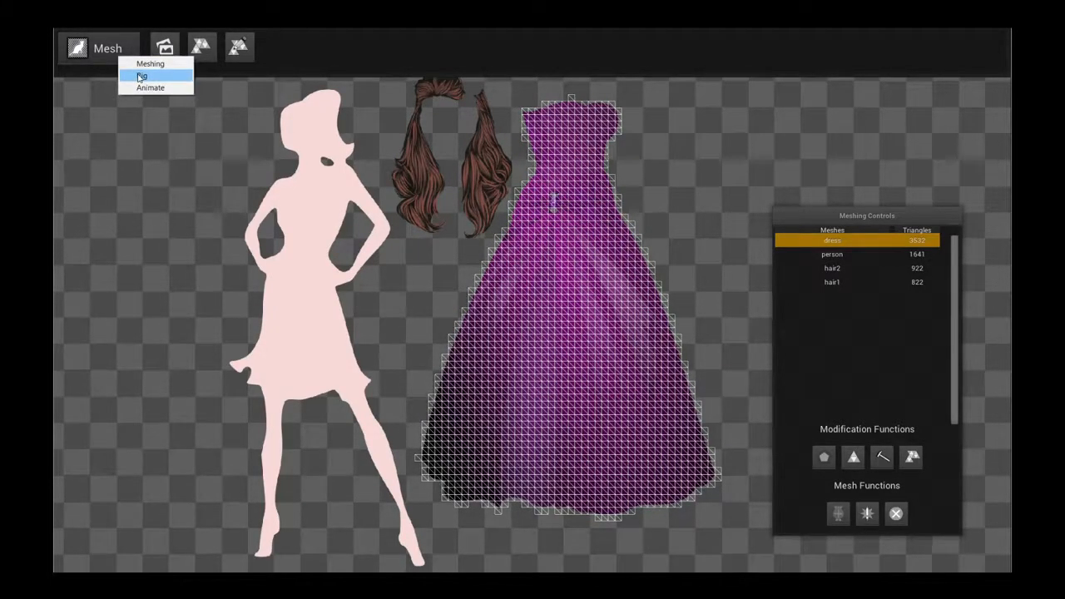
# Step: Enter Bone Rig Mode and select a bone chain running down the dress
pyautogui.click(142, 76)
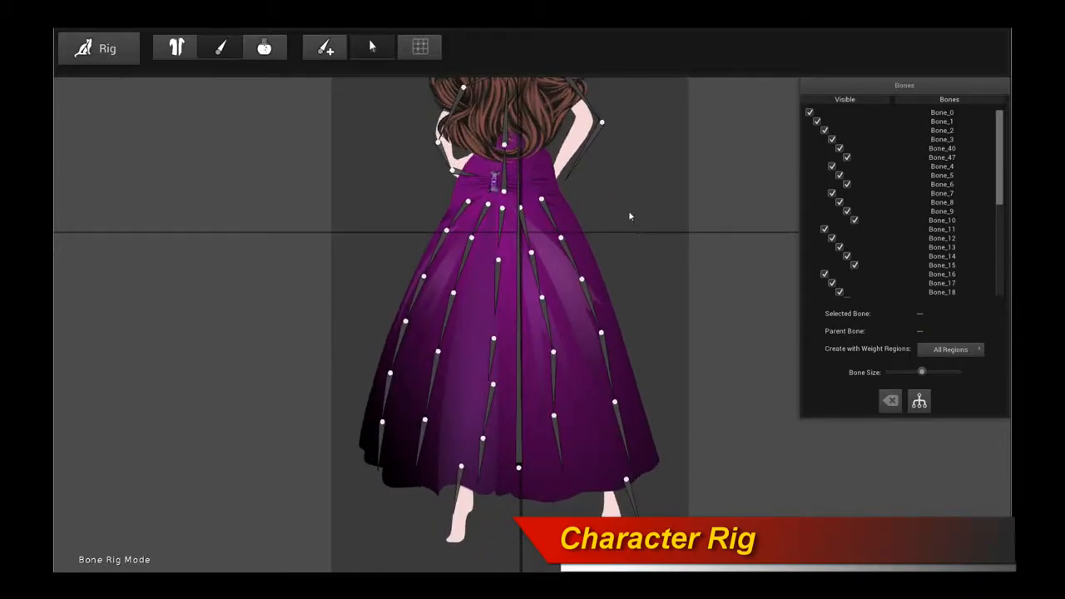
pyautogui.moveTo(629, 433)
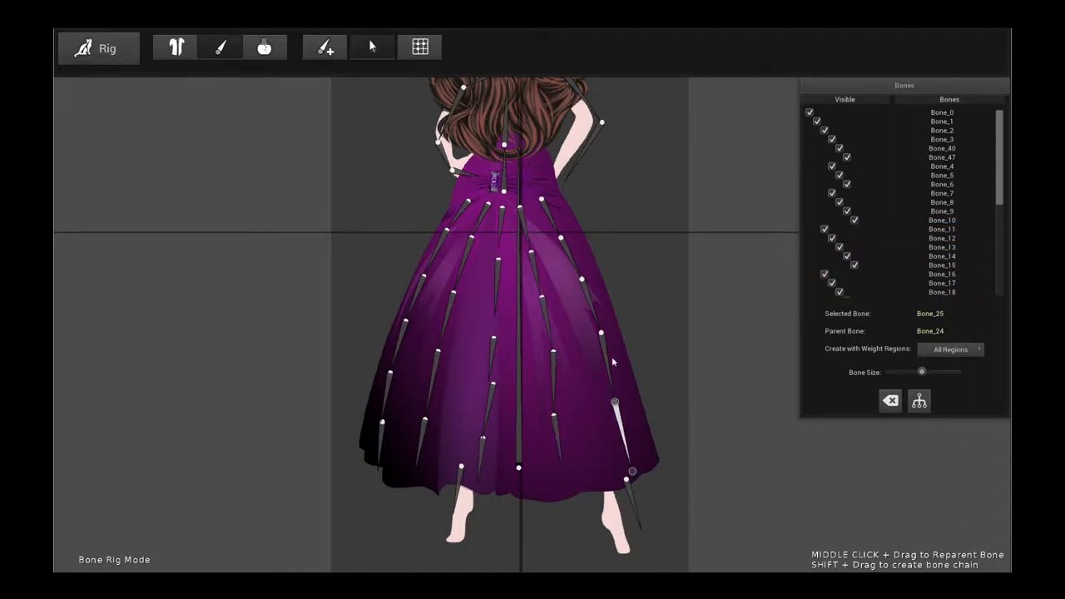
pyautogui.click(559, 239)
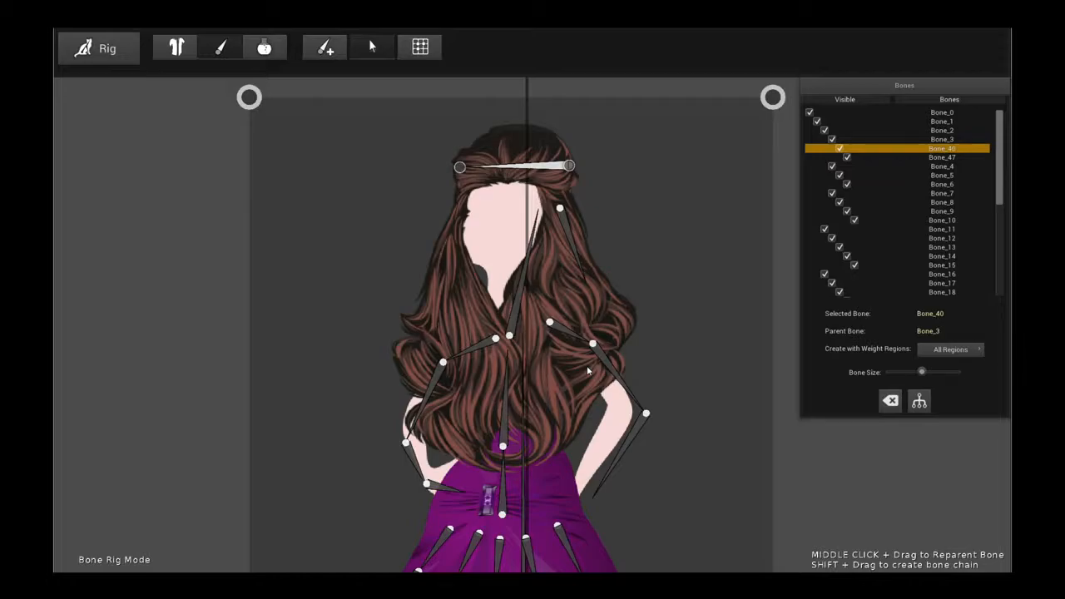
pyautogui.moveTo(423, 214)
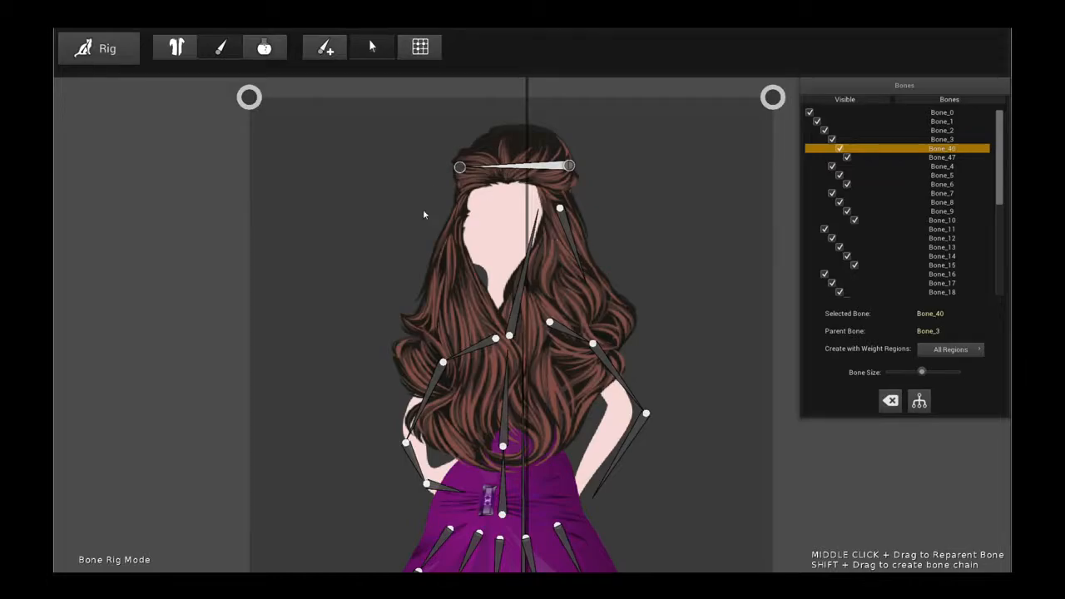
pyautogui.moveTo(508, 291)
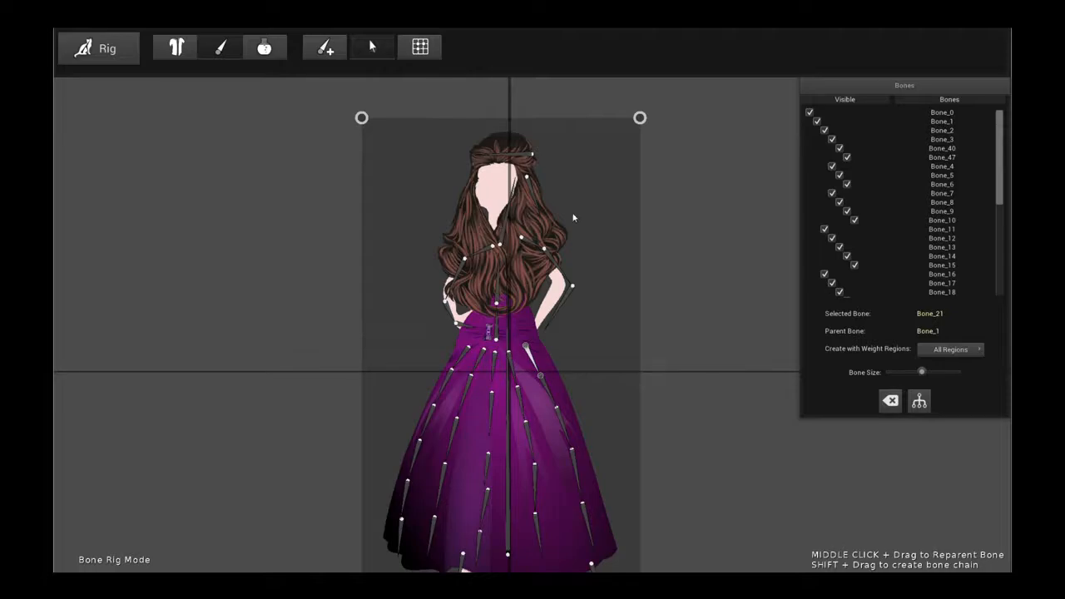
pyautogui.moveTo(503, 273)
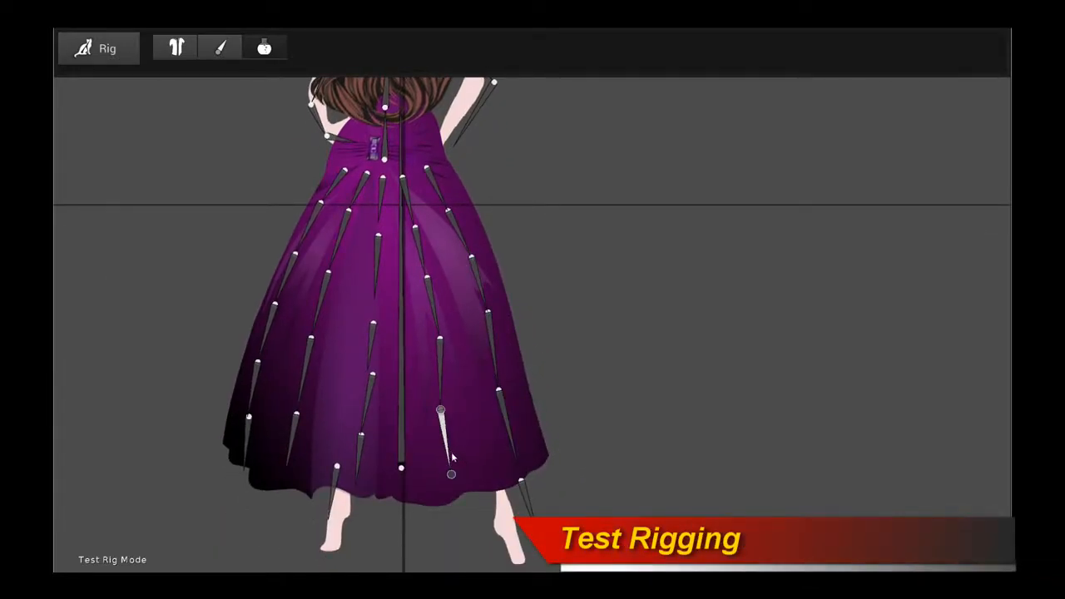
pyautogui.moveTo(453, 458); pyautogui.dragTo(469, 480)
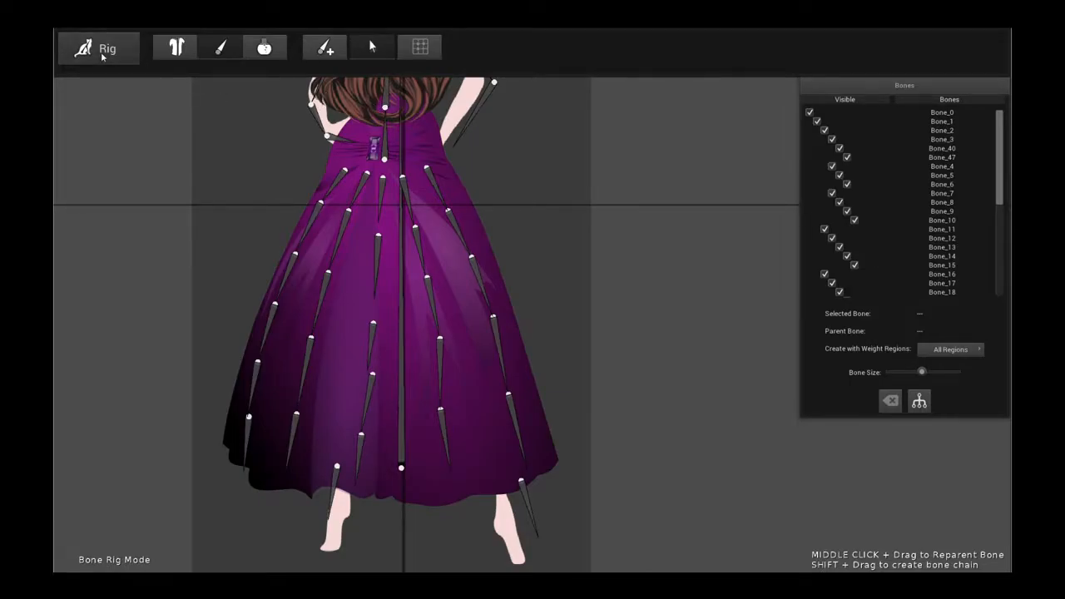
# Step: Enter Animate mode, preview the test clip, then select a dress bone
pyautogui.click(98, 46)
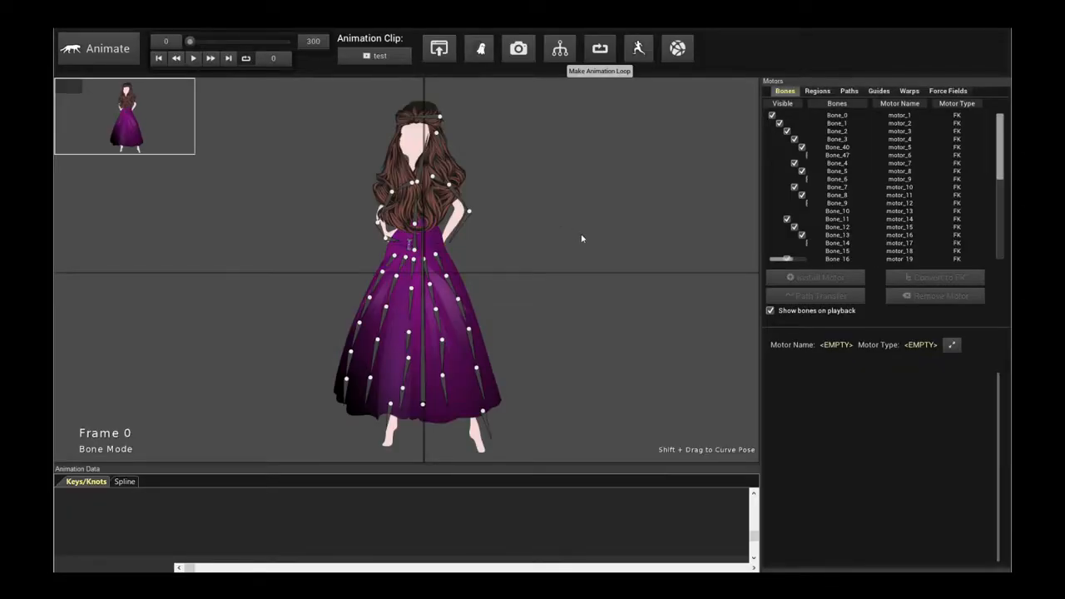
pyautogui.click(193, 58)
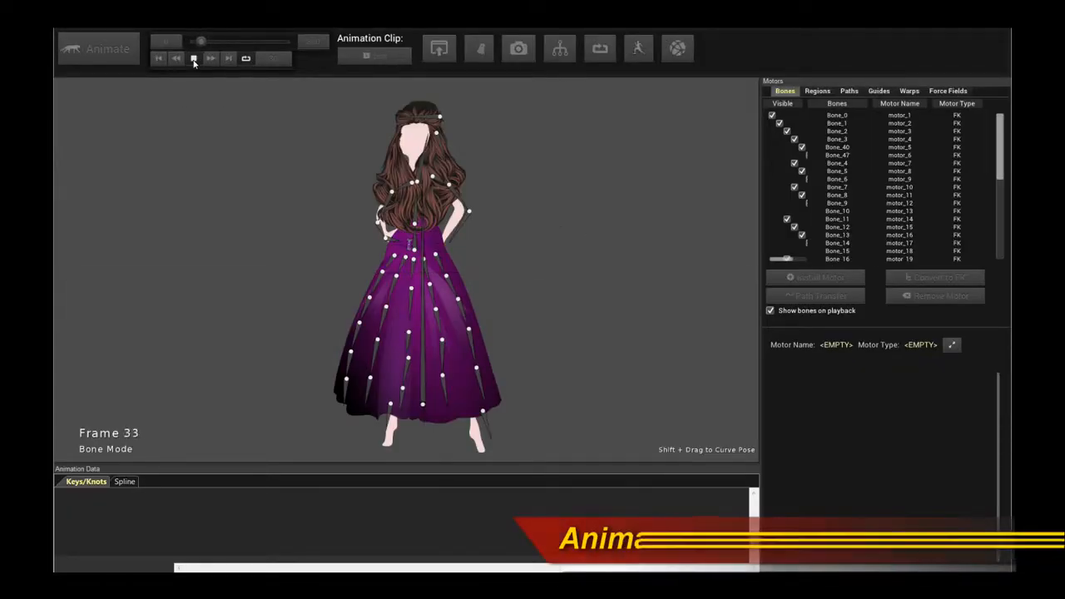
pyautogui.click(158, 58)
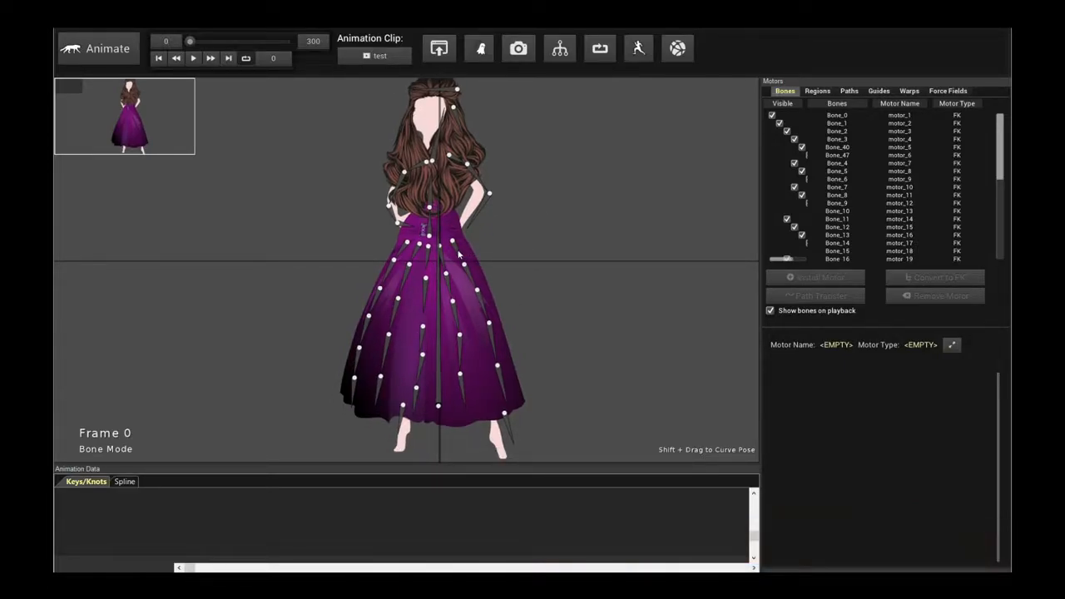
pyautogui.click(462, 241)
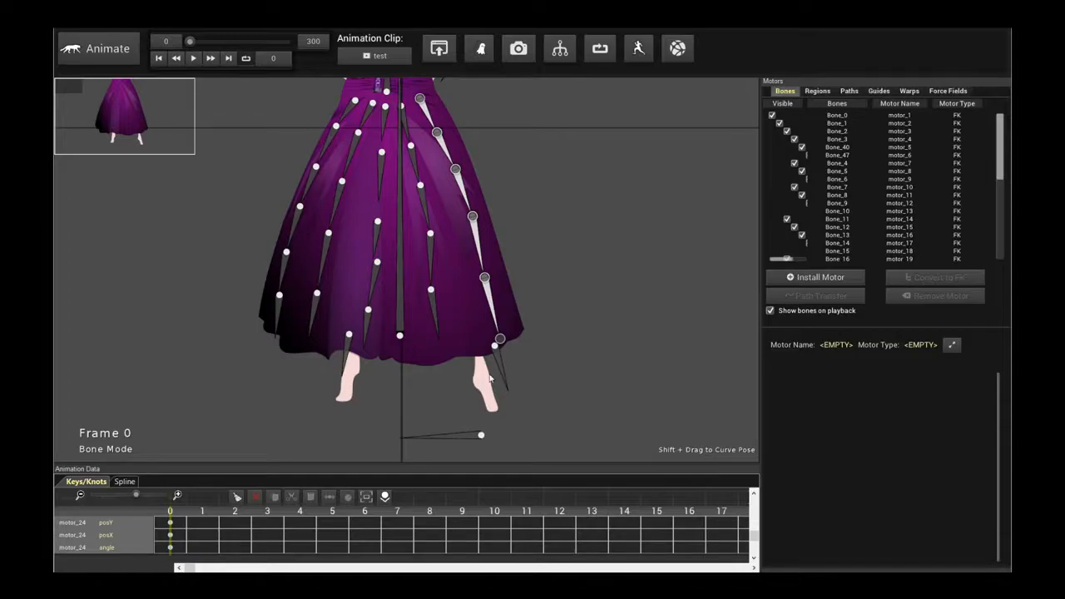
# Step: Install a Bone Bend Physics Motor on the selected dress bone and play to test
pyautogui.click(818, 276)
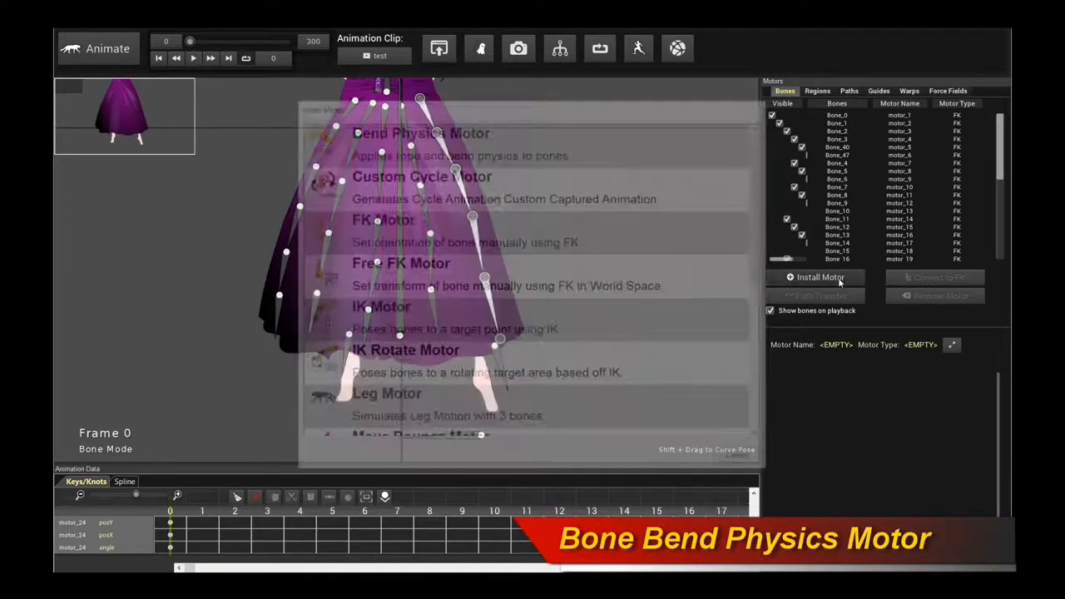
pyautogui.click(819, 276)
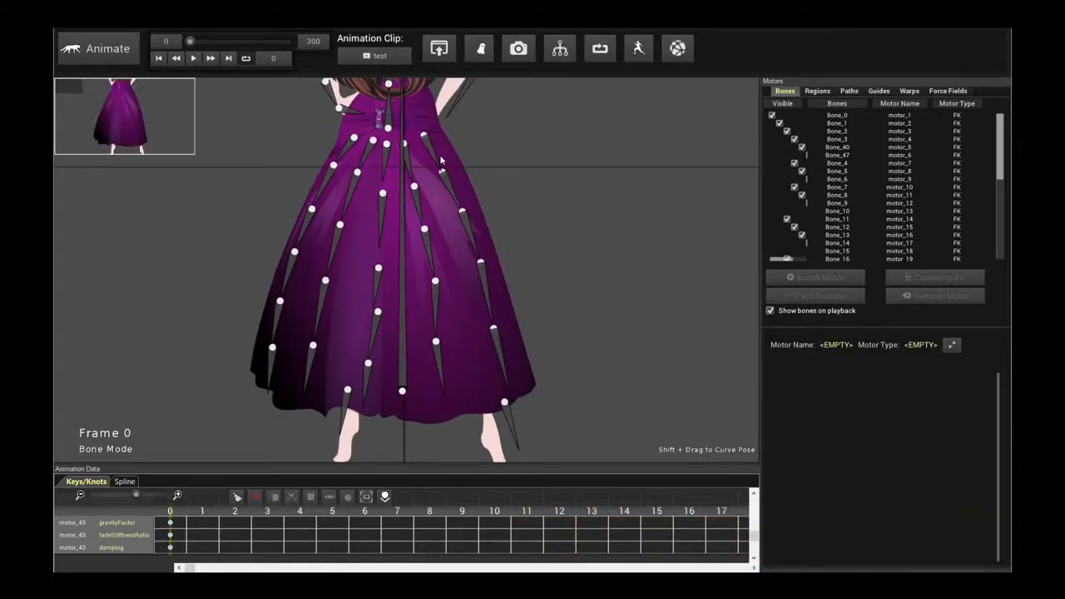
pyautogui.moveTo(555, 183)
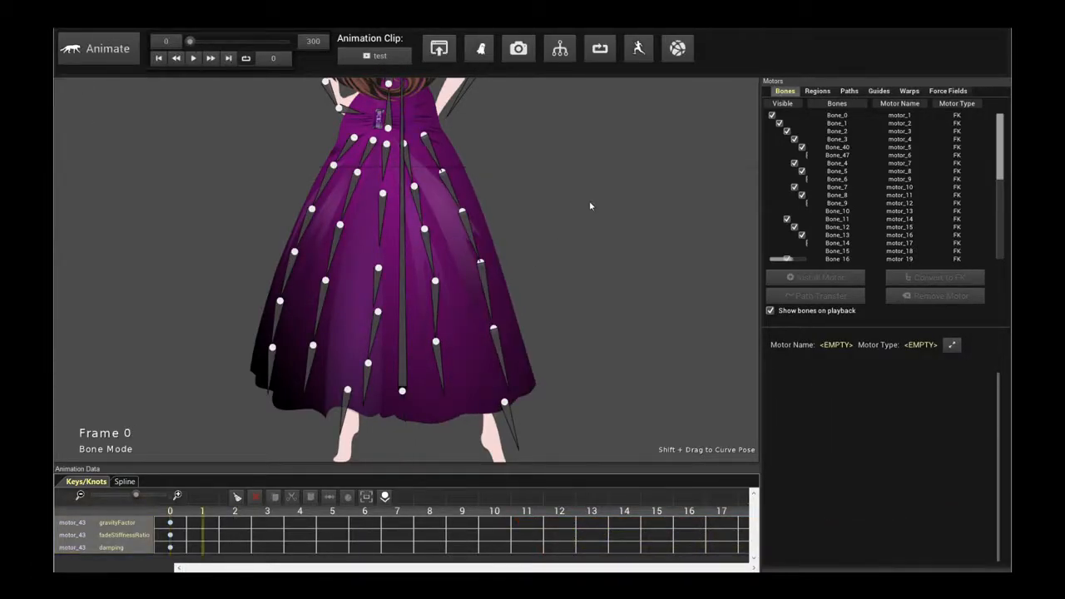
pyautogui.click(193, 56)
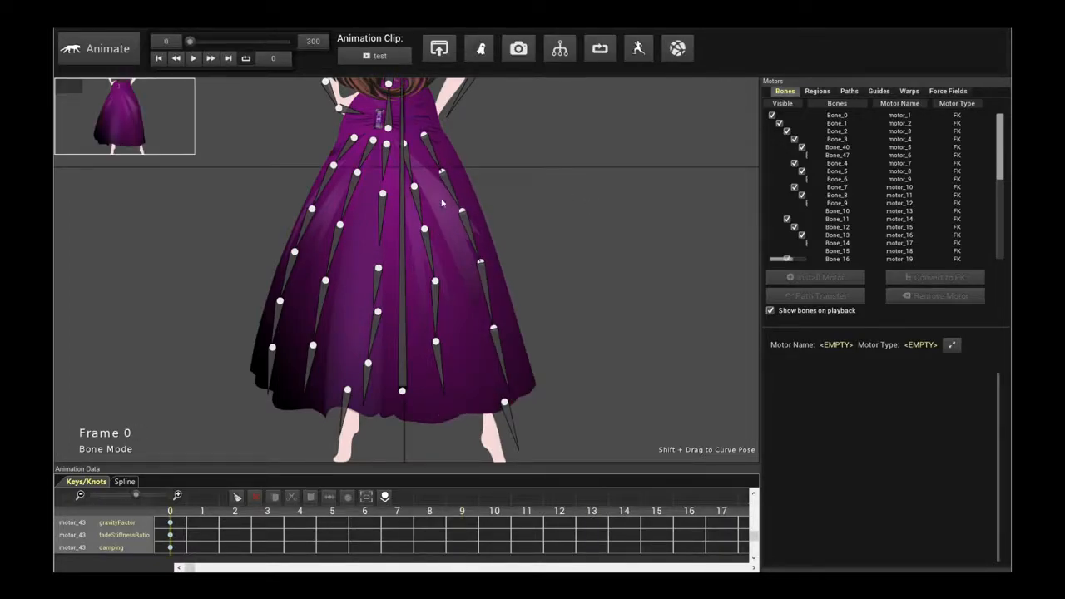
# Step: Install Bone Bend Physics motors on further dress bone chains, including the left edge, and preview
pyautogui.click(835, 259)
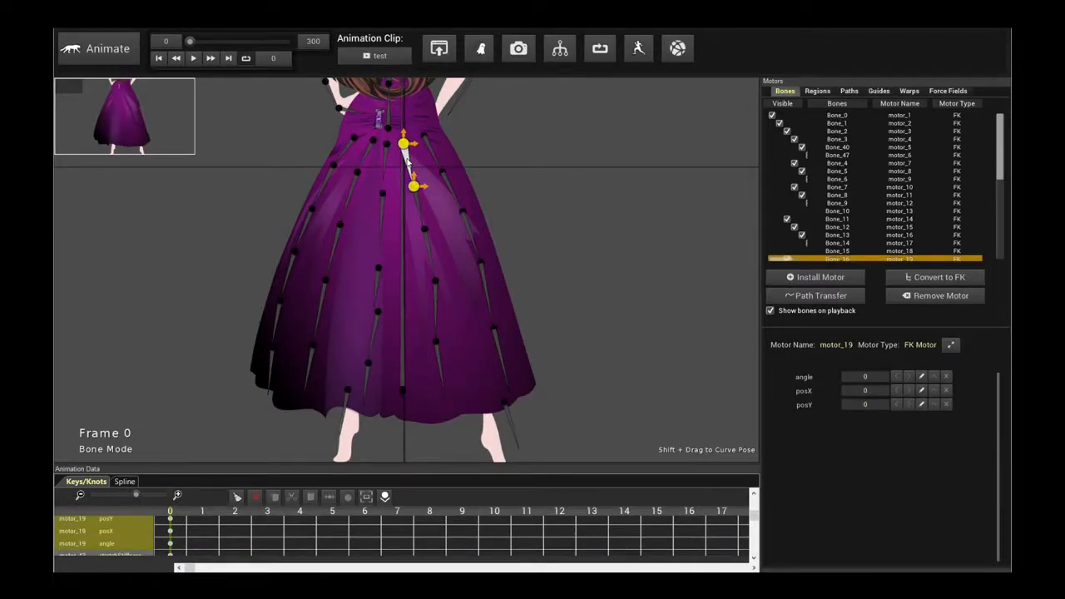
pyautogui.click(819, 276)
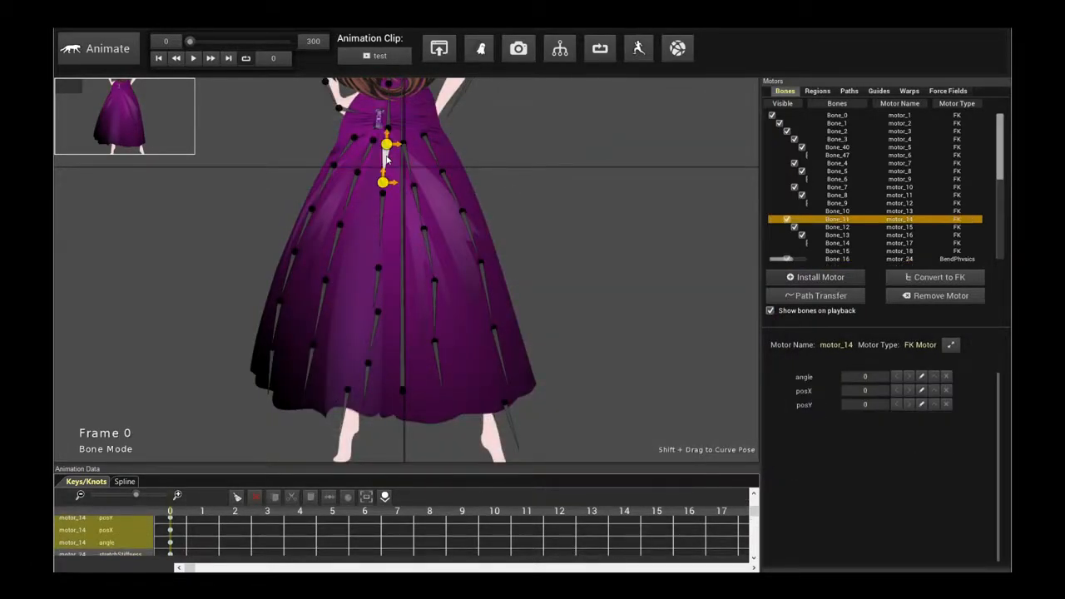
pyautogui.click(821, 277)
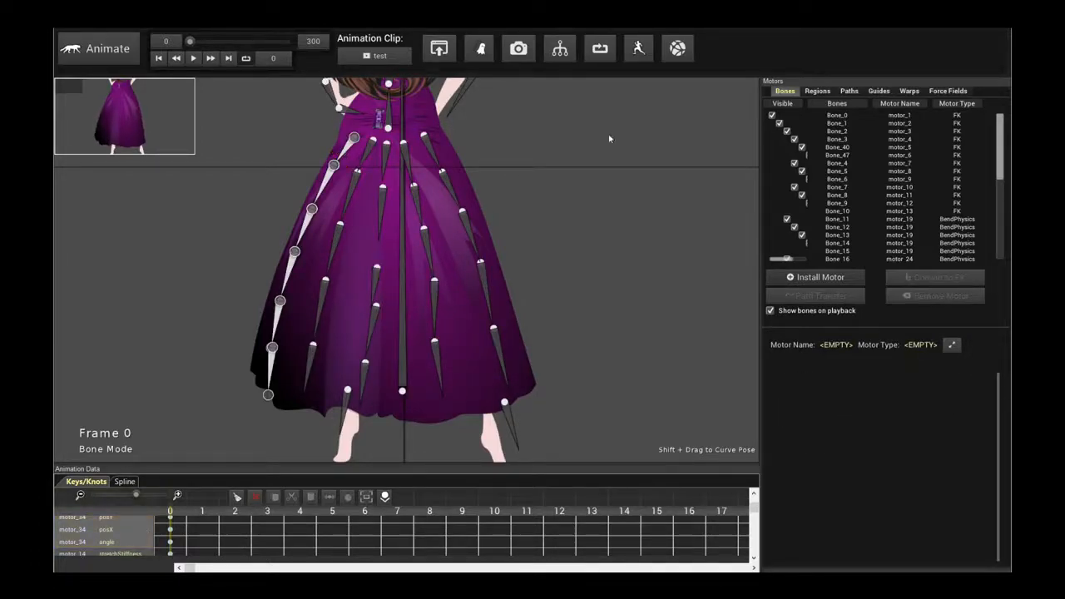
pyautogui.click(835, 250)
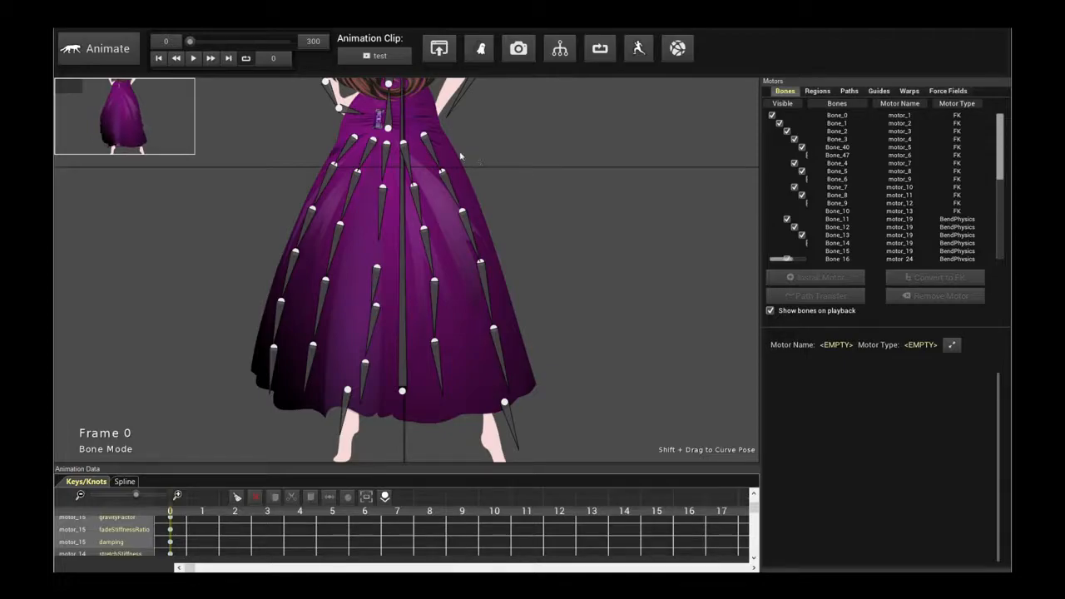
pyautogui.click(193, 57)
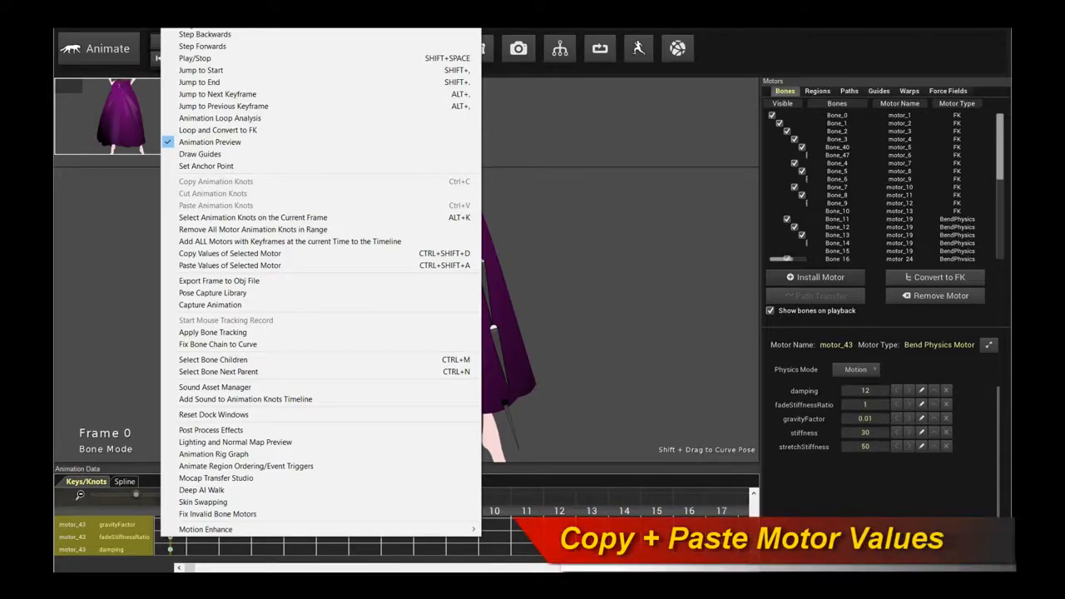
pyautogui.moveTo(358, 213)
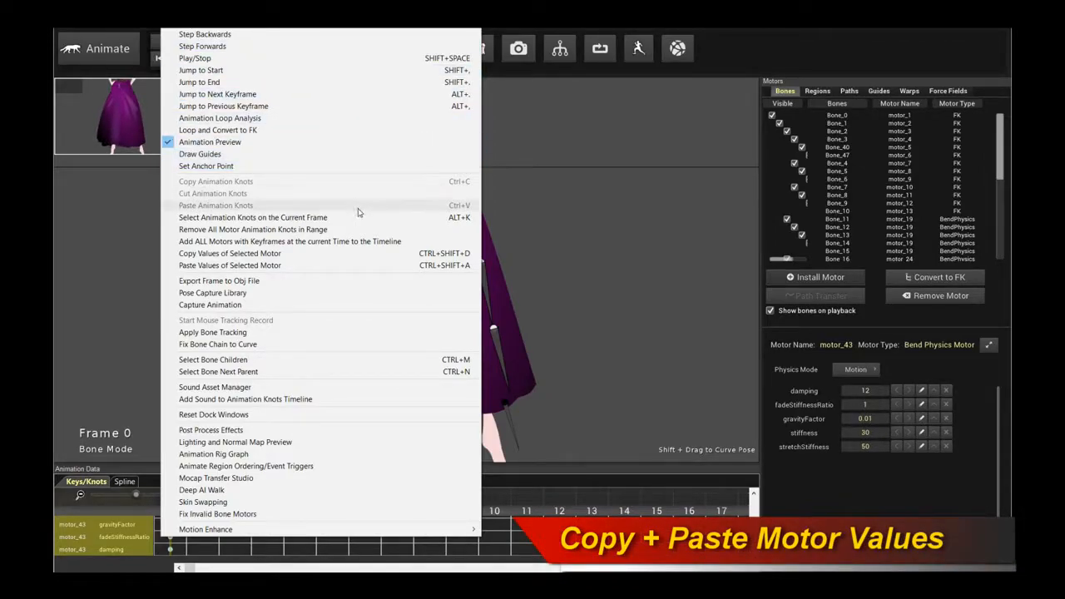
pyautogui.moveTo(299, 252)
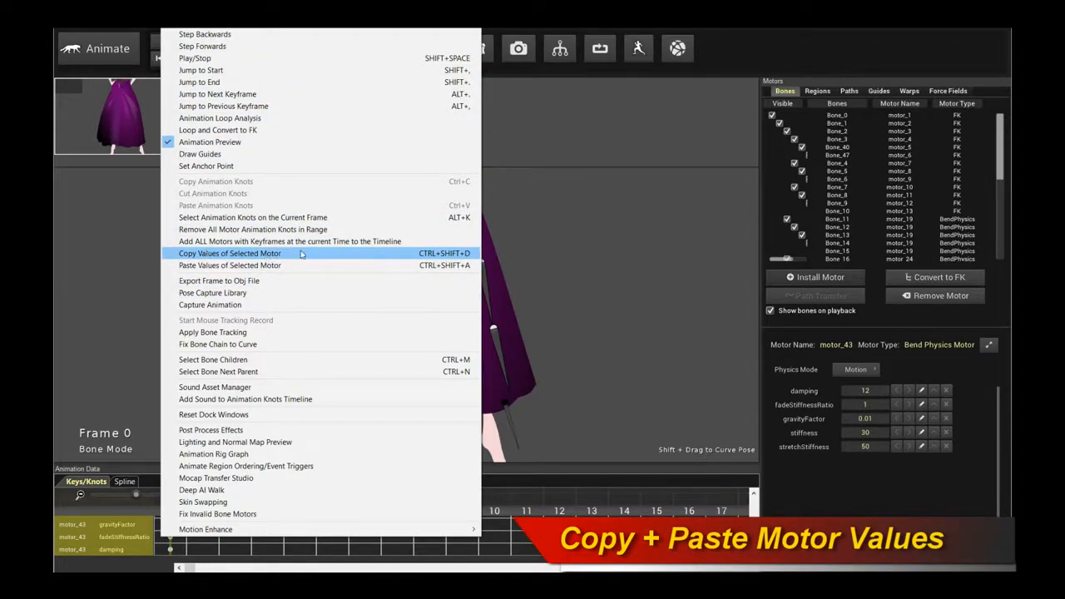
pyautogui.moveTo(230, 265)
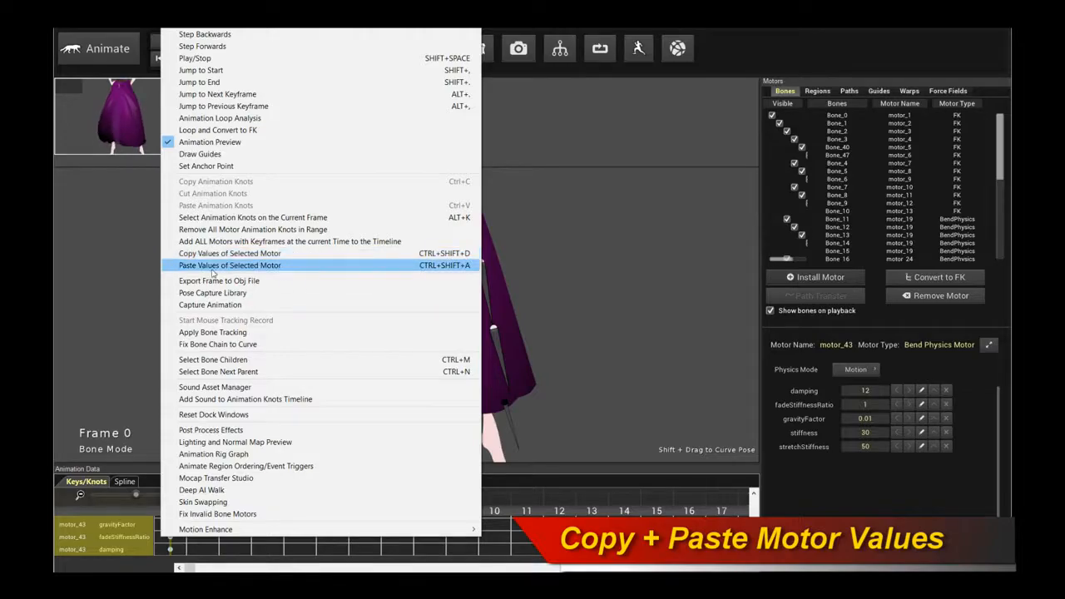
pyautogui.moveTo(344, 267)
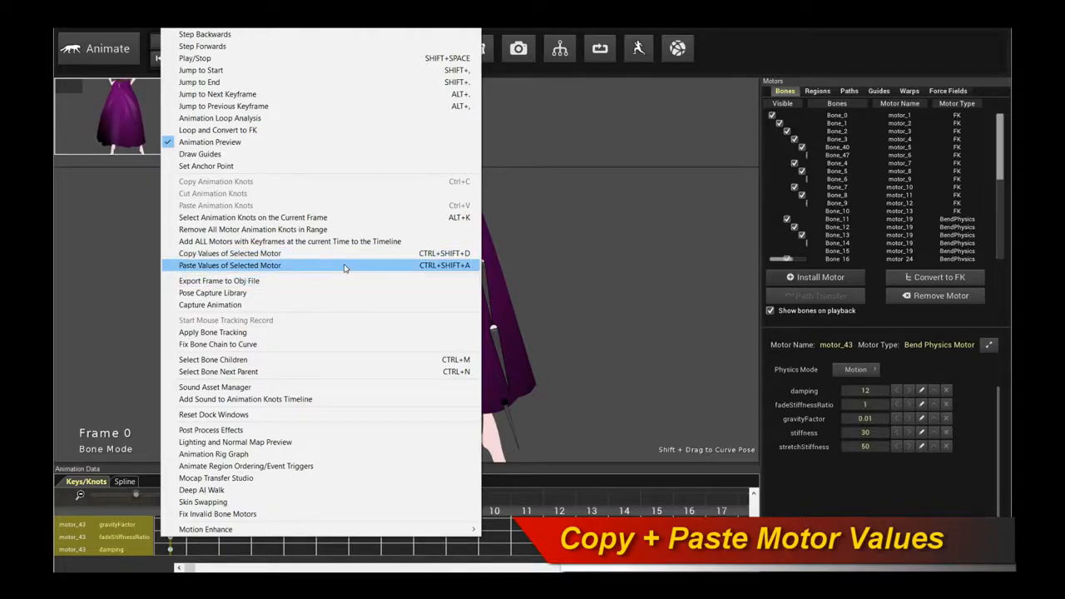
pyautogui.click(80, 46)
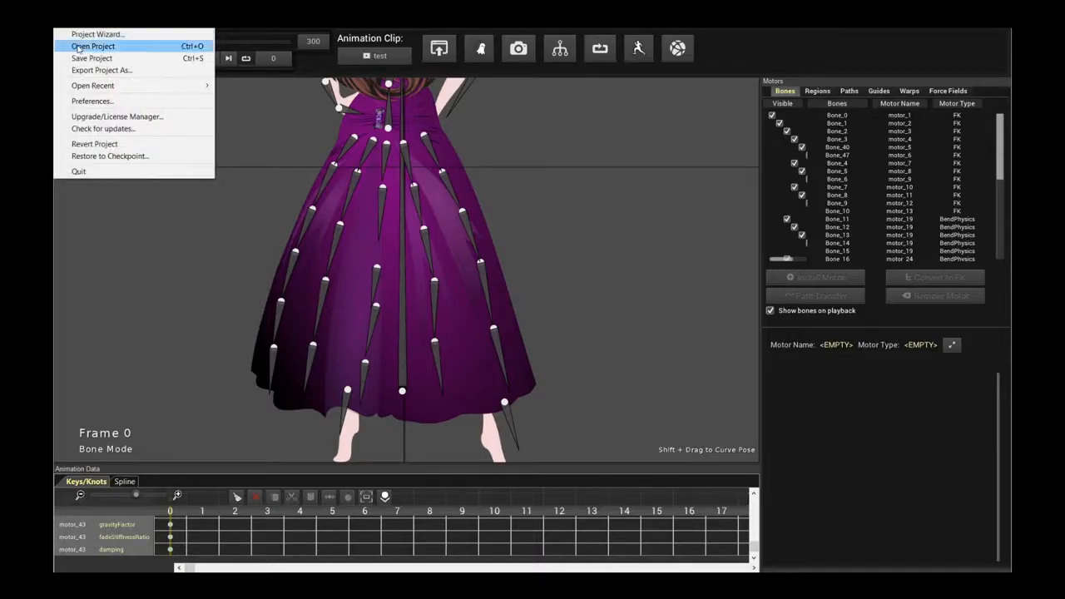
pyautogui.click(93, 101)
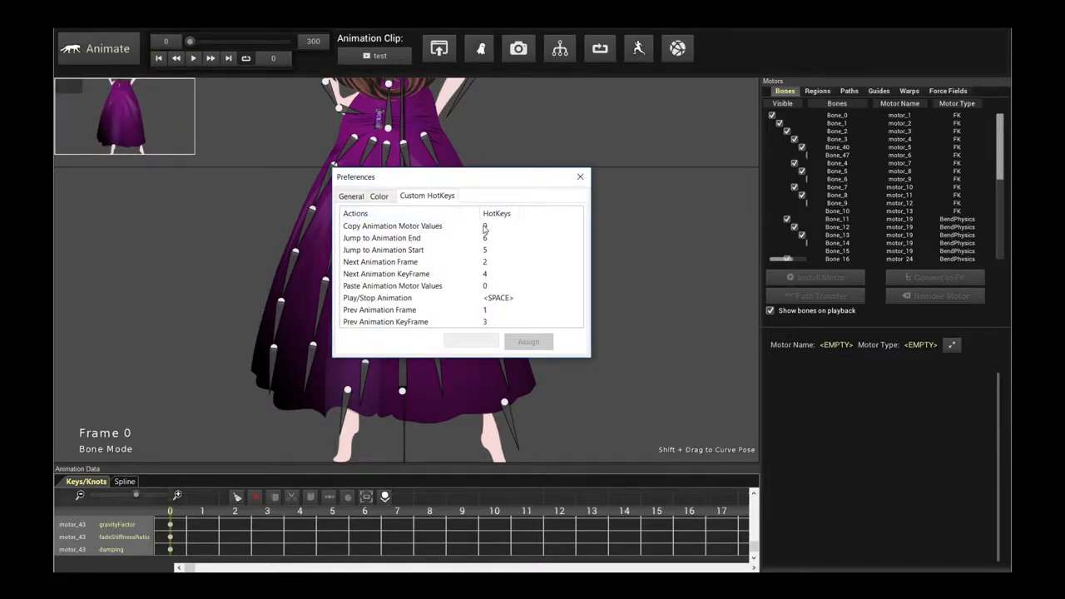
pyautogui.click(393, 227)
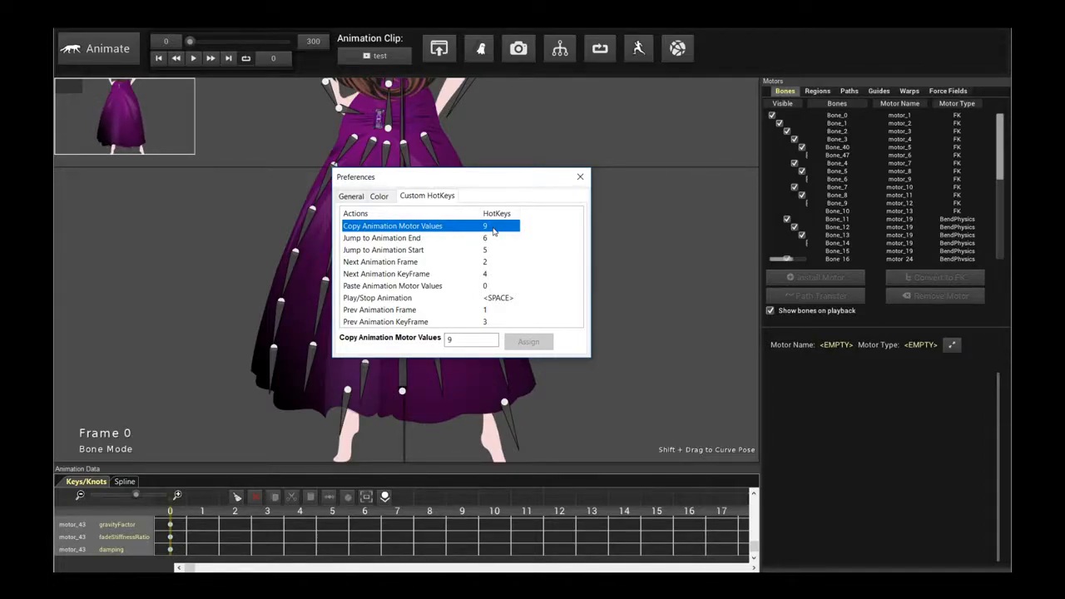
pyautogui.moveTo(419, 281)
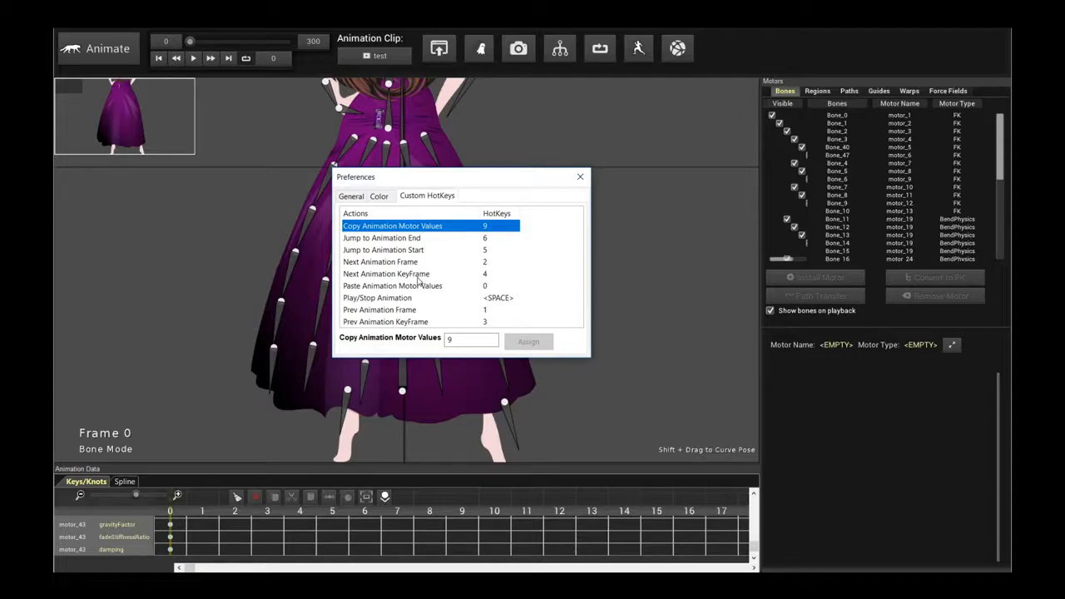
pyautogui.click(416, 286)
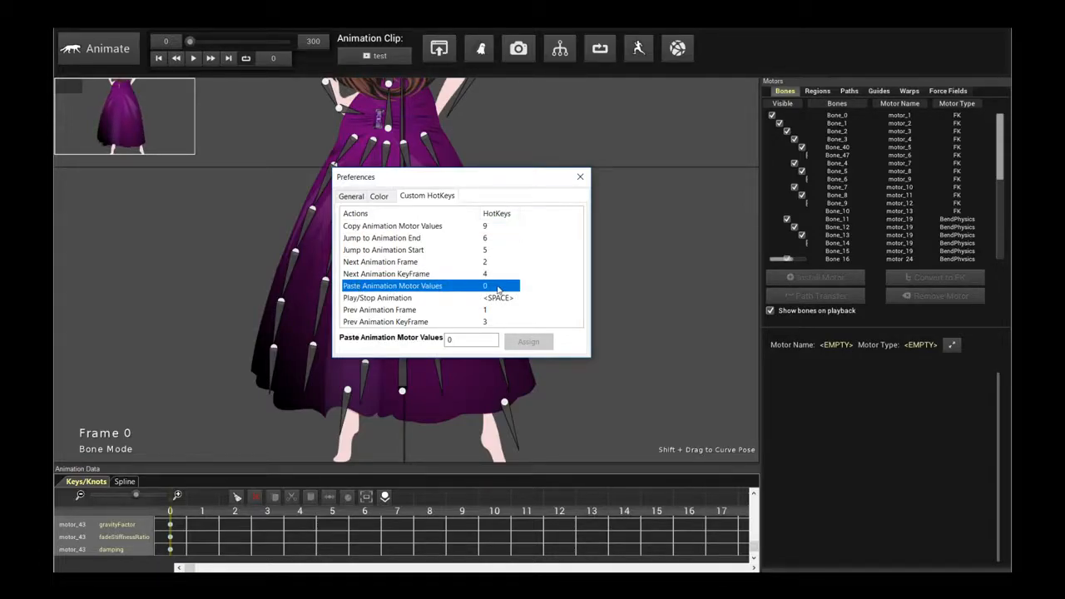
pyautogui.click(579, 176)
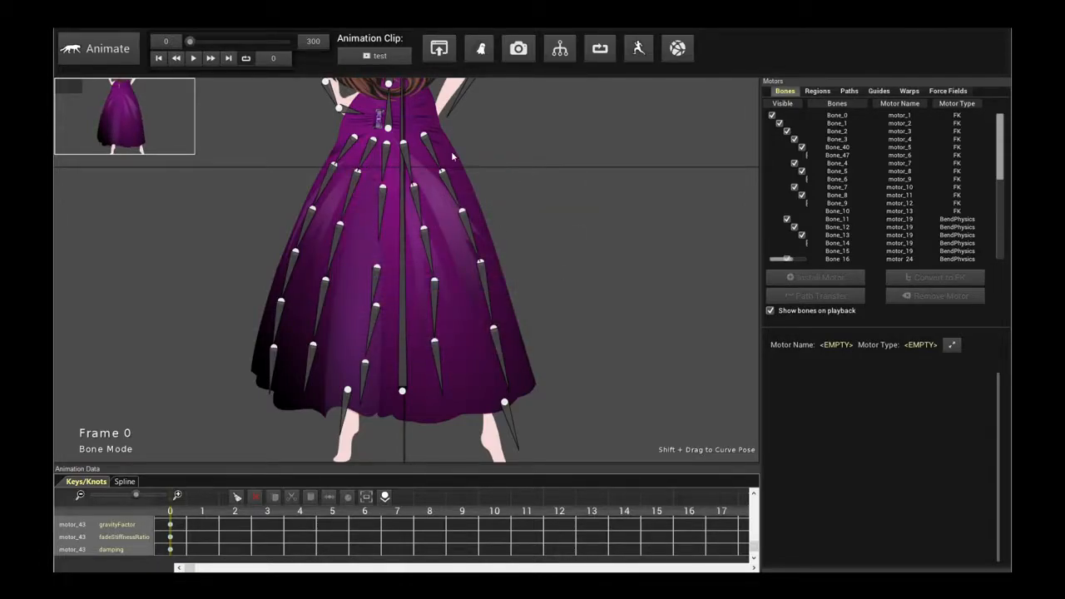
pyautogui.click(424, 137)
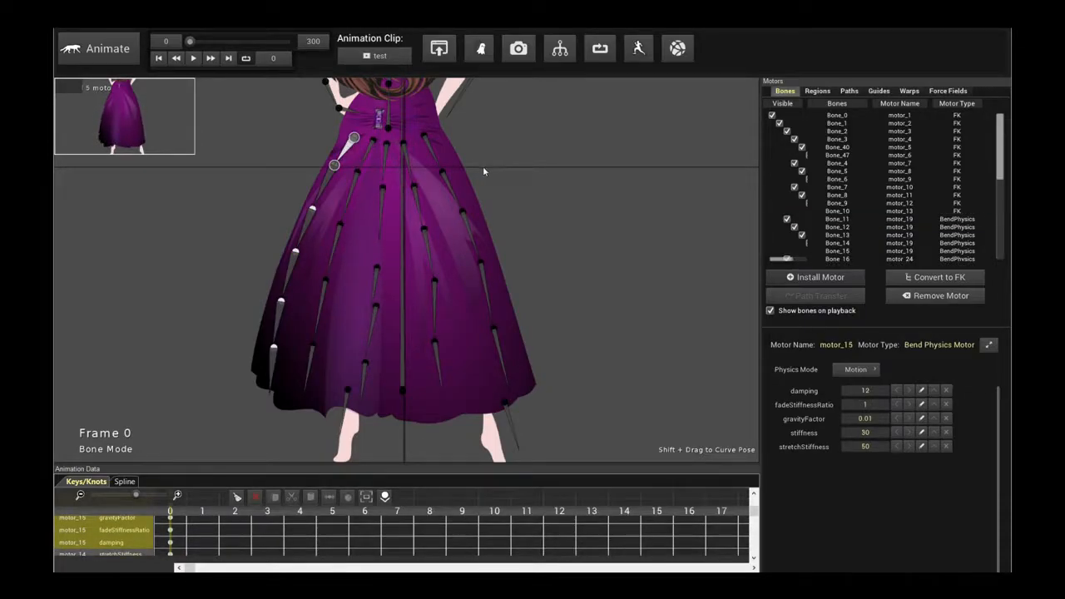
pyautogui.click(193, 57)
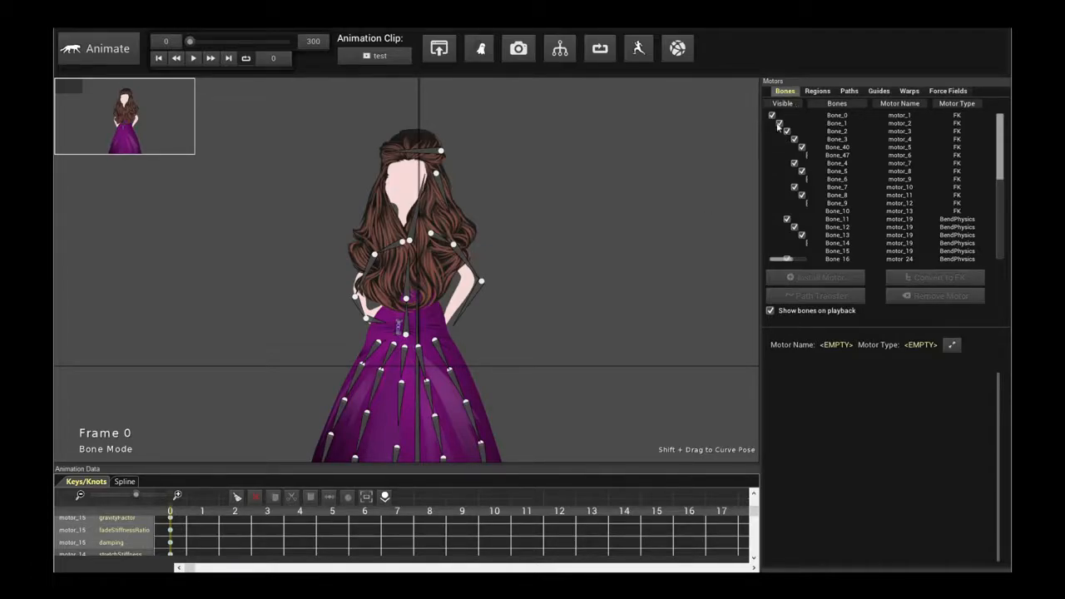
pyautogui.click(817, 90)
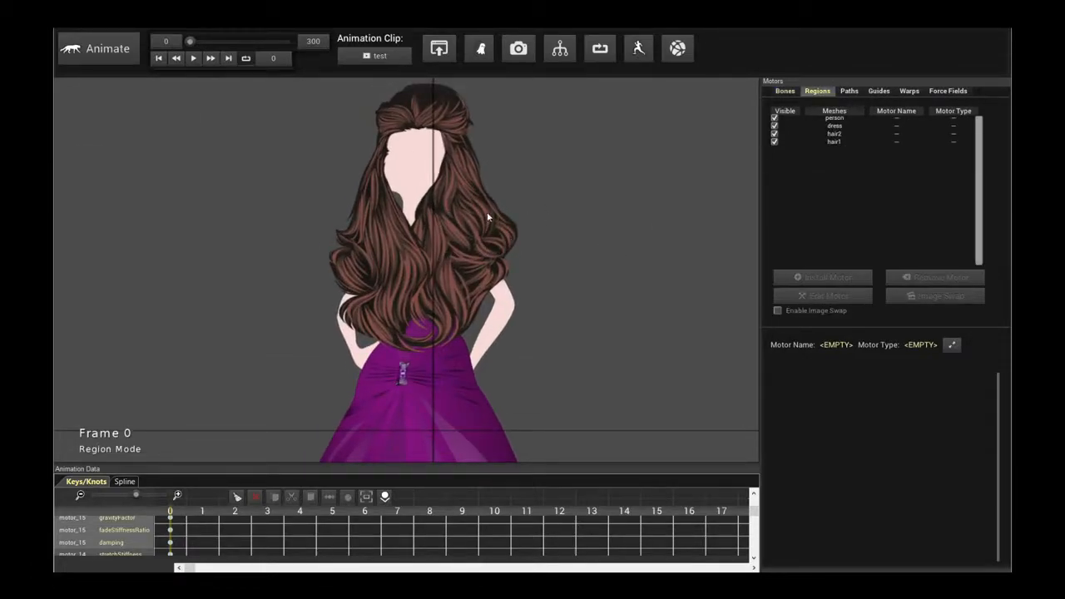
# Step: Install a Mesh Soft Body Physics motor on hair2 and glue its top in place
pyautogui.click(834, 133)
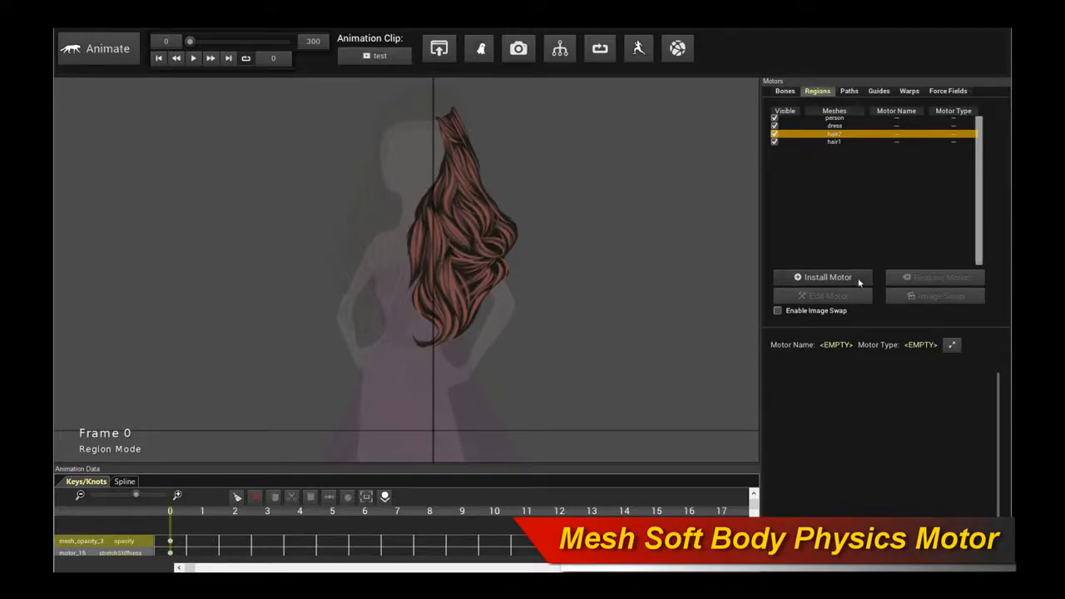
pyautogui.click(822, 276)
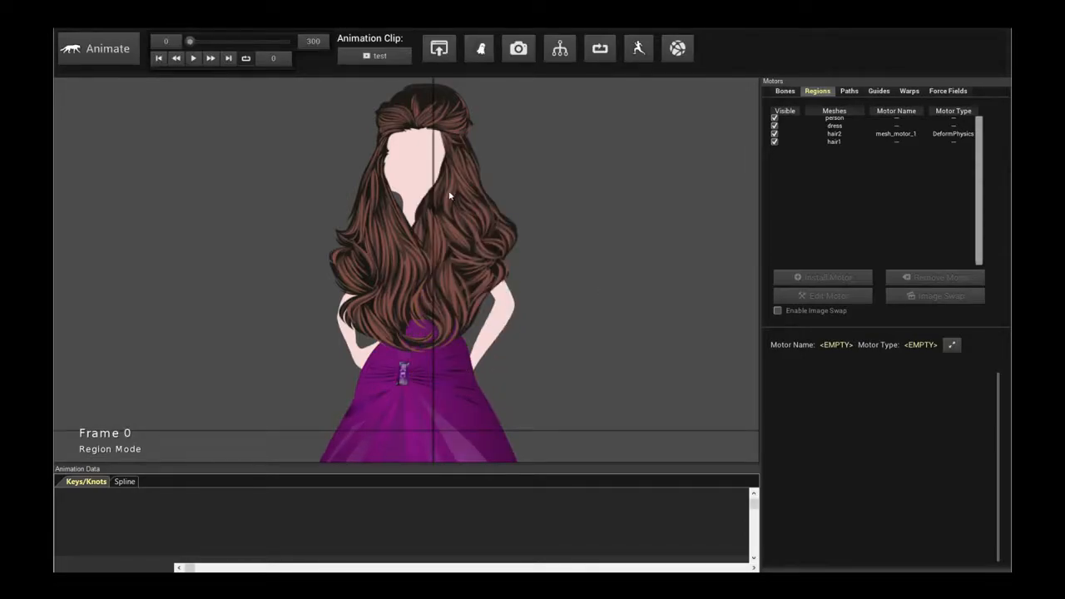
pyautogui.click(834, 133)
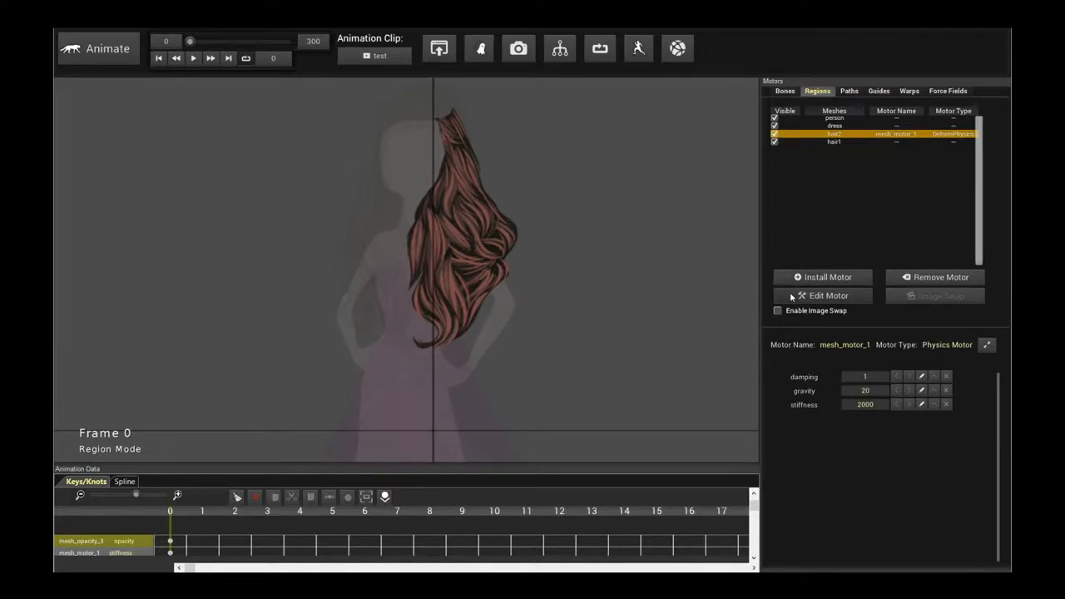
pyautogui.click(822, 296)
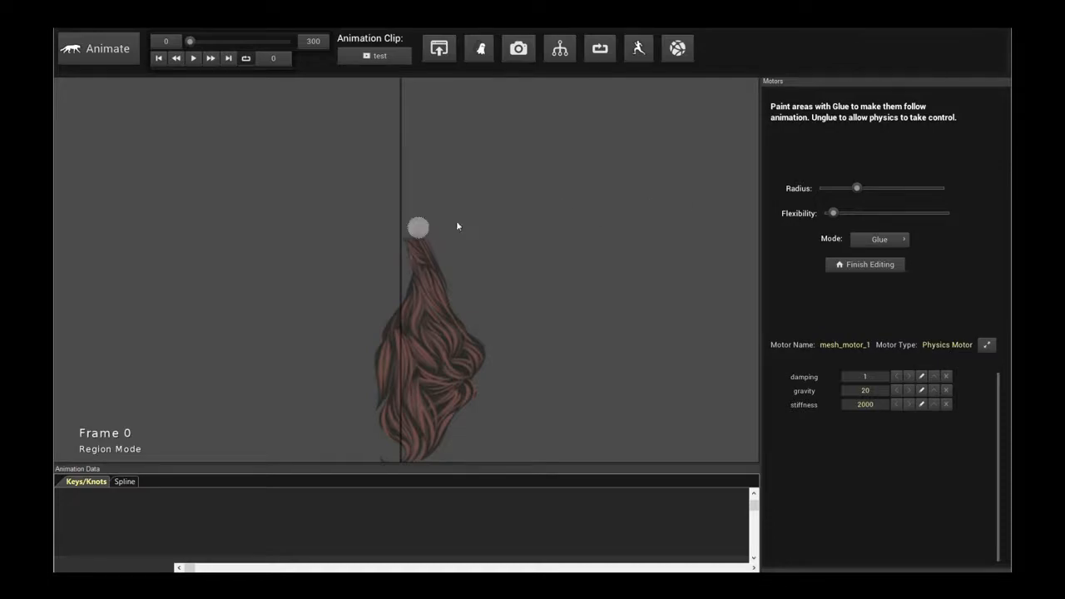
pyautogui.moveTo(857, 187); pyautogui.dragTo(872, 186)
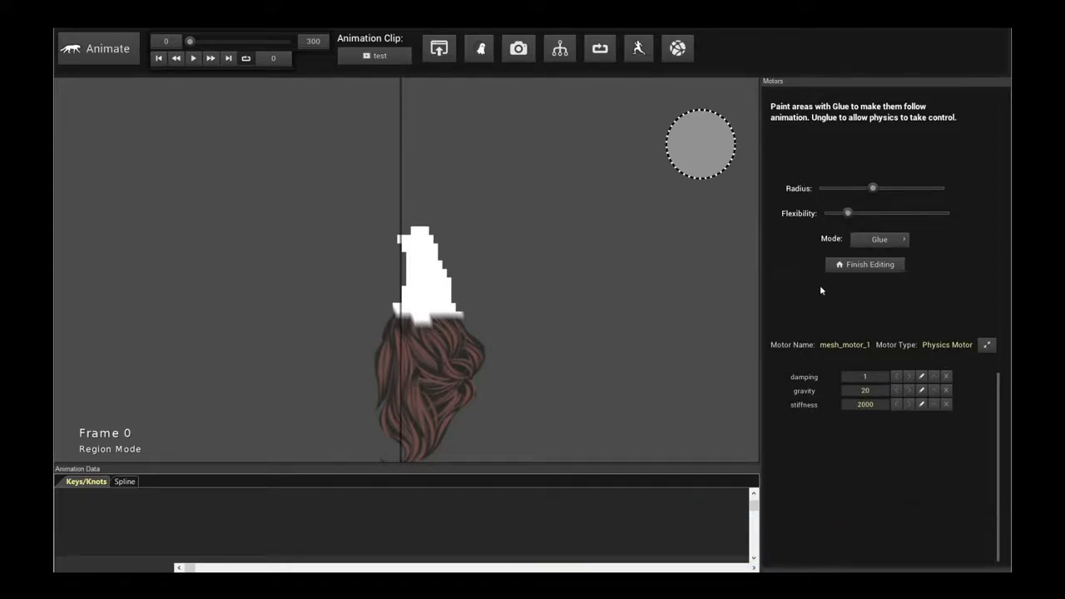
pyautogui.click(866, 263)
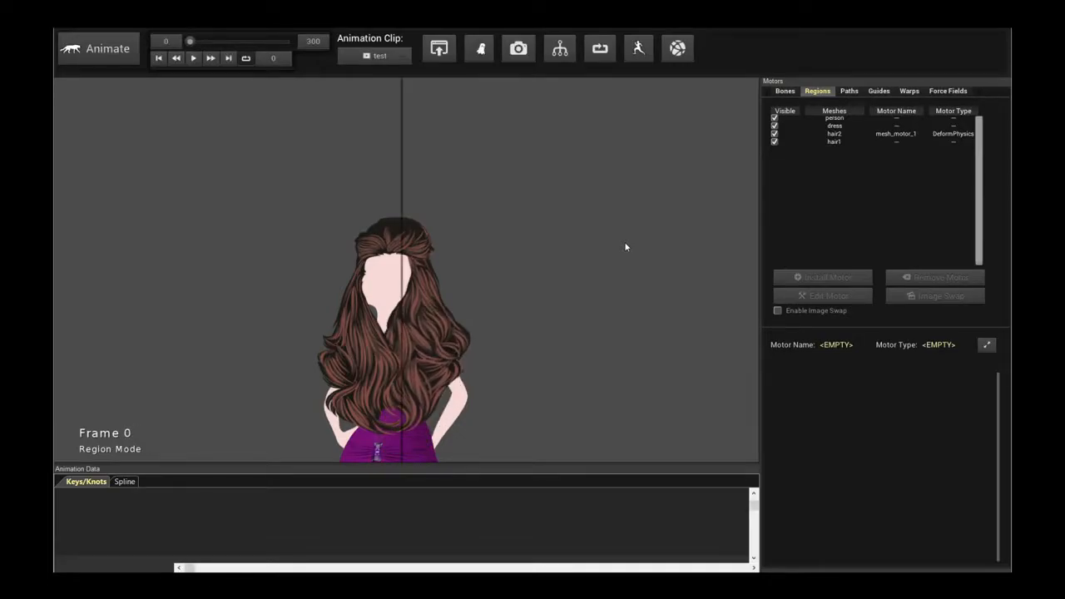
# Step: Preview the hair motion, stop at frame 0 and reselect hair2
pyautogui.click(193, 58)
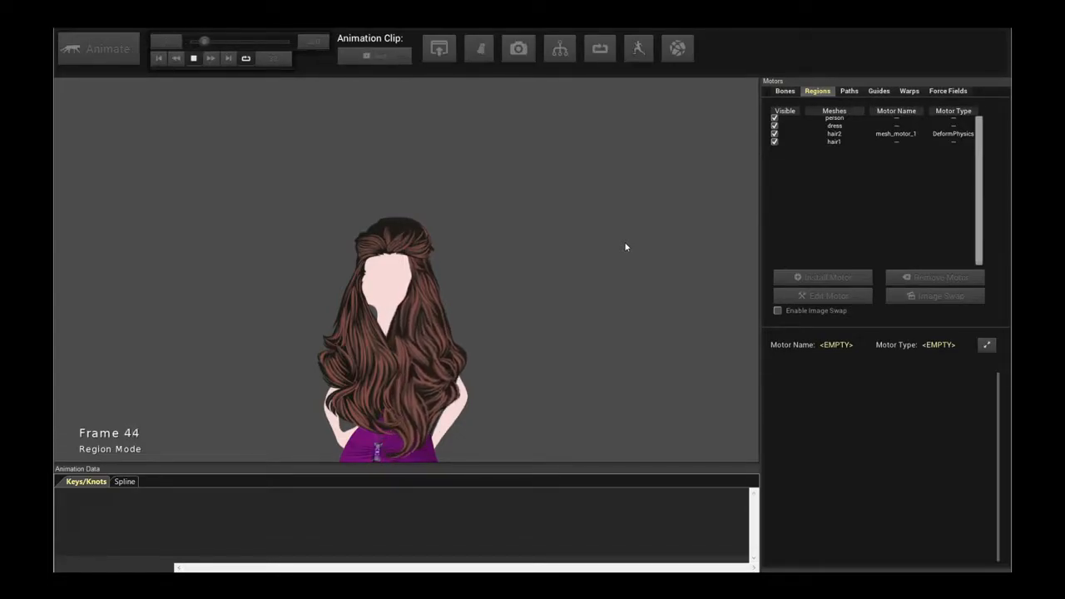
pyautogui.click(159, 56)
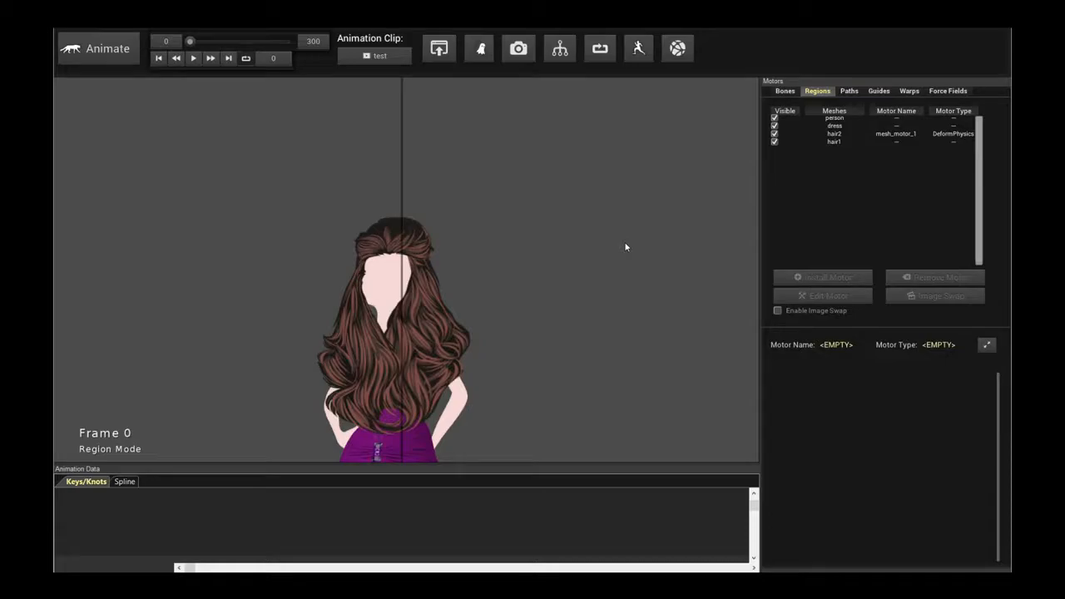
pyautogui.click(833, 133)
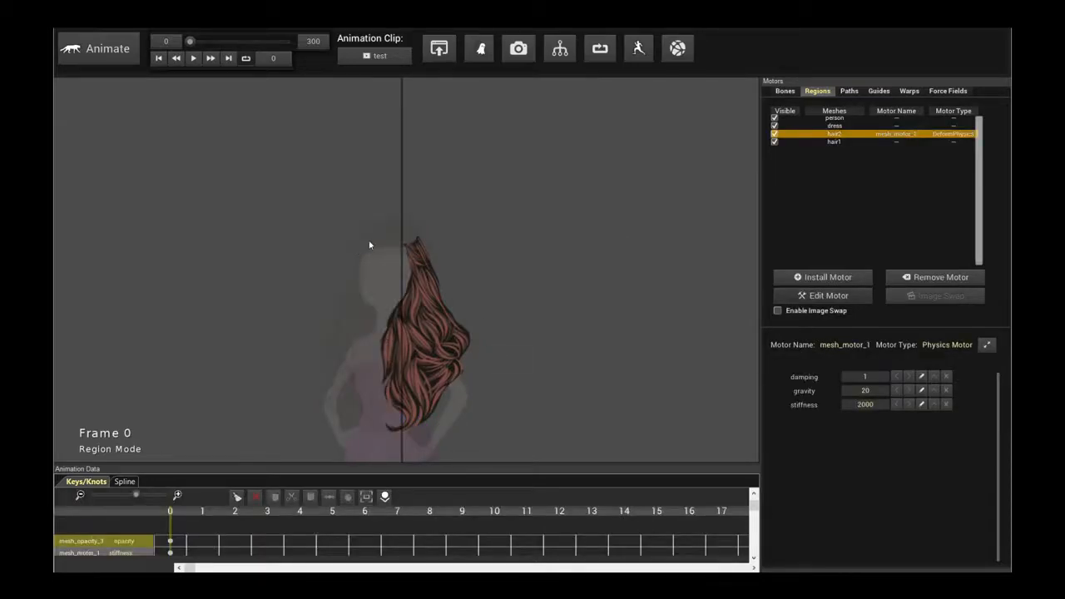
# Step: Install a Mesh Soft Body Physics motor on hair1, glue its top and preview
pyautogui.click(834, 141)
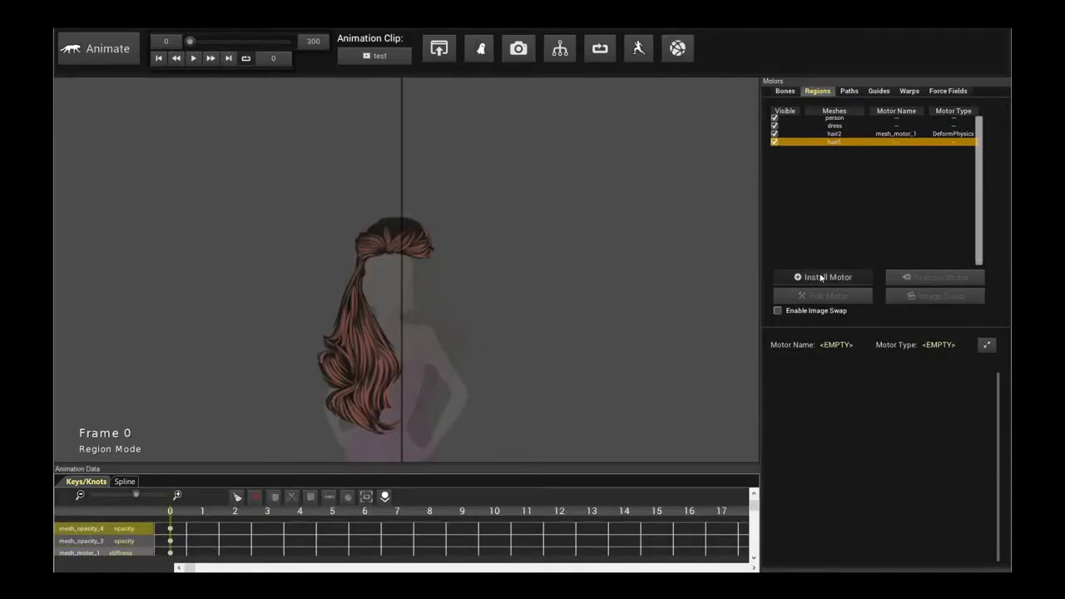
pyautogui.click(822, 276)
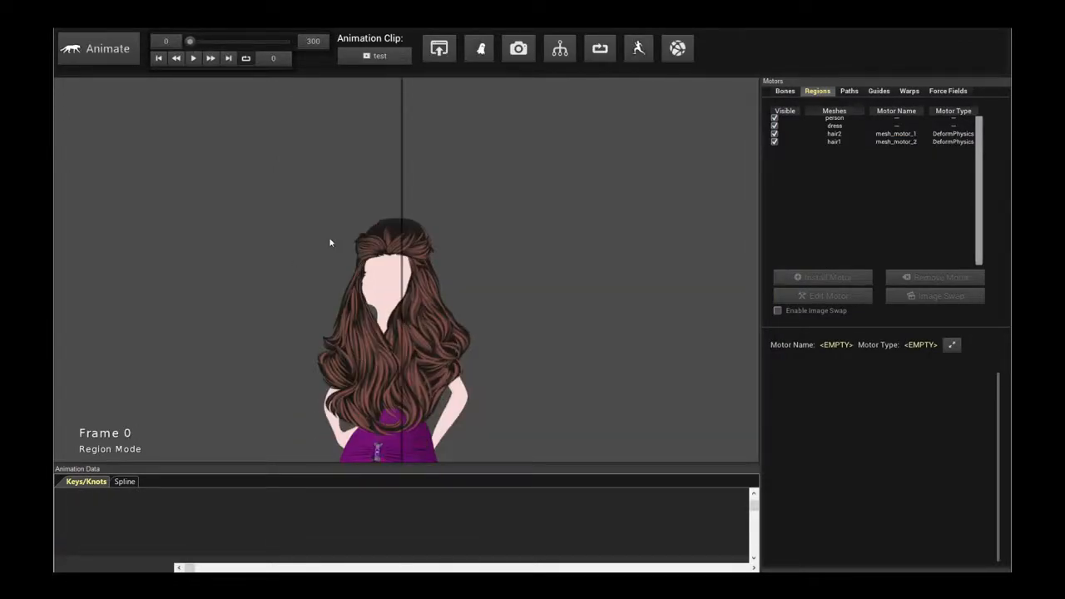
pyautogui.click(822, 297)
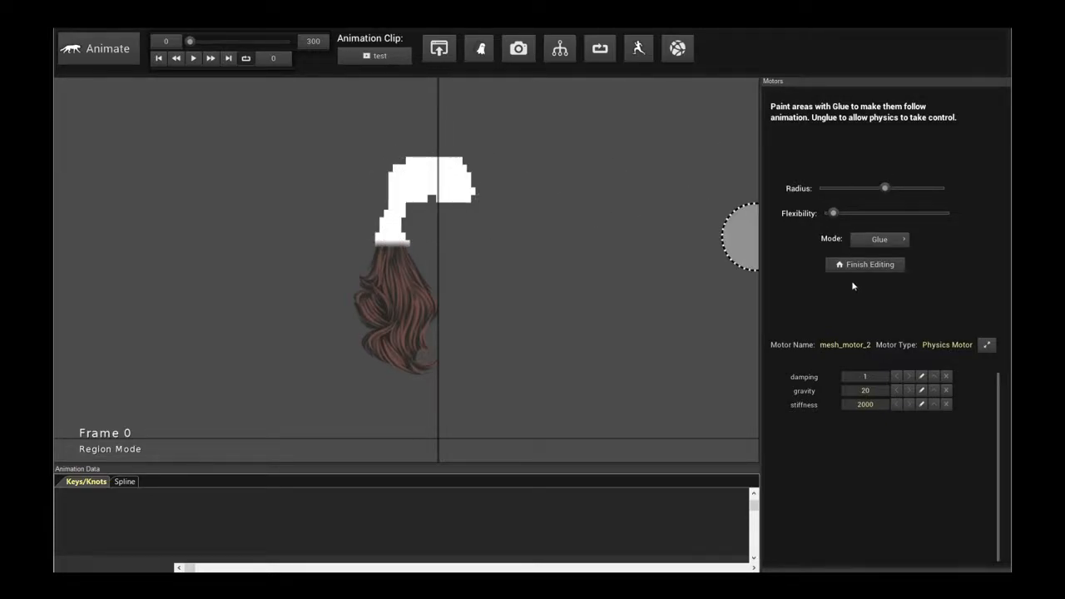
pyautogui.click(866, 263)
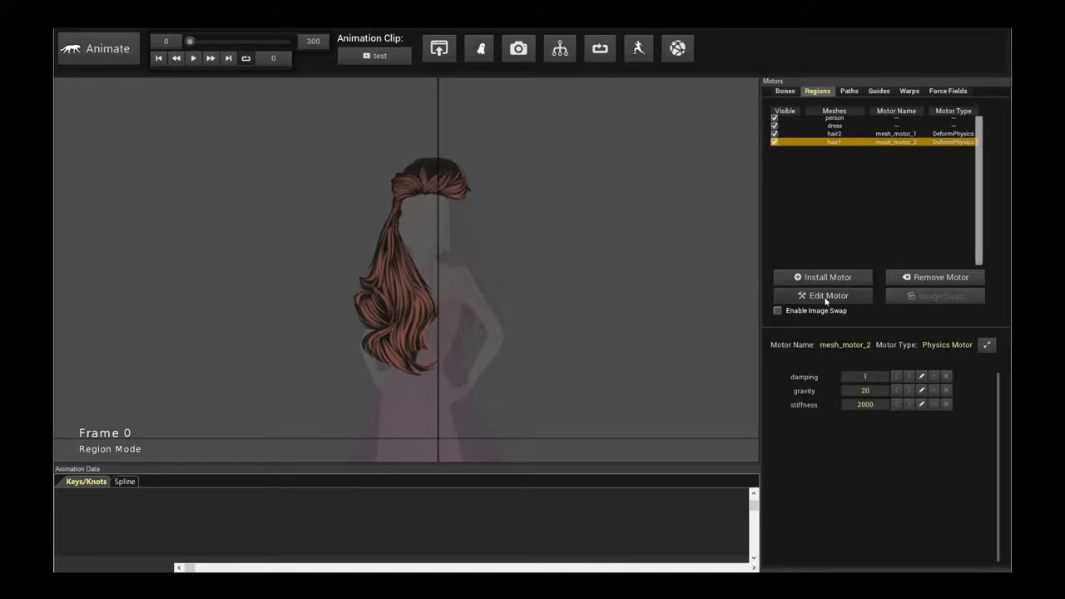
pyautogui.click(822, 296)
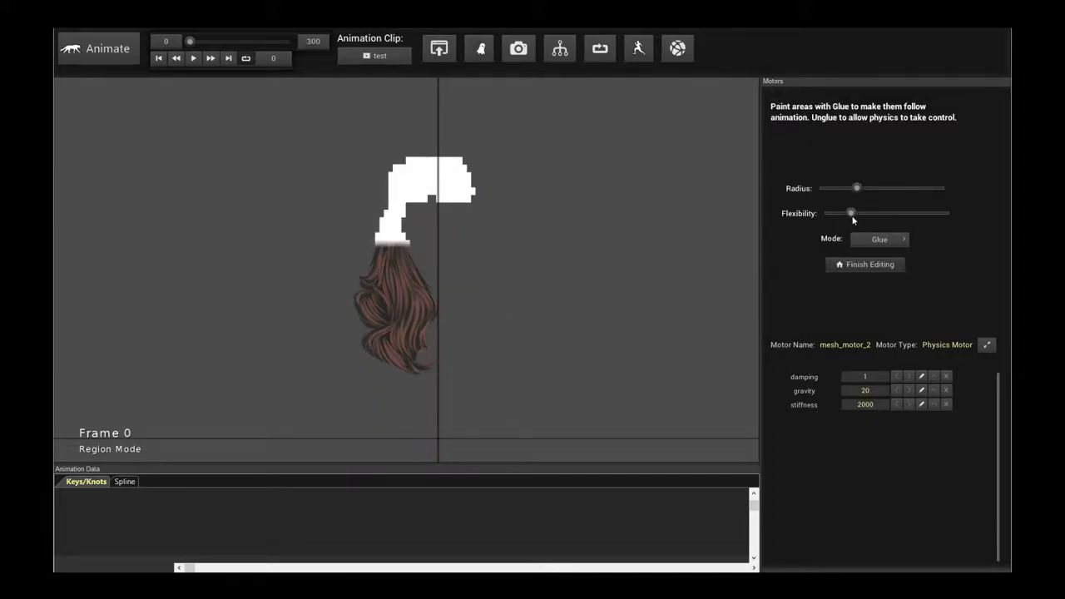
pyautogui.click(865, 263)
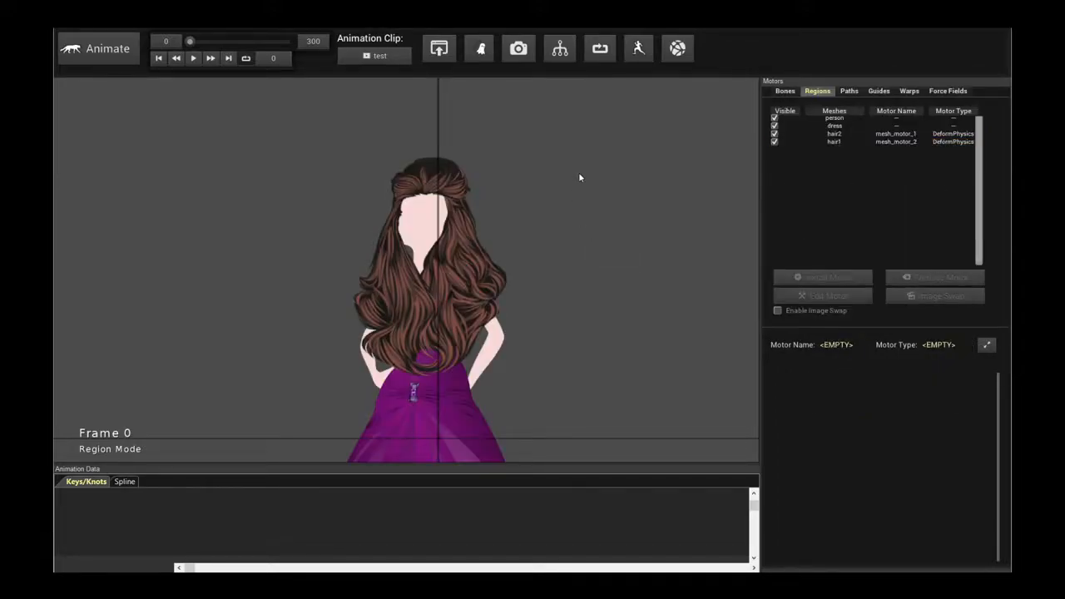
pyautogui.click(193, 57)
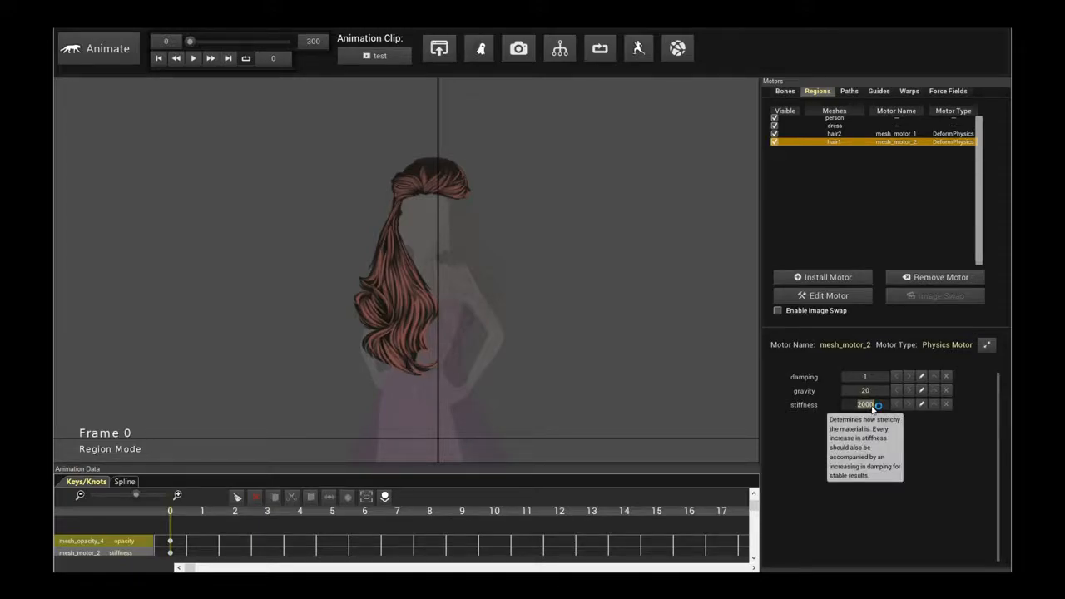
# Step: Lower the hair motor stiffness to 500 and preview the softer hair motion
pyautogui.write('5')
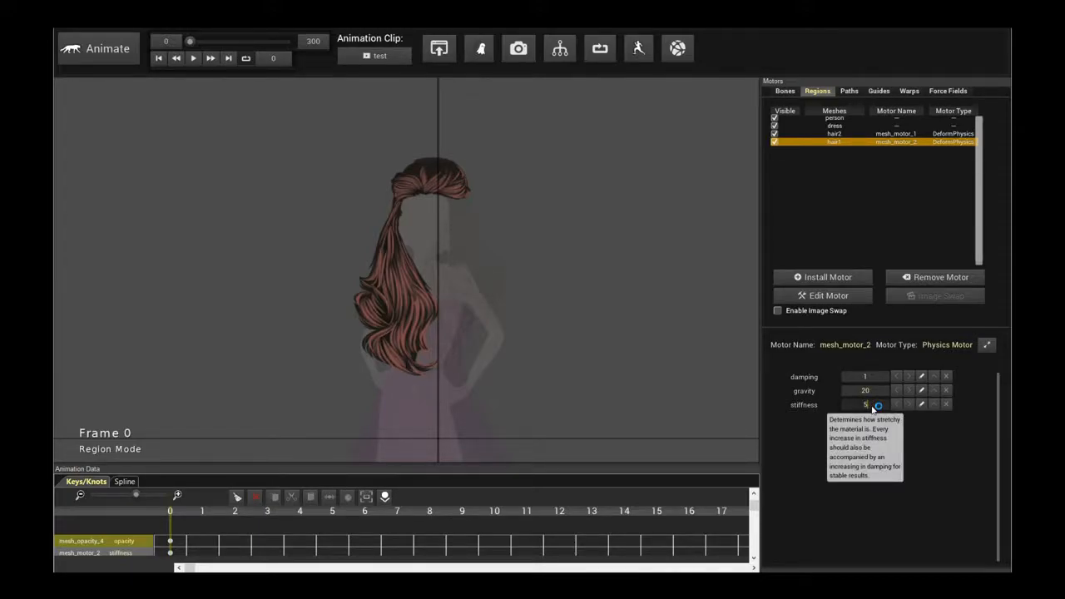
pyautogui.click(193, 56)
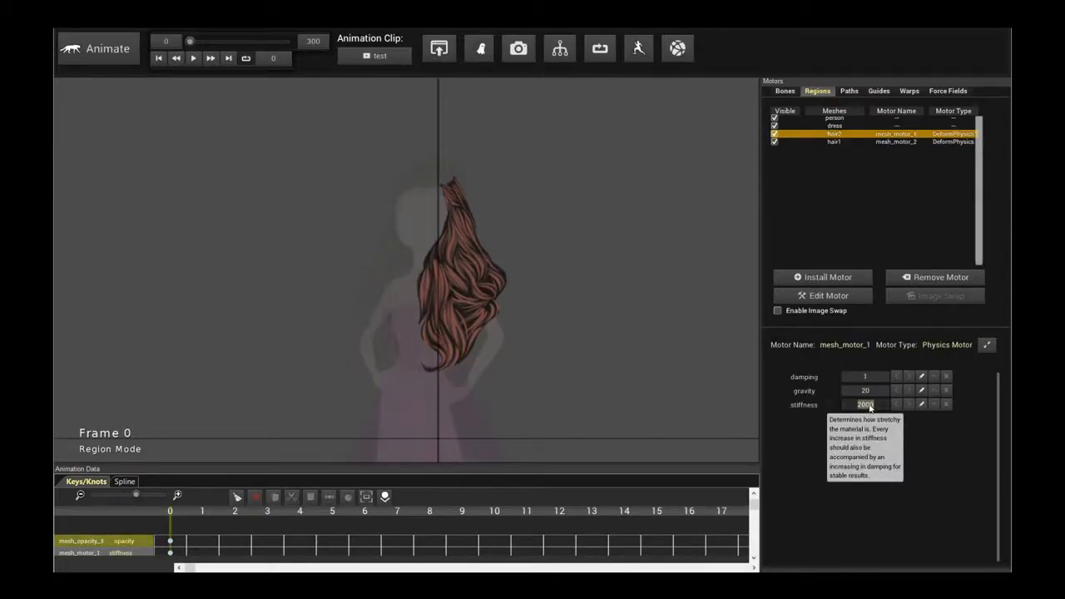
pyautogui.click(193, 56)
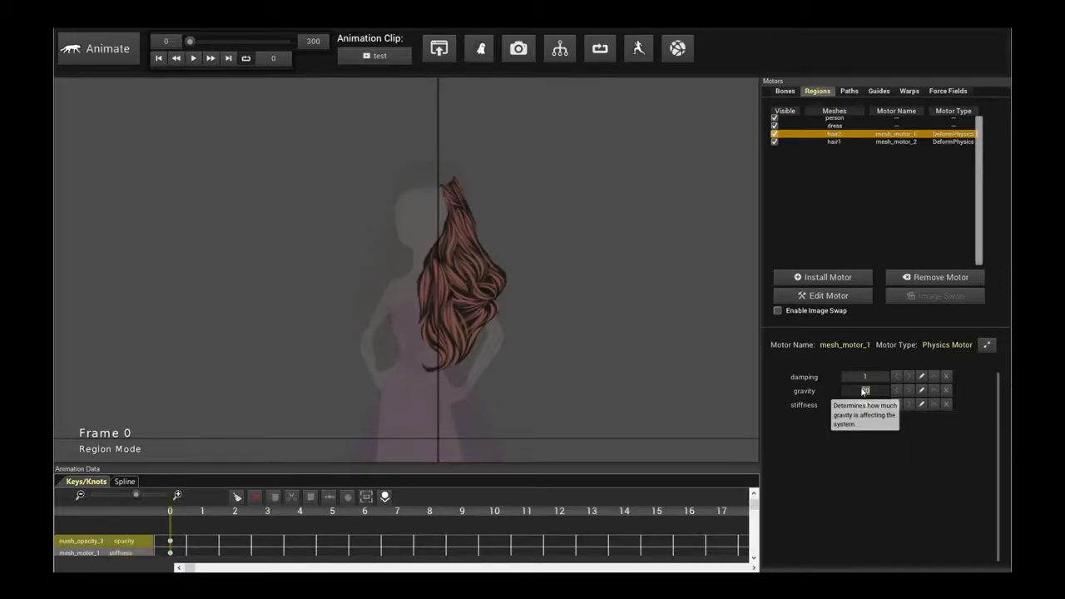
pyautogui.click(193, 56)
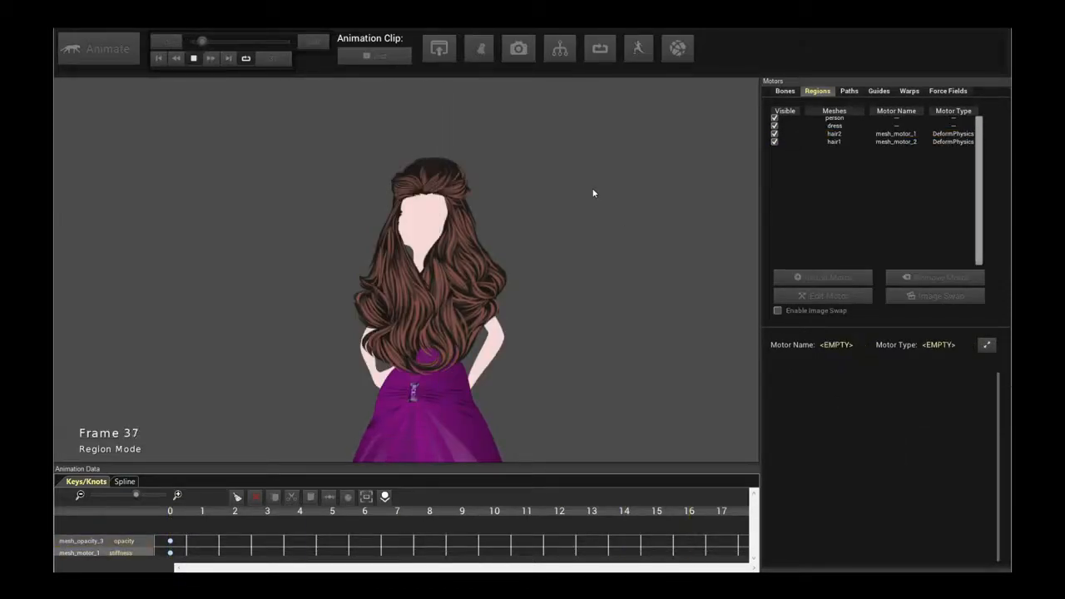
pyautogui.click(160, 56)
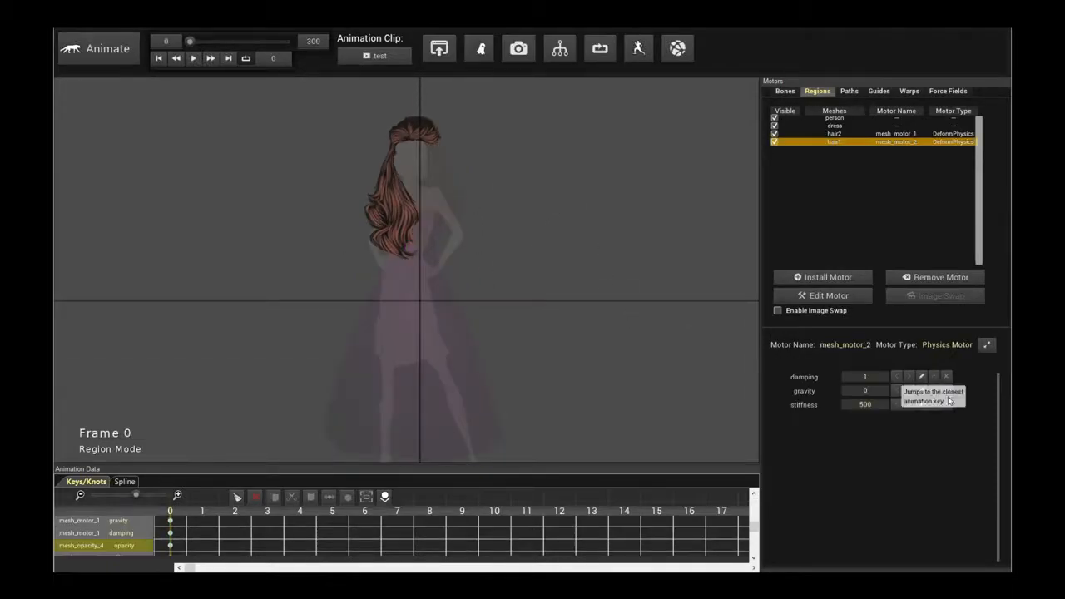
pyautogui.click(193, 57)
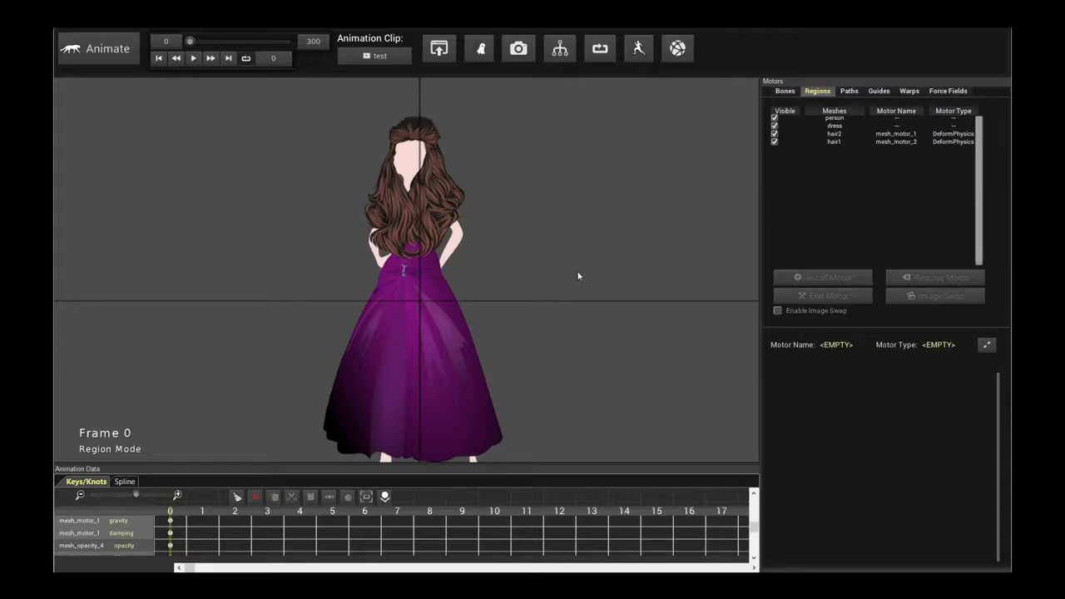
pyautogui.moveTo(824, 569)
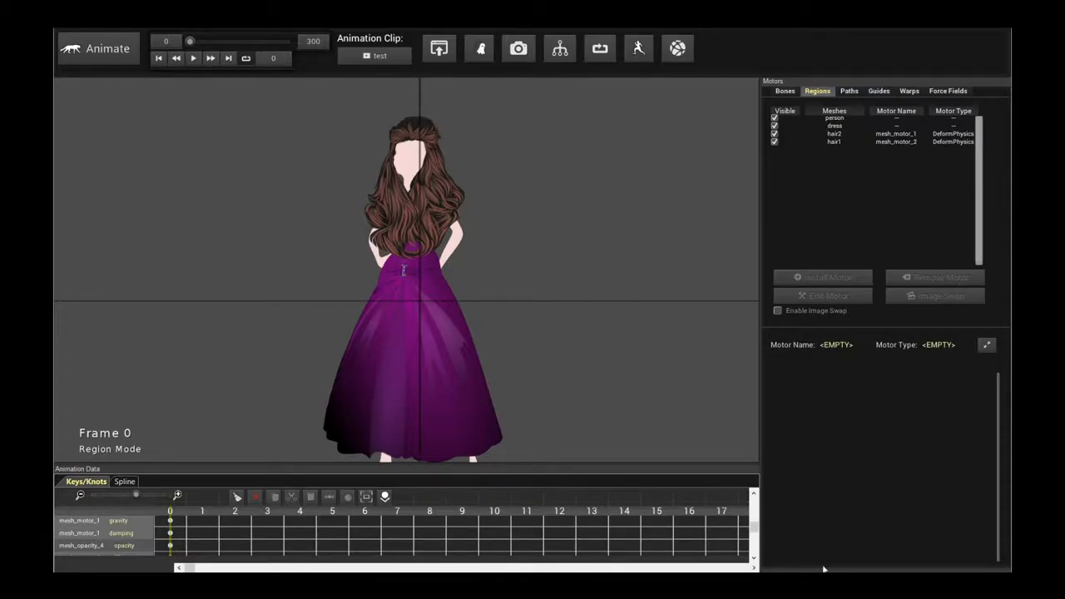
# Step: Create two directional force fields, force_motor_0 and force_motor_1
pyautogui.click(948, 90)
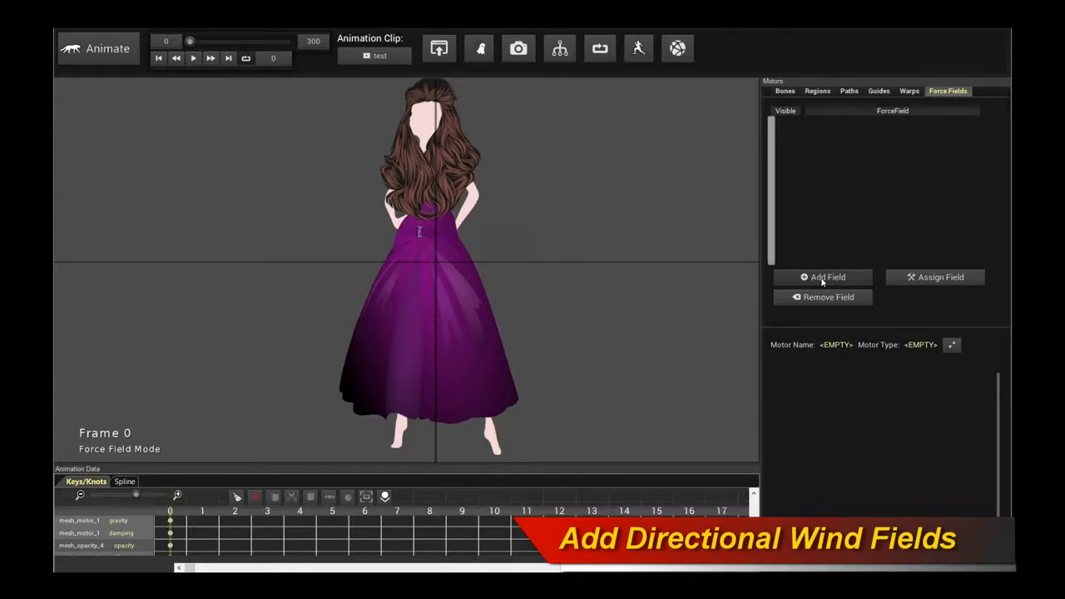
pyautogui.click(822, 276)
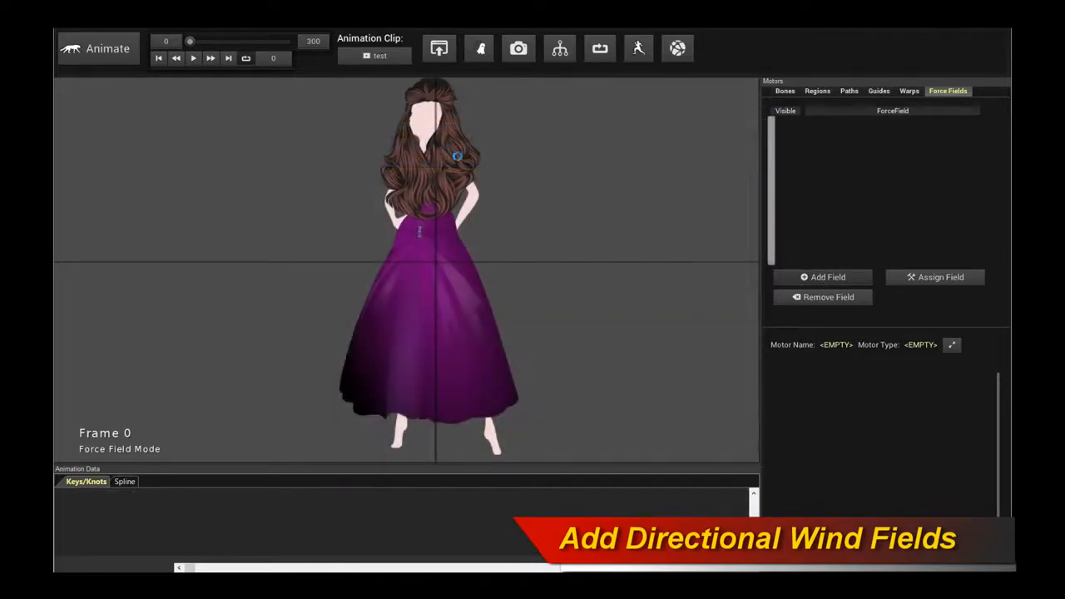
pyautogui.click(822, 276)
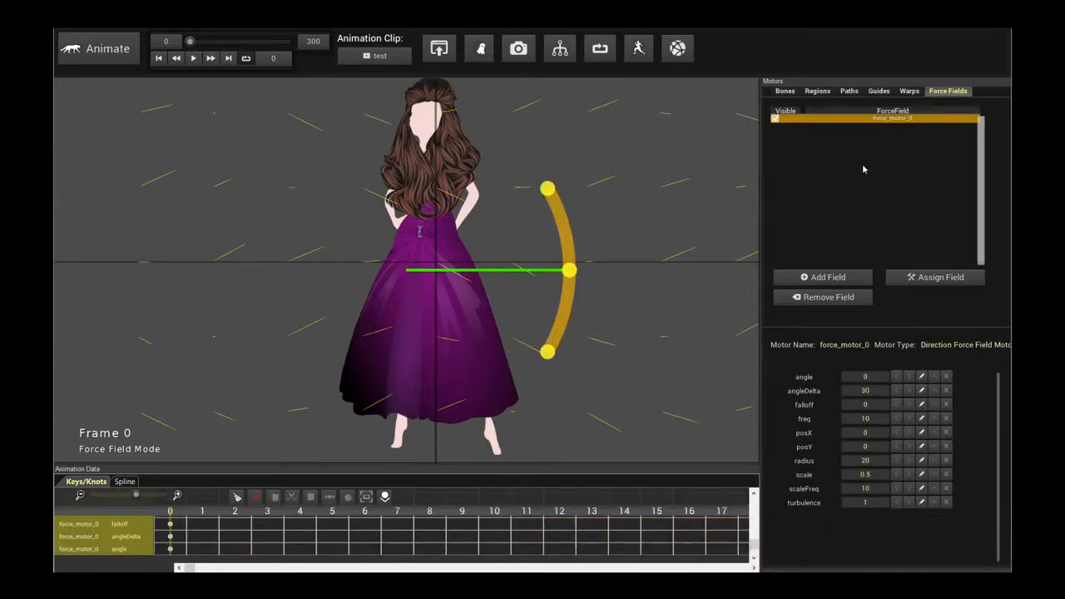
pyautogui.click(822, 276)
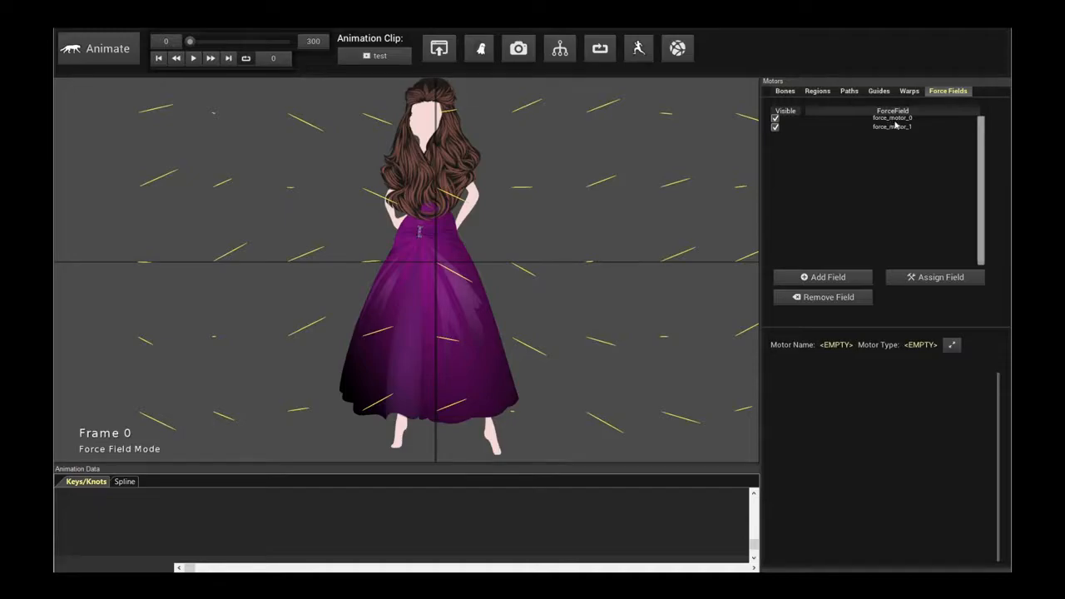
# Step: Switch between the two force fields to compare them, ending on force_motor_0
pyautogui.click(892, 116)
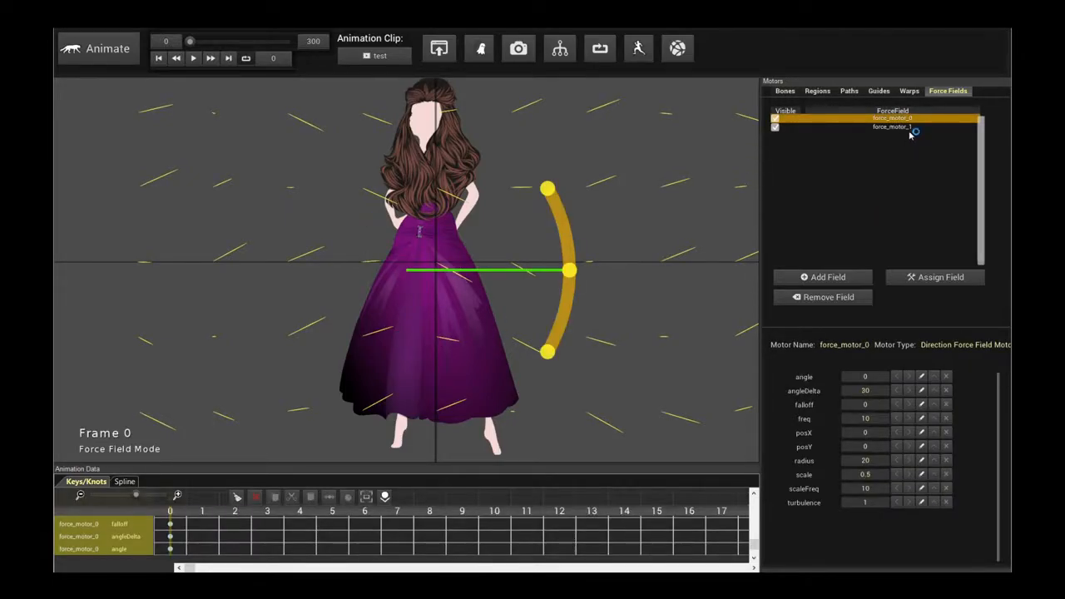
pyautogui.click(892, 126)
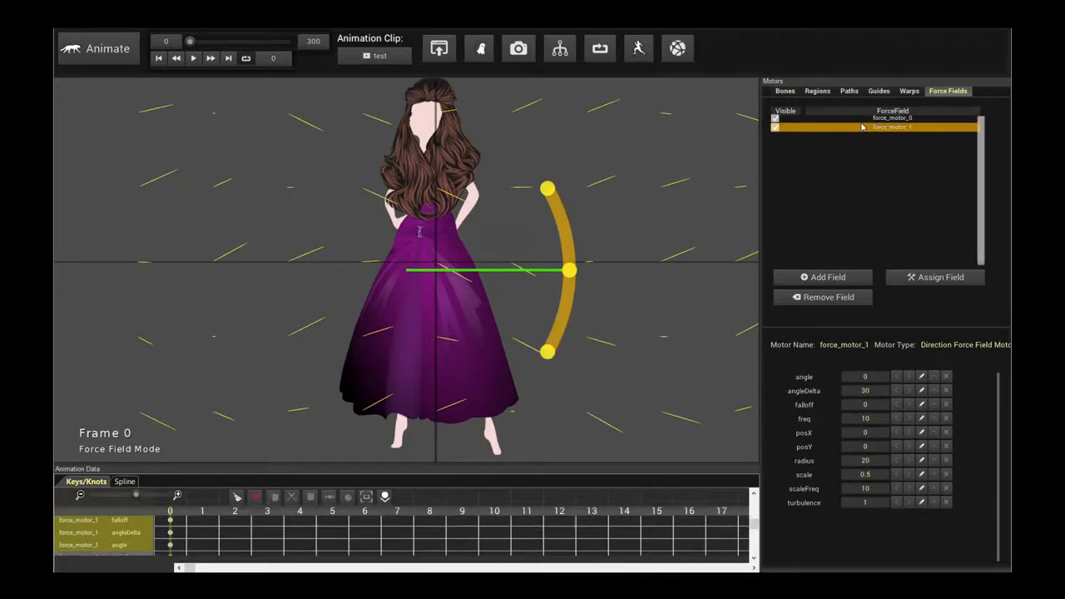
pyautogui.click(892, 117)
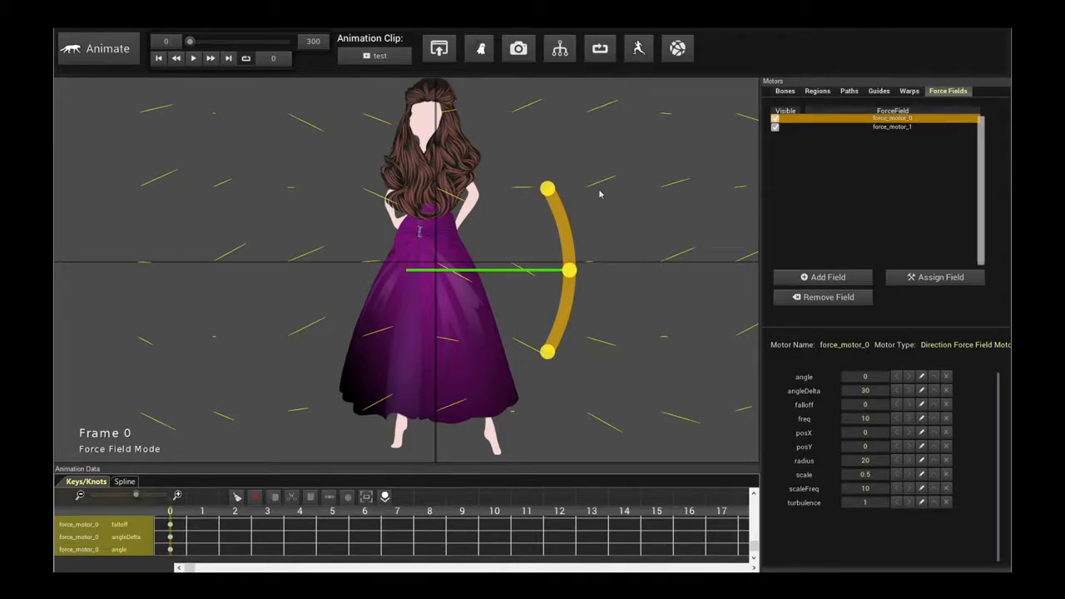
pyautogui.moveTo(806, 140)
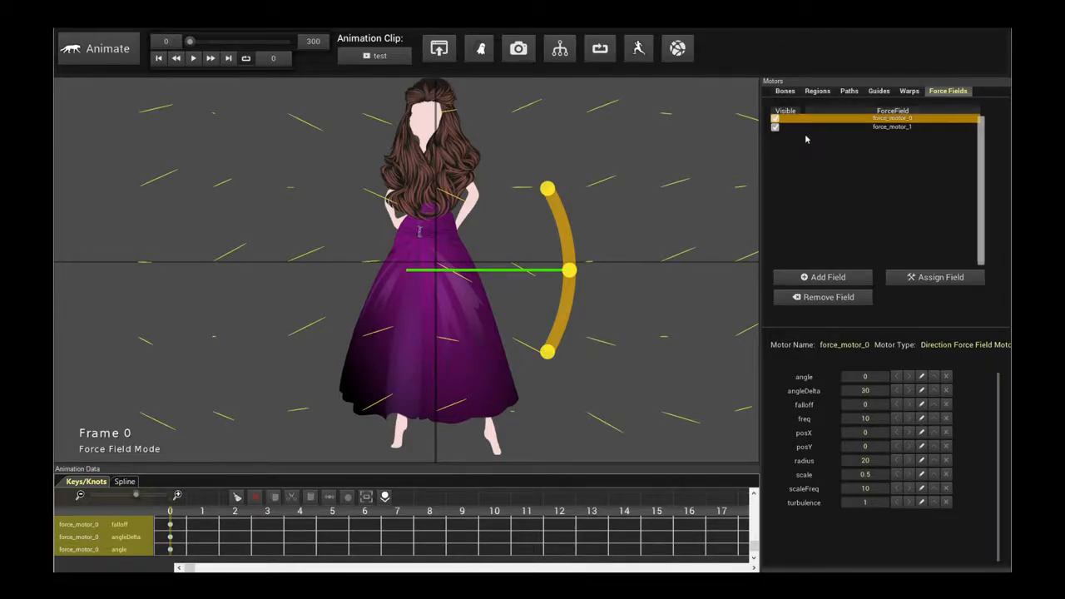
pyautogui.click(892, 127)
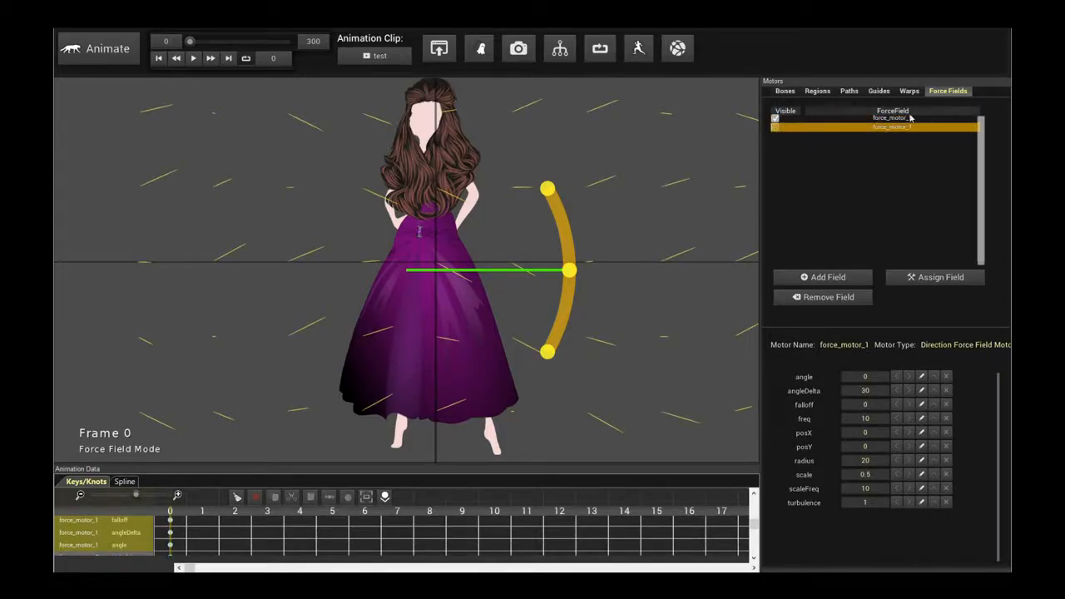
pyautogui.click(892, 116)
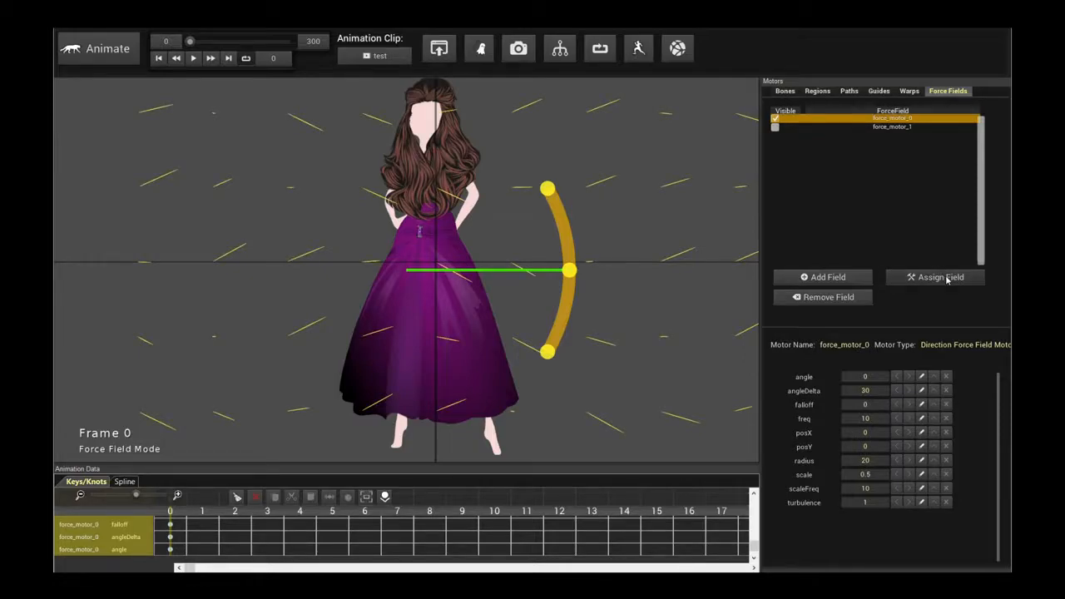
# Step: Assign motor_43, motor_24, motor_19, motor_14 and motor_15 to force_motor_0 and close the list
pyautogui.click(935, 277)
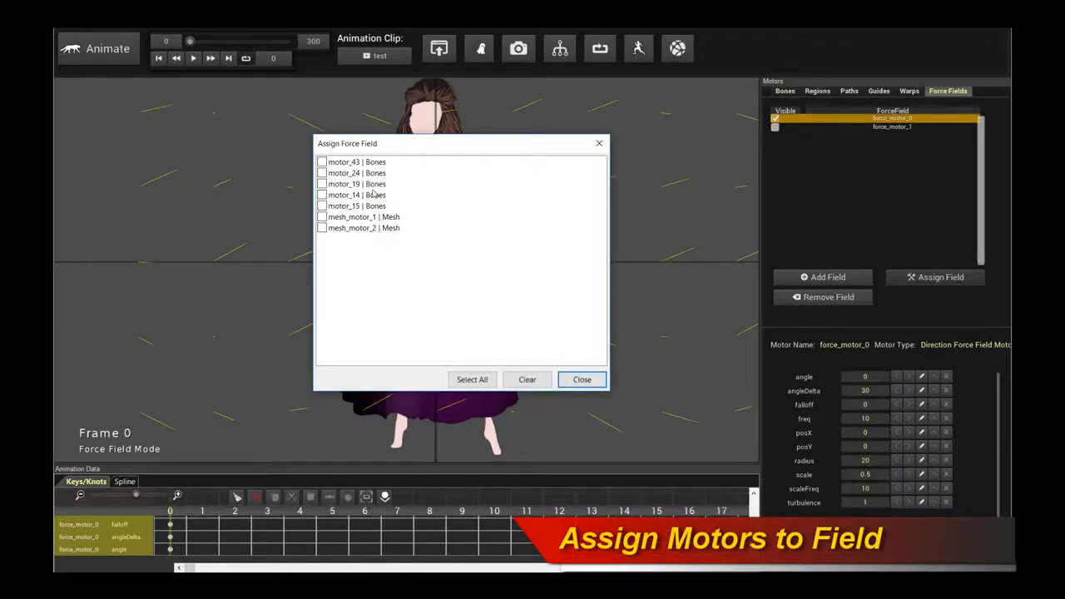
pyautogui.click(322, 173)
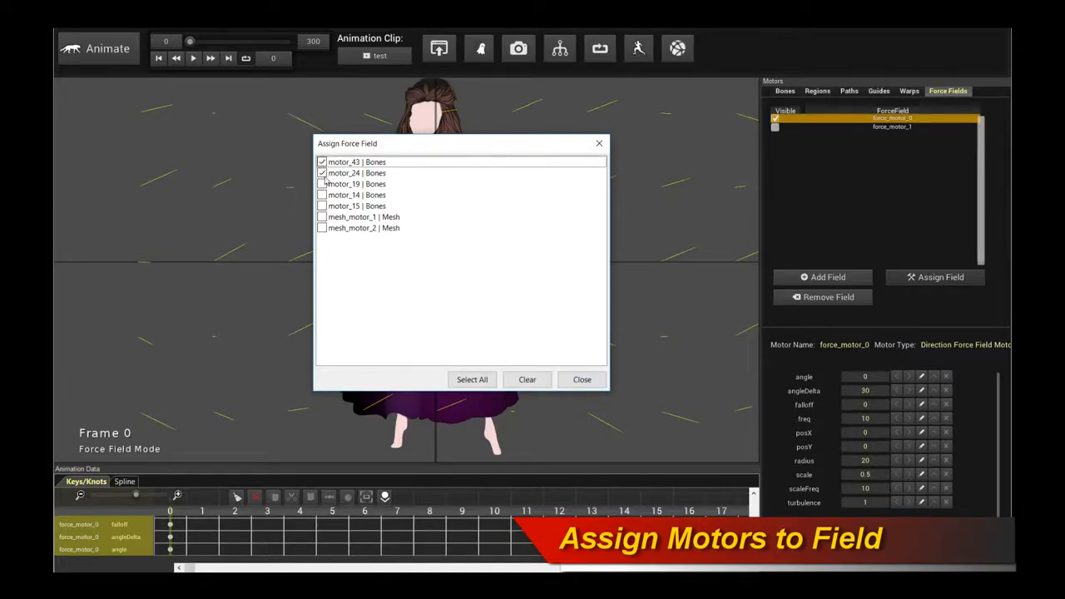
pyautogui.click(323, 183)
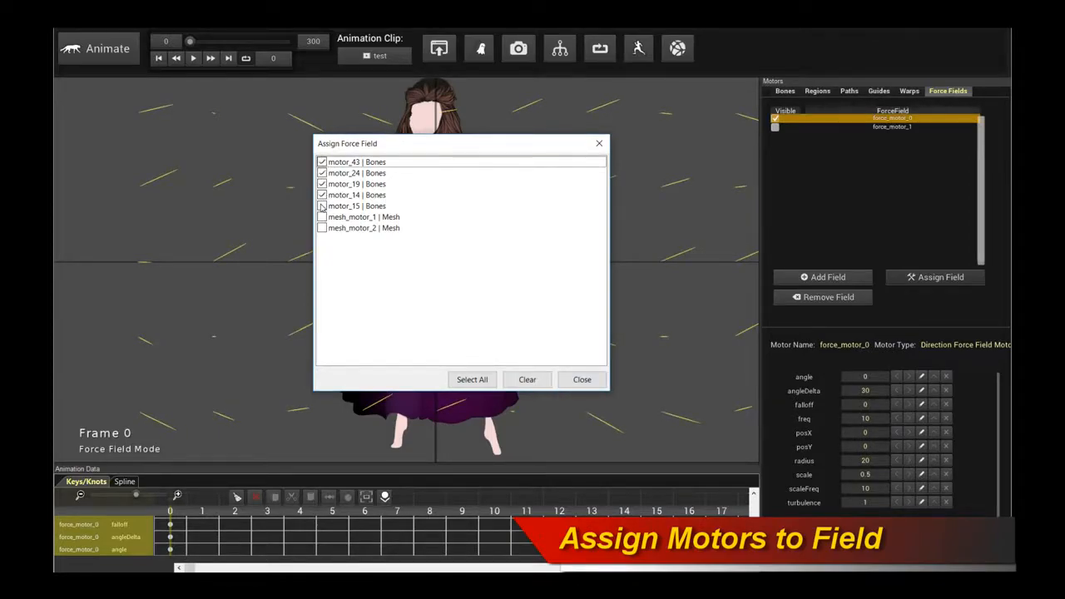
pyautogui.click(322, 206)
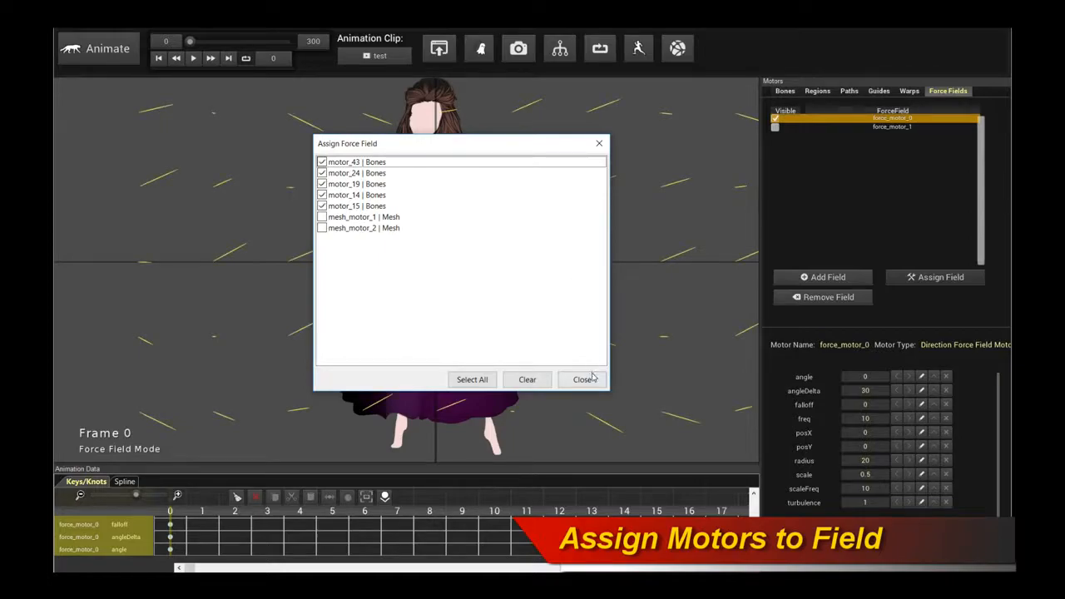
pyautogui.click(582, 380)
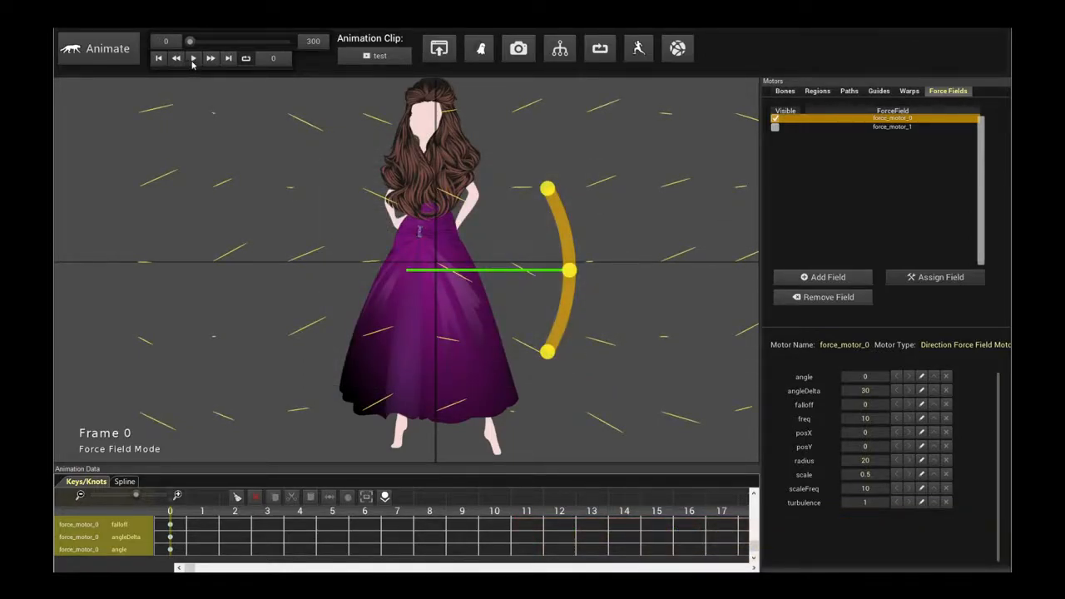
# Step: Lower force_motor_0's scale from 0.5 to 0.02, previewing the dress before and after
pyautogui.click(193, 57)
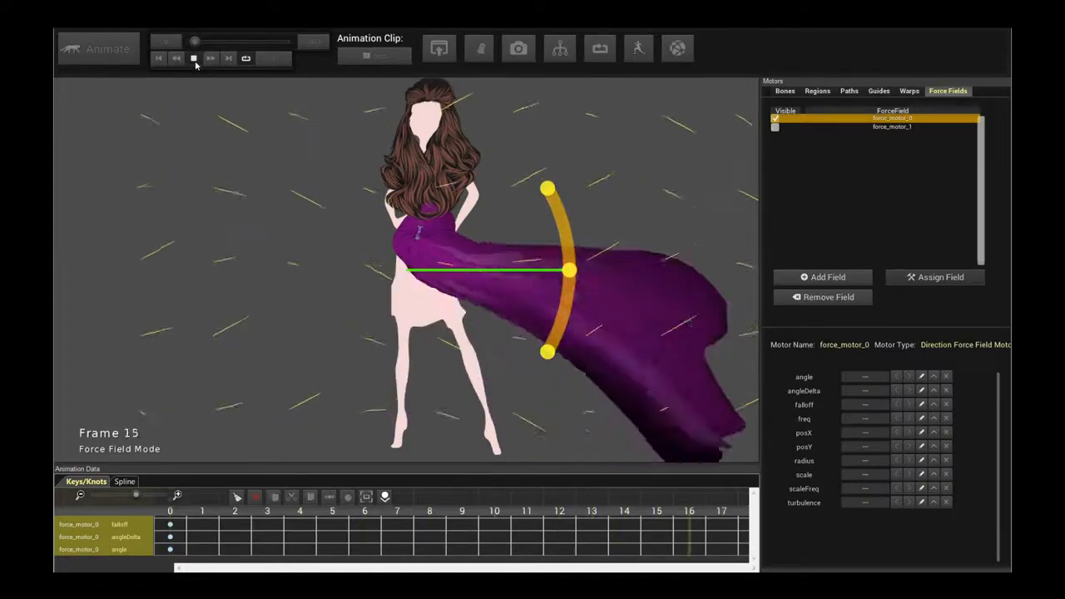
pyautogui.click(210, 58)
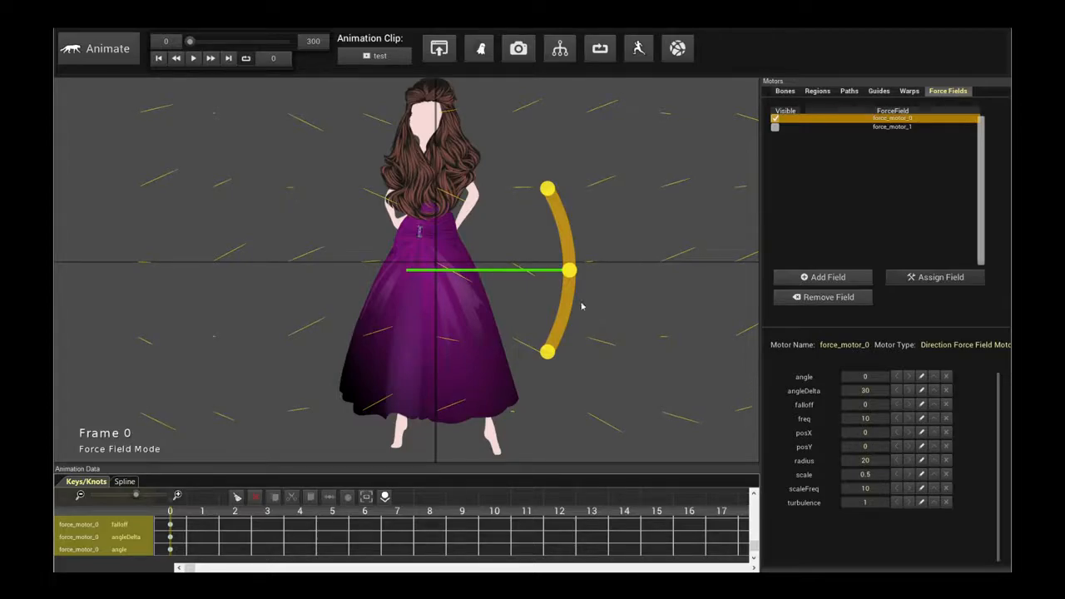
pyautogui.moveTo(845, 476)
pyautogui.write('0.01')
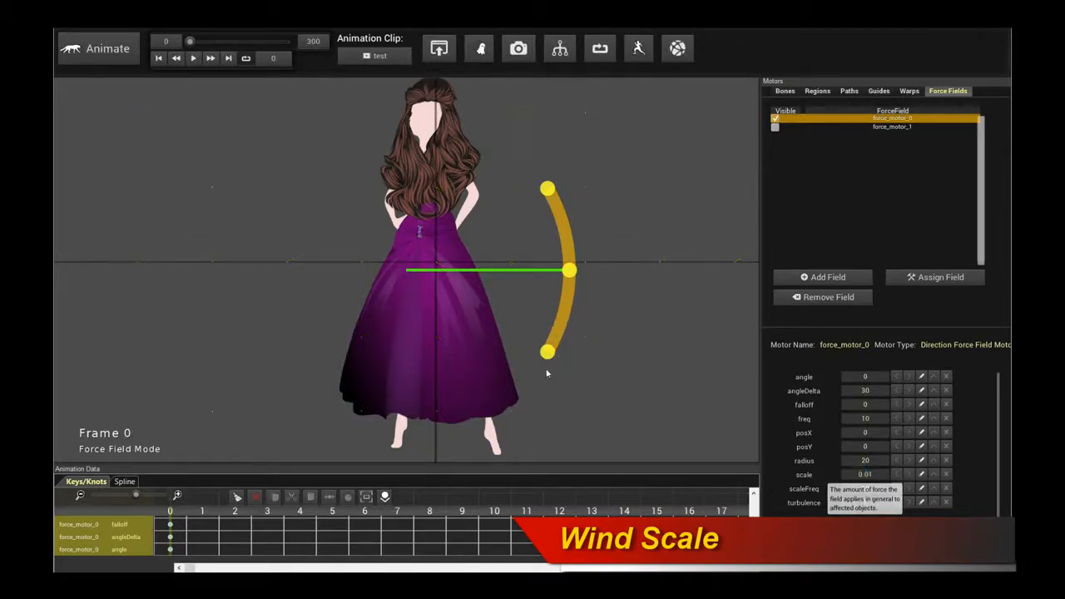
pyautogui.click(193, 57)
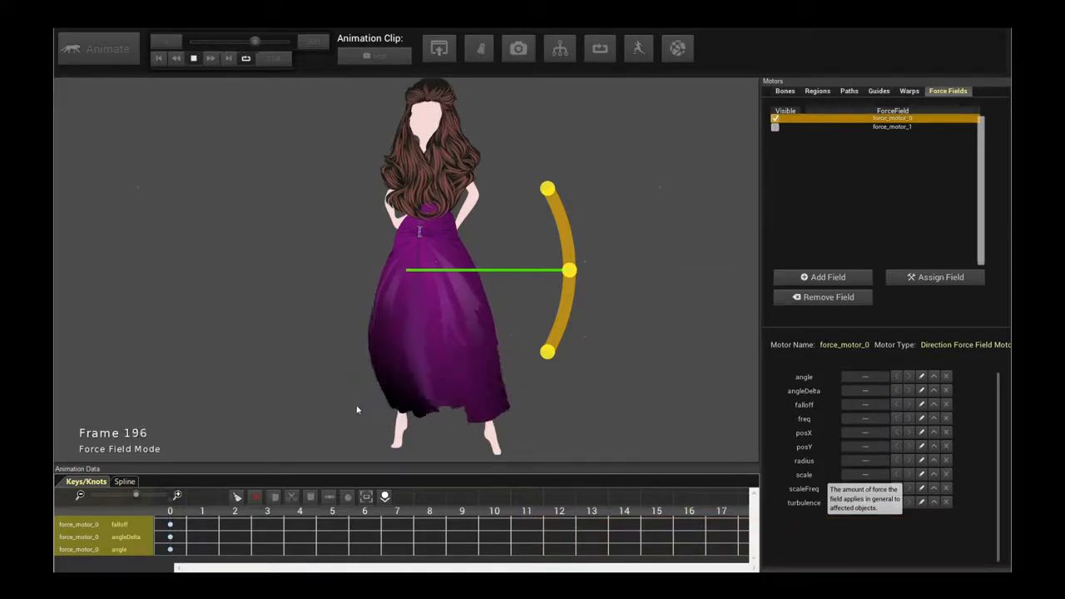
pyautogui.click(160, 56)
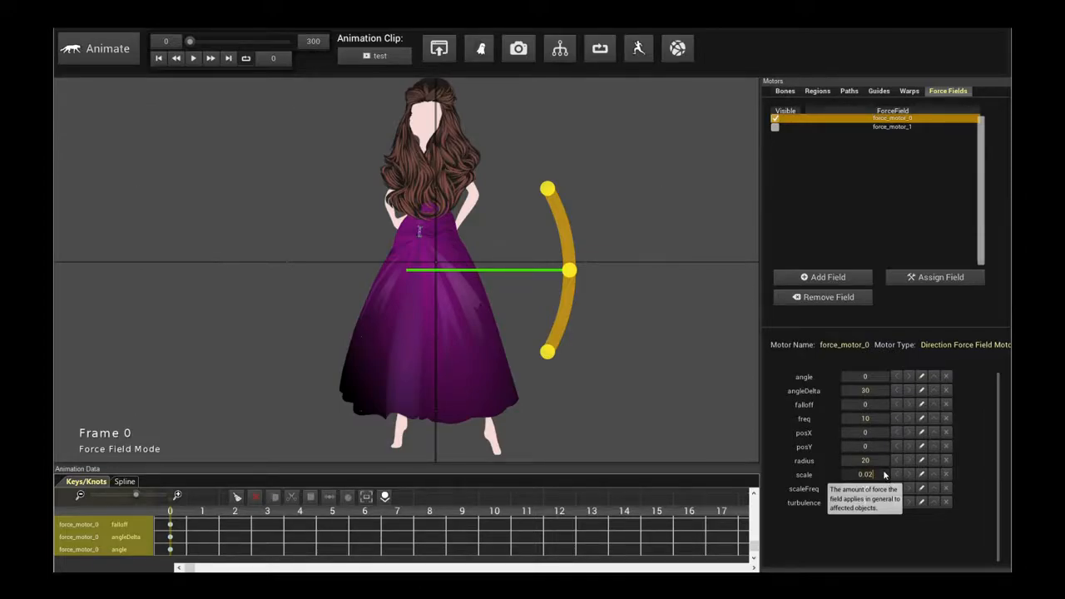
pyautogui.click(193, 56)
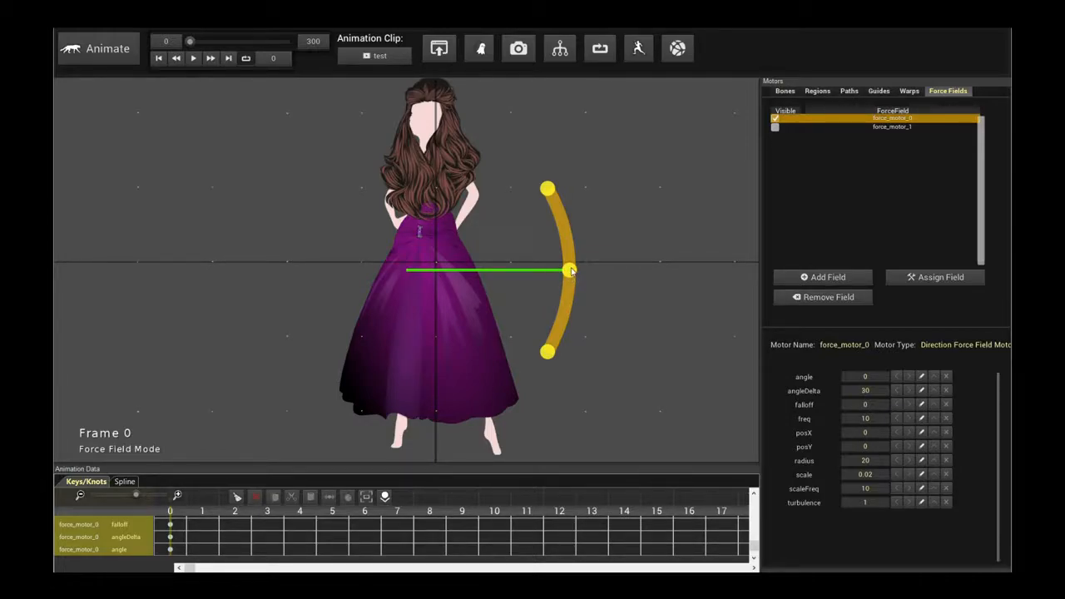
# Step: Aim the wind field toward the lower left at frame 0 and preview the new direction
pyautogui.moveTo(569, 270); pyautogui.dragTo(286, 374)
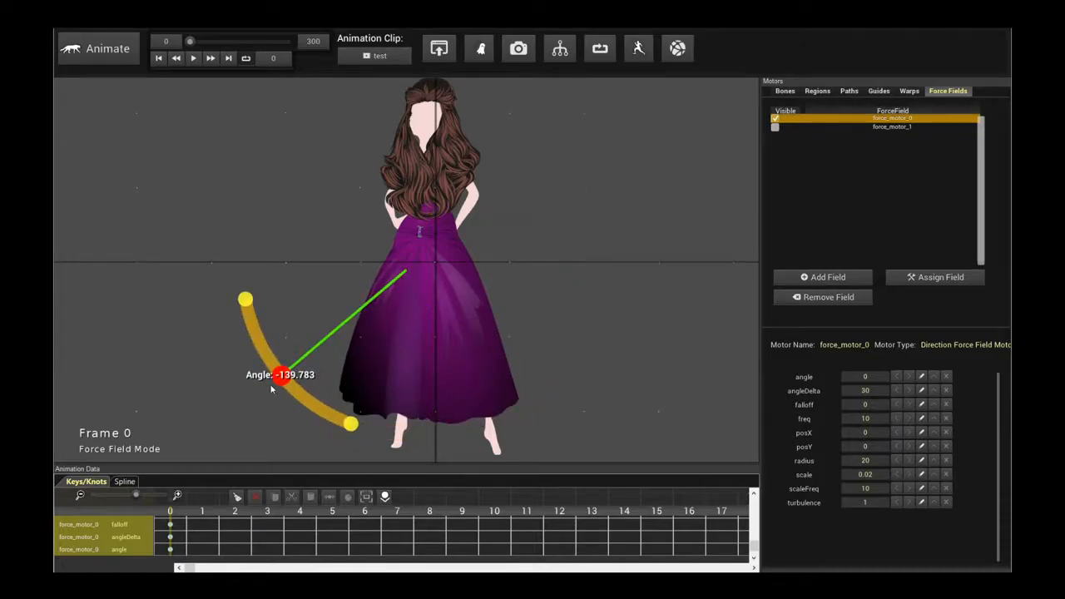
pyautogui.click(194, 57)
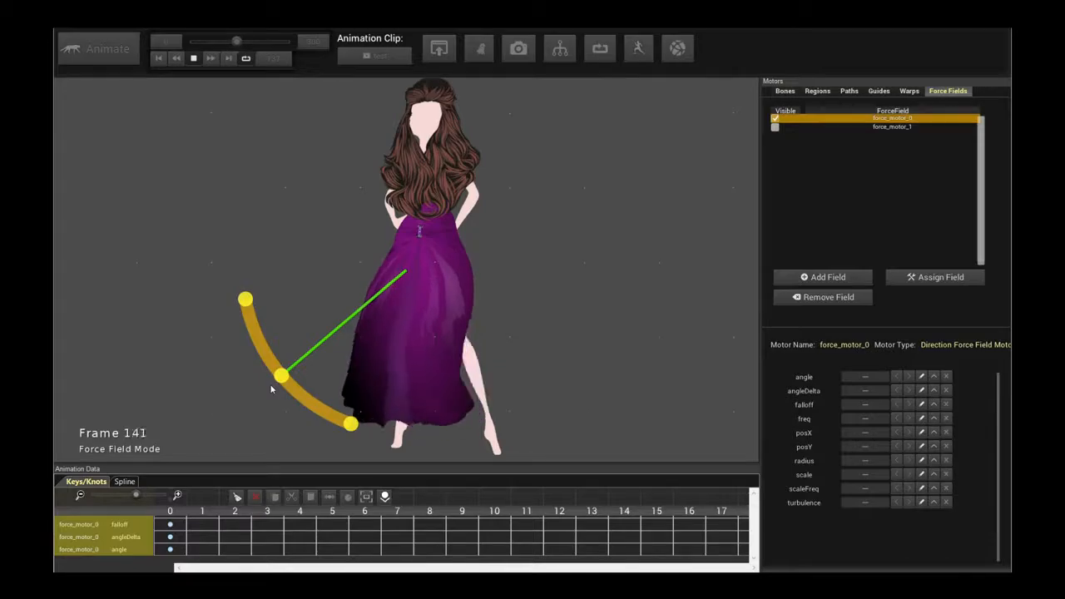
pyautogui.click(159, 56)
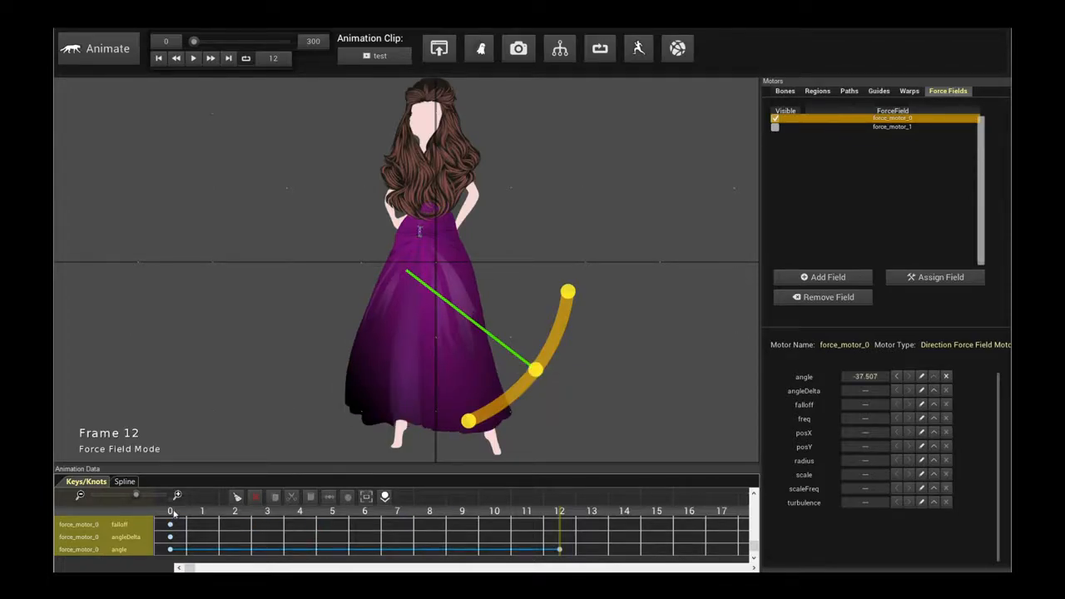
pyautogui.click(160, 56)
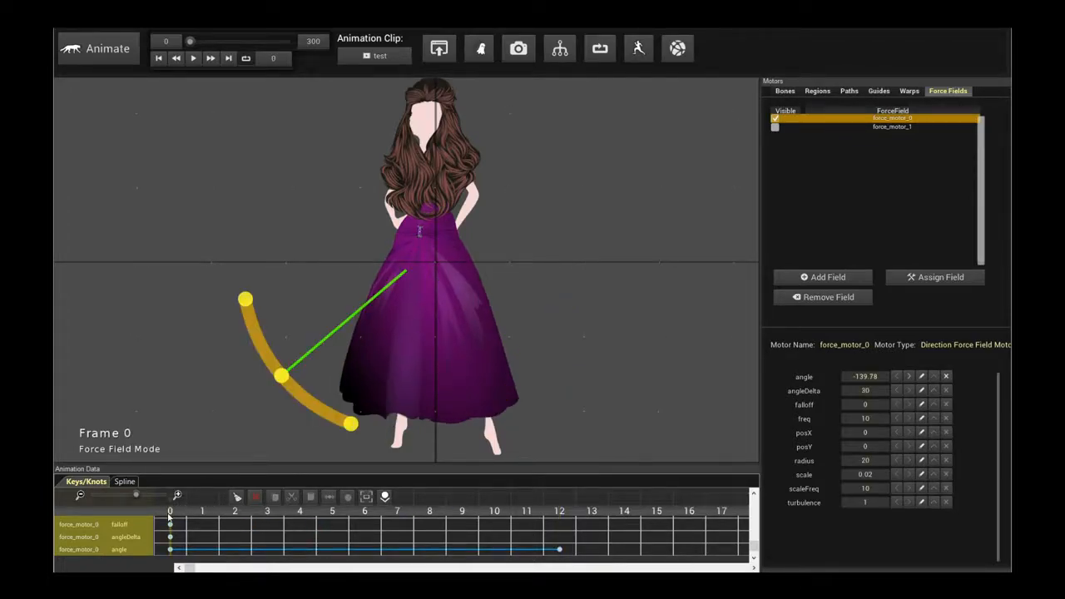
pyautogui.click(193, 56)
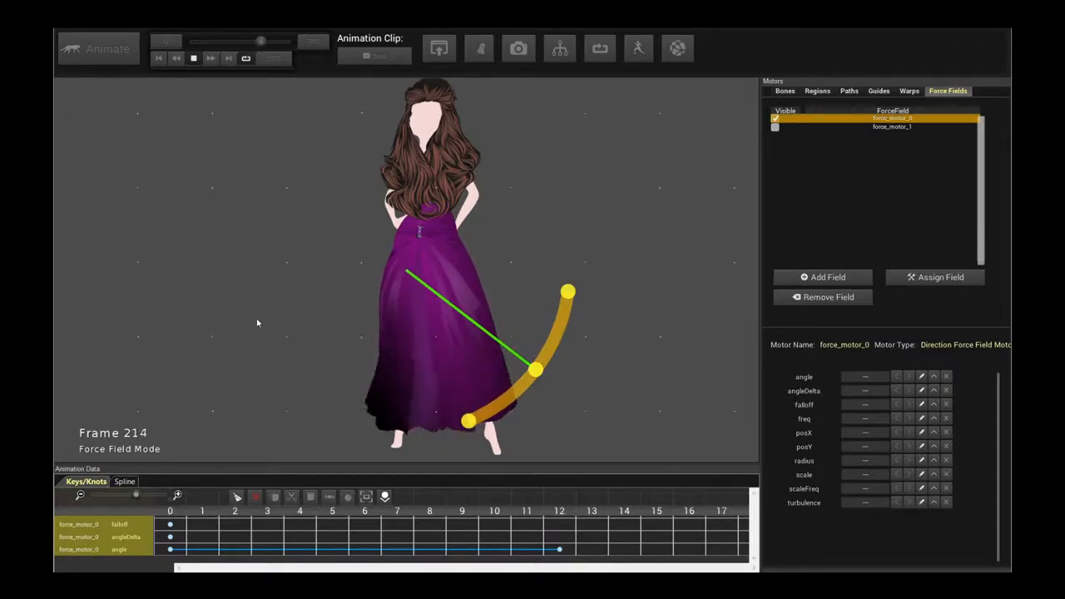
pyautogui.click(160, 57)
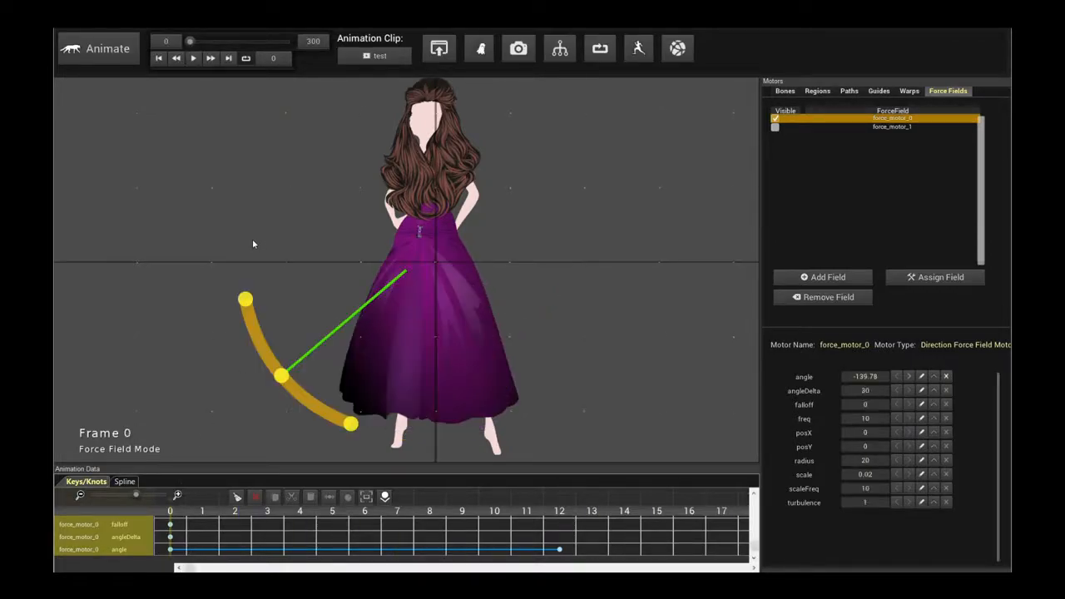
# Step: At frame 20, turn the wind field to point straight right, then preview the keyed sweep
pyautogui.click(193, 57)
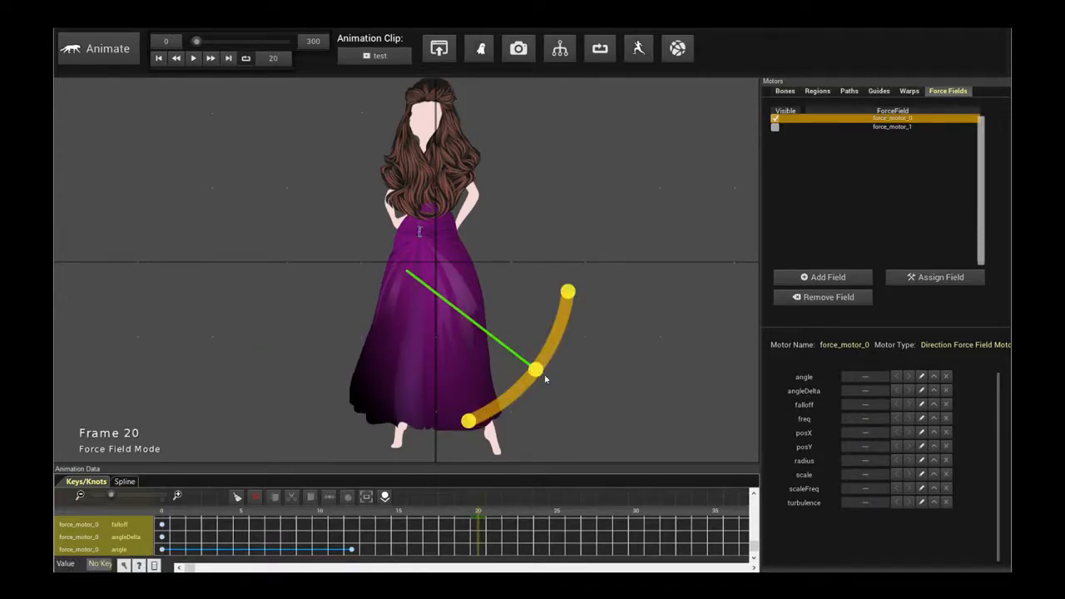
pyautogui.moveTo(533, 370); pyautogui.dragTo(569, 286)
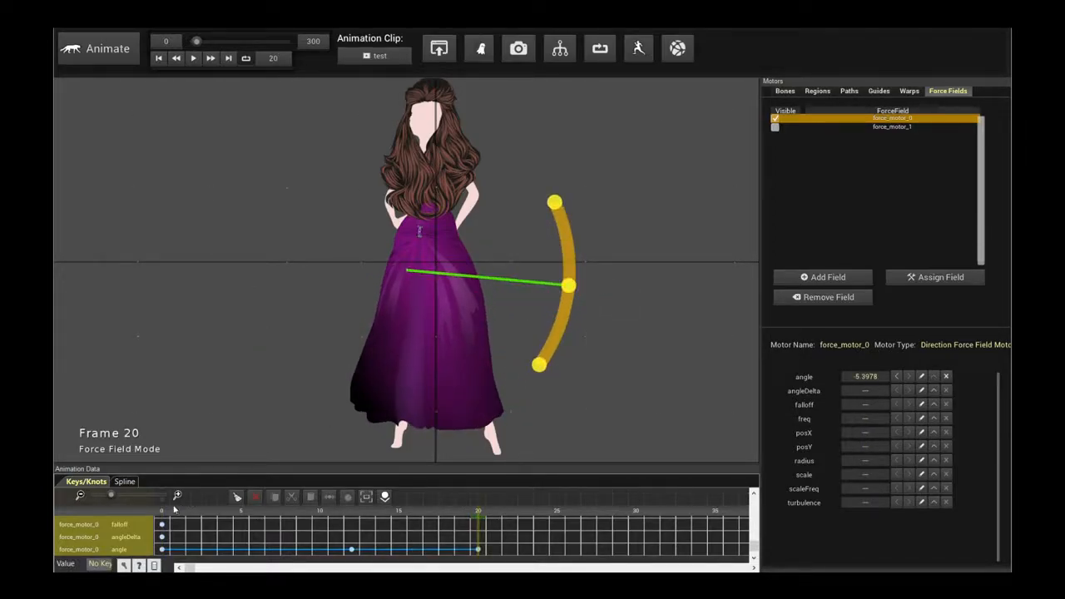
pyautogui.click(193, 57)
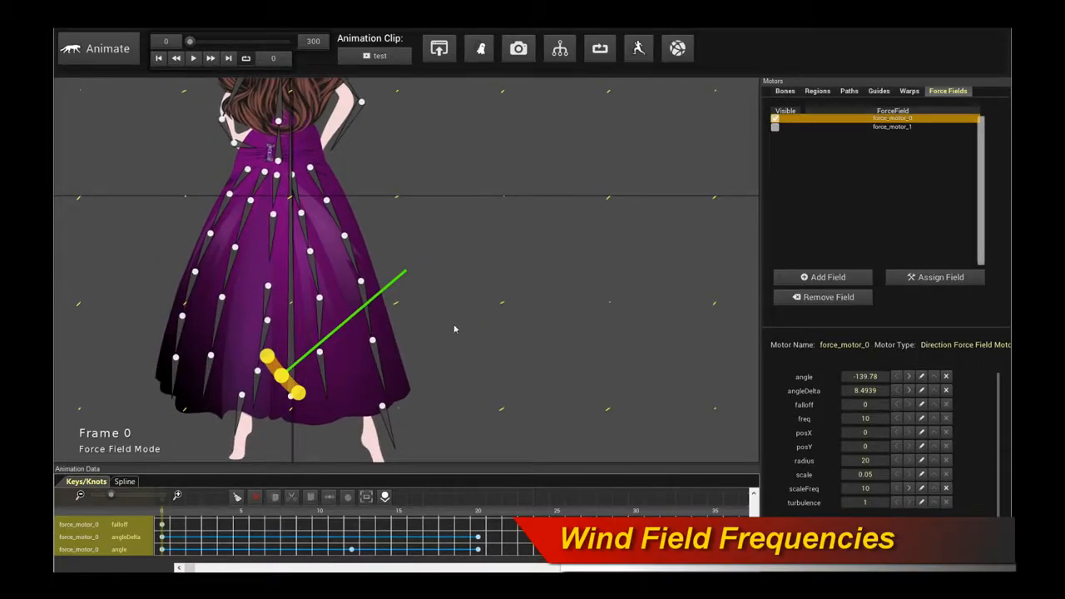
pyautogui.moveTo(866, 420)
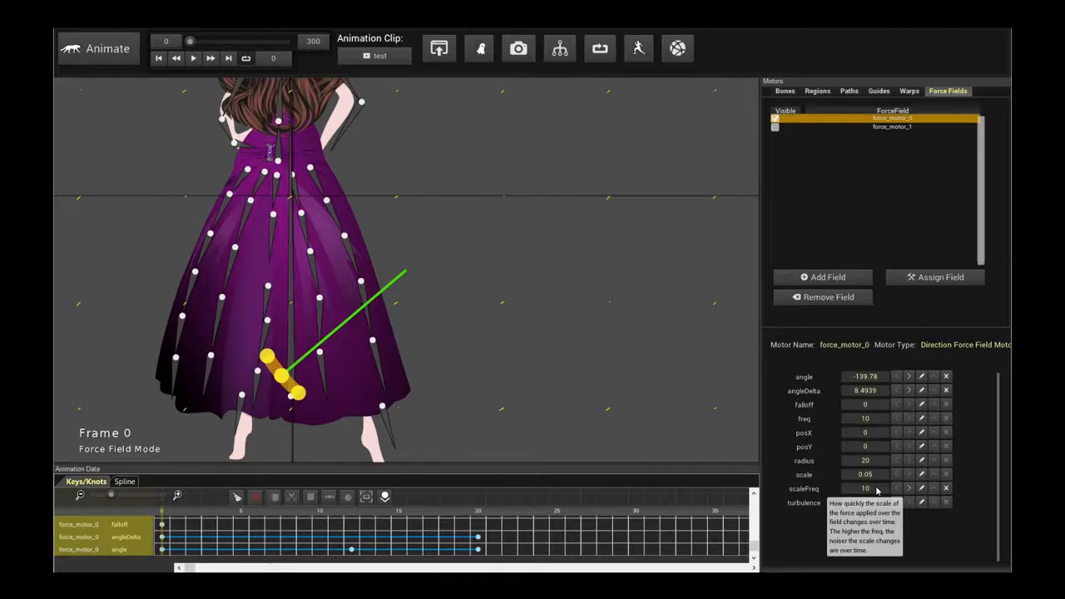
pyautogui.moveTo(865, 420)
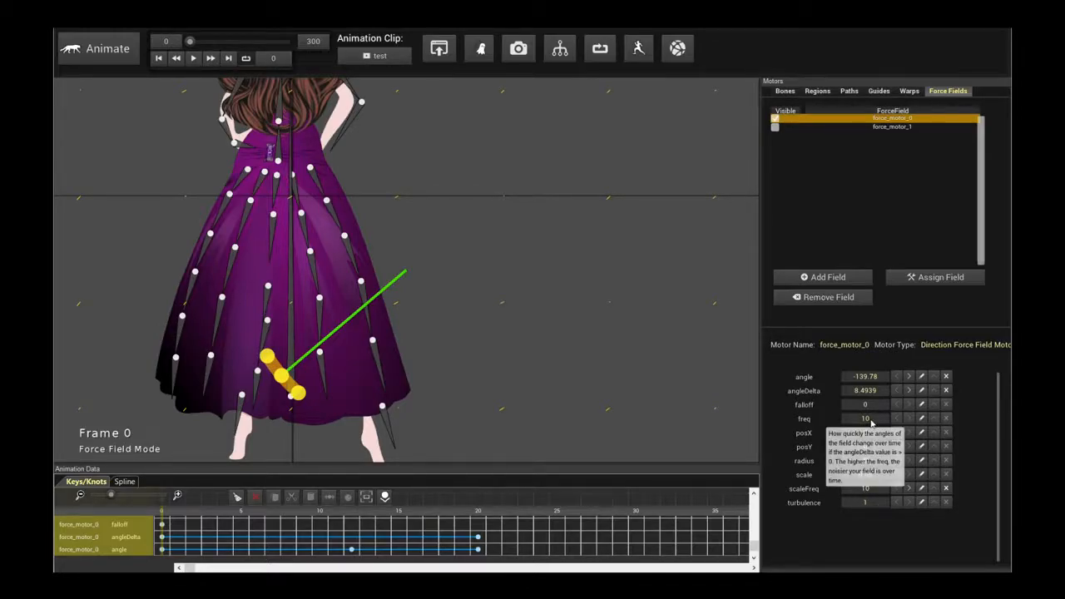
pyautogui.moveTo(476, 520)
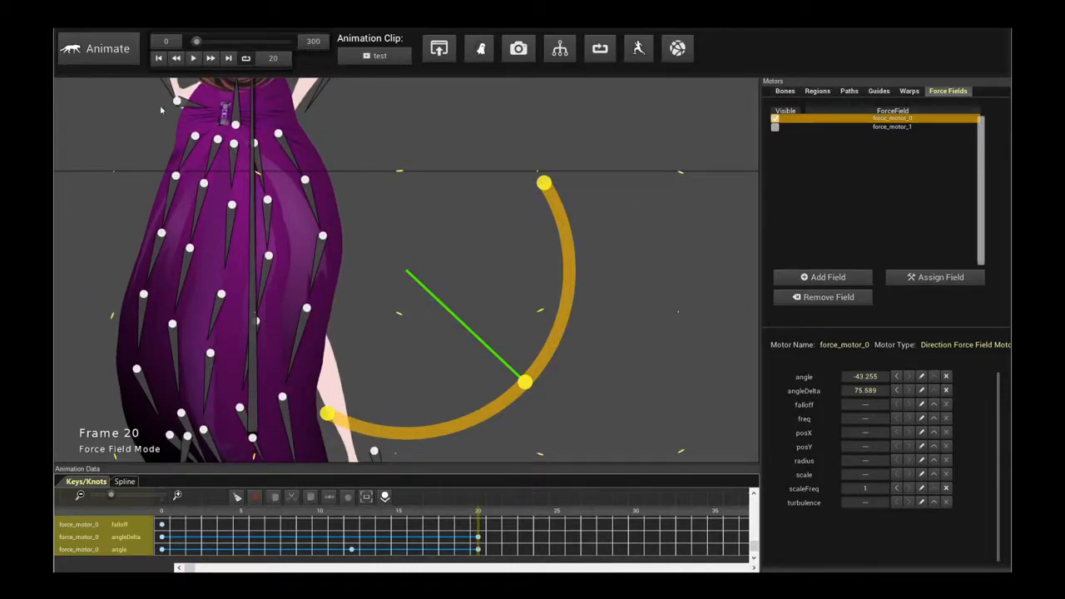
# Step: Reshape force_motor_0's arc at frame 20 to an angleDelta near 79.2, previewing in between
pyautogui.click(193, 57)
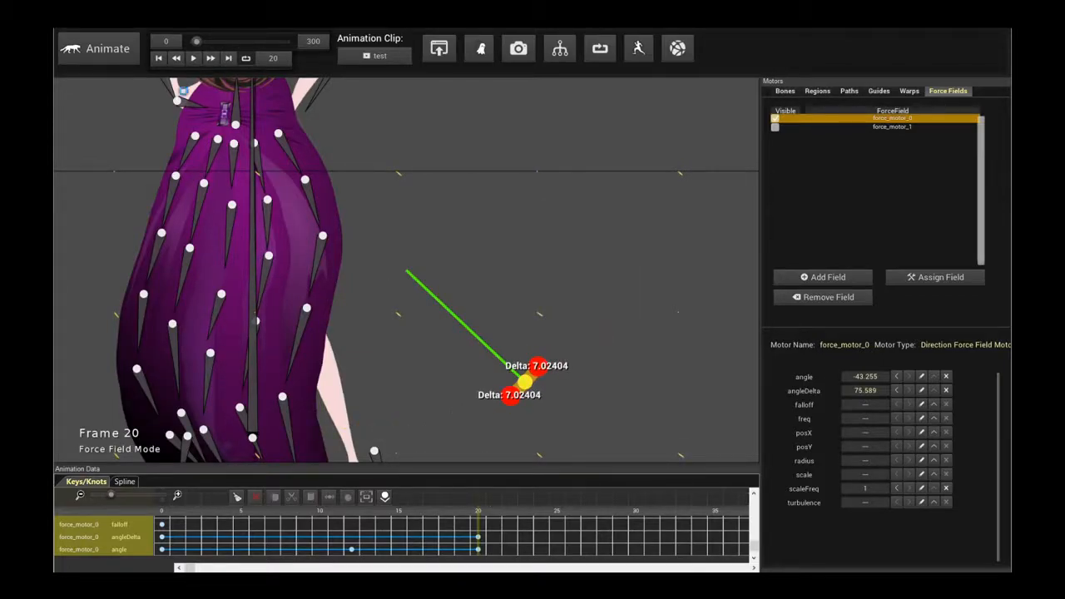
pyautogui.click(193, 56)
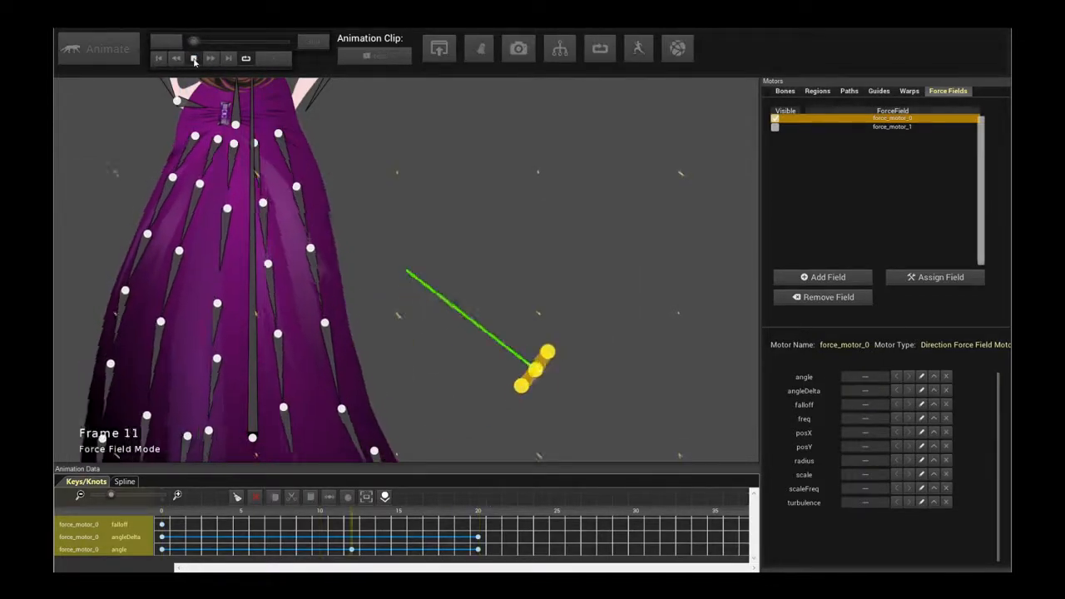
pyautogui.click(193, 58)
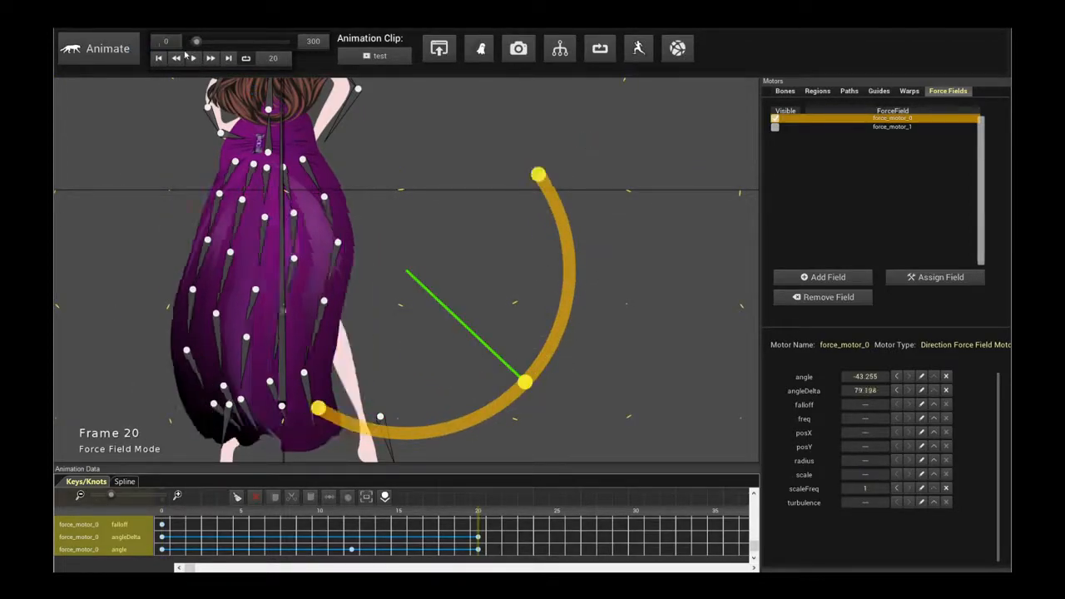
pyautogui.click(193, 57)
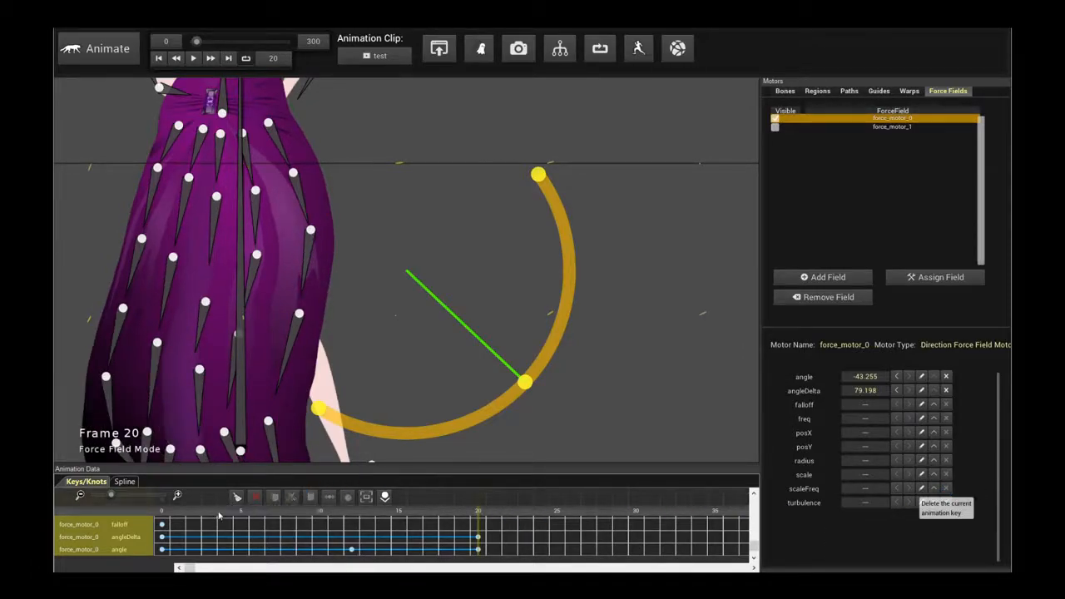
# Step: Key force_motor_0's freq to 50 and set a matching key for scaleFreq at frame 20
pyautogui.click(193, 57)
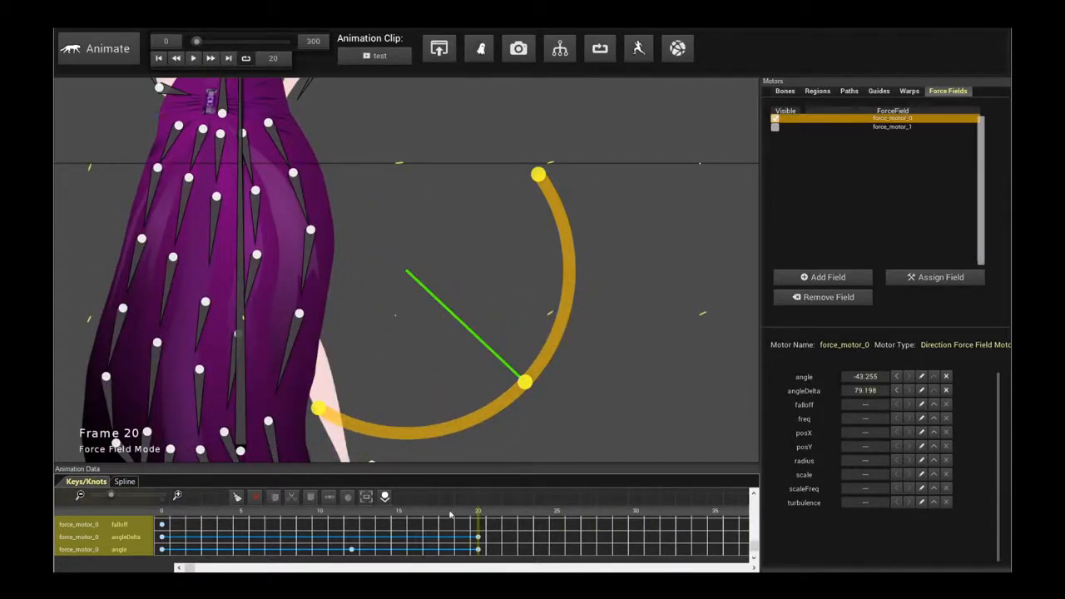
pyautogui.moveTo(852, 469)
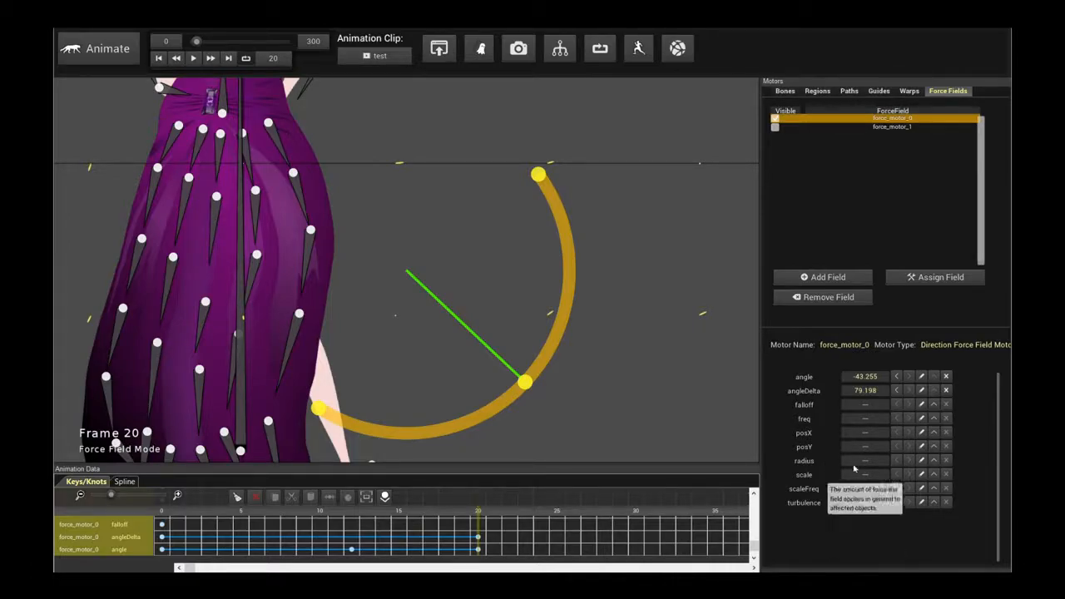
pyautogui.moveTo(872, 416)
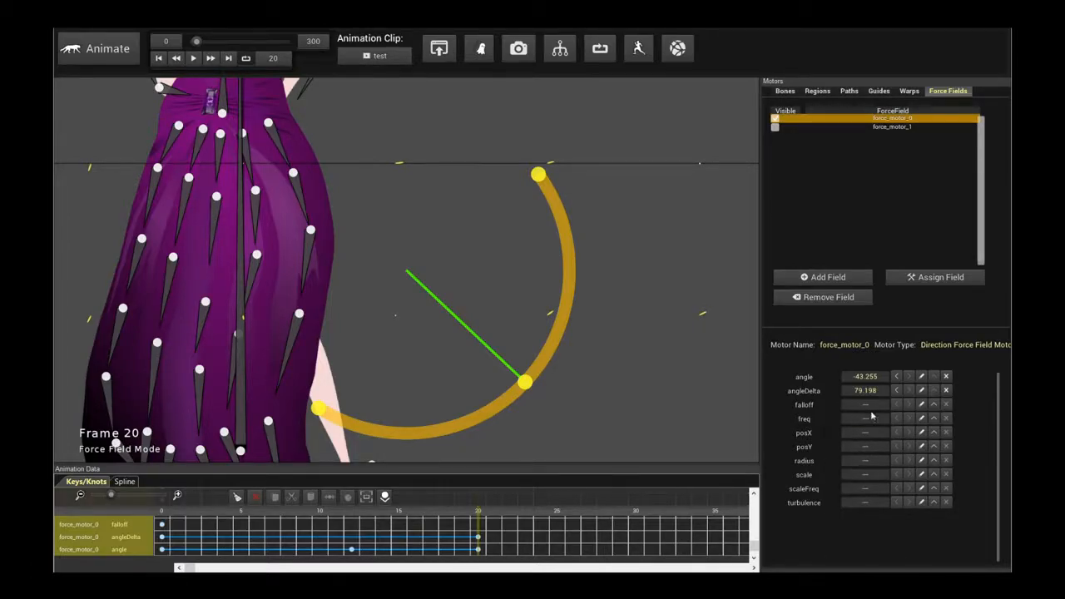
pyautogui.moveTo(935, 420)
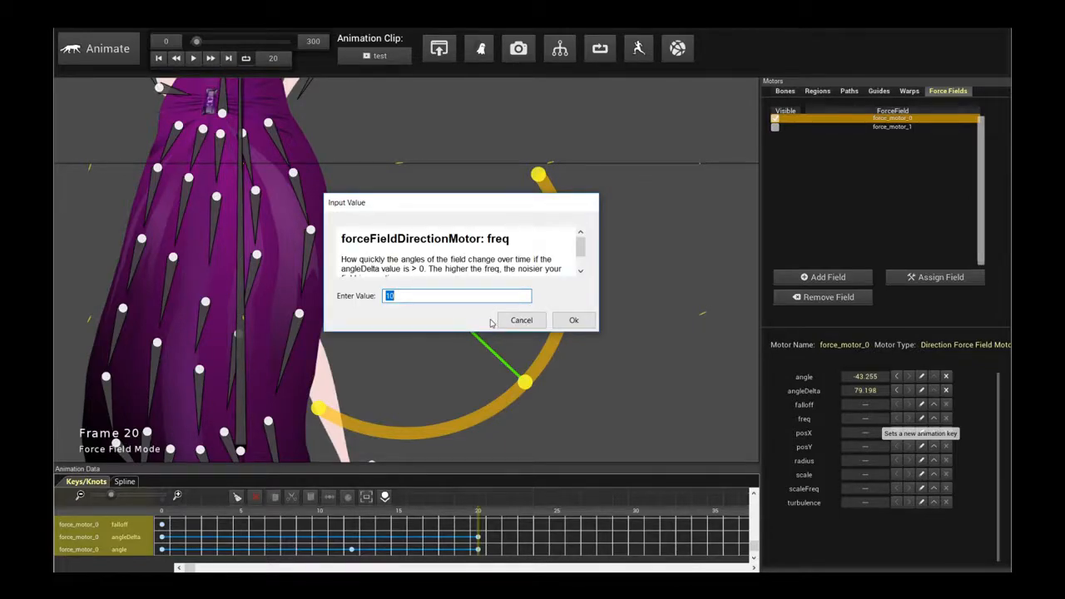
pyautogui.click(573, 319)
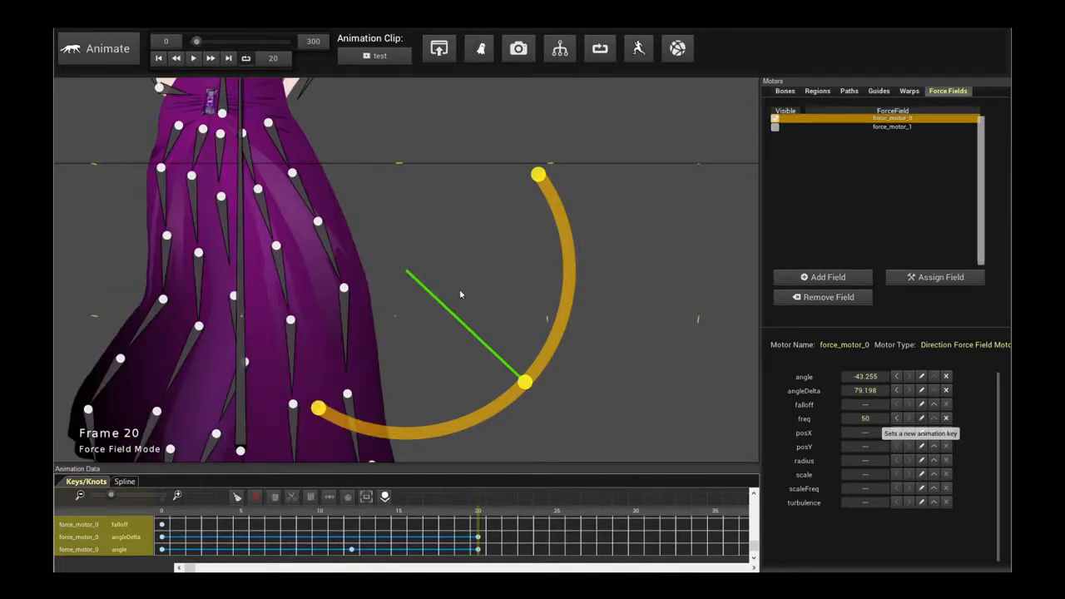
pyautogui.click(194, 58)
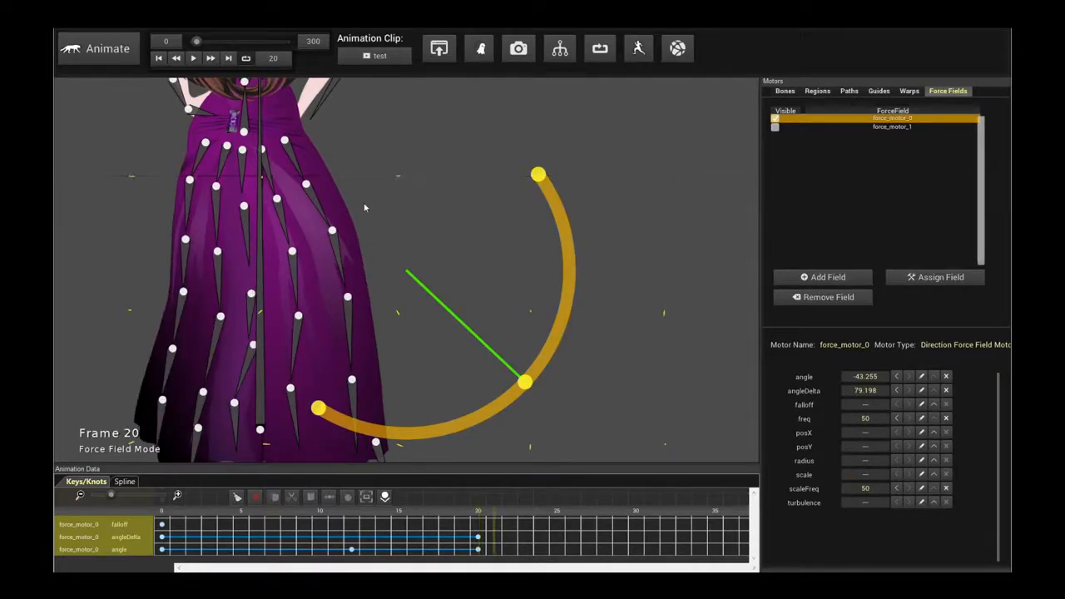
# Step: Play the animation and pan to centre the whole figure while the dress sways
pyautogui.click(193, 57)
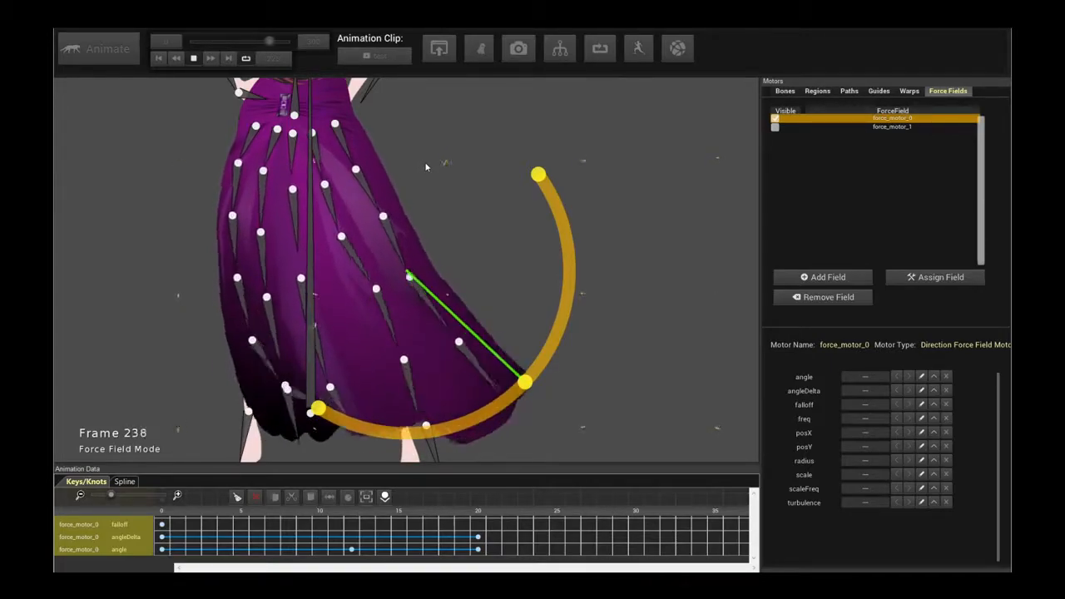
pyautogui.moveTo(269, 40); pyautogui.dragTo(206, 40)
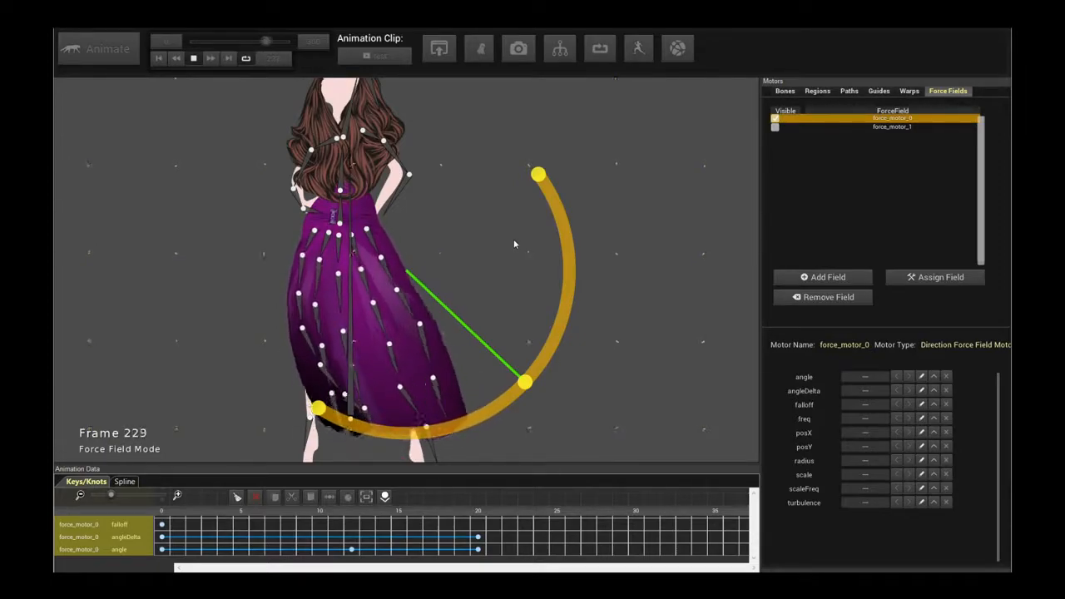
pyautogui.moveTo(264, 40); pyautogui.dragTo(206, 40)
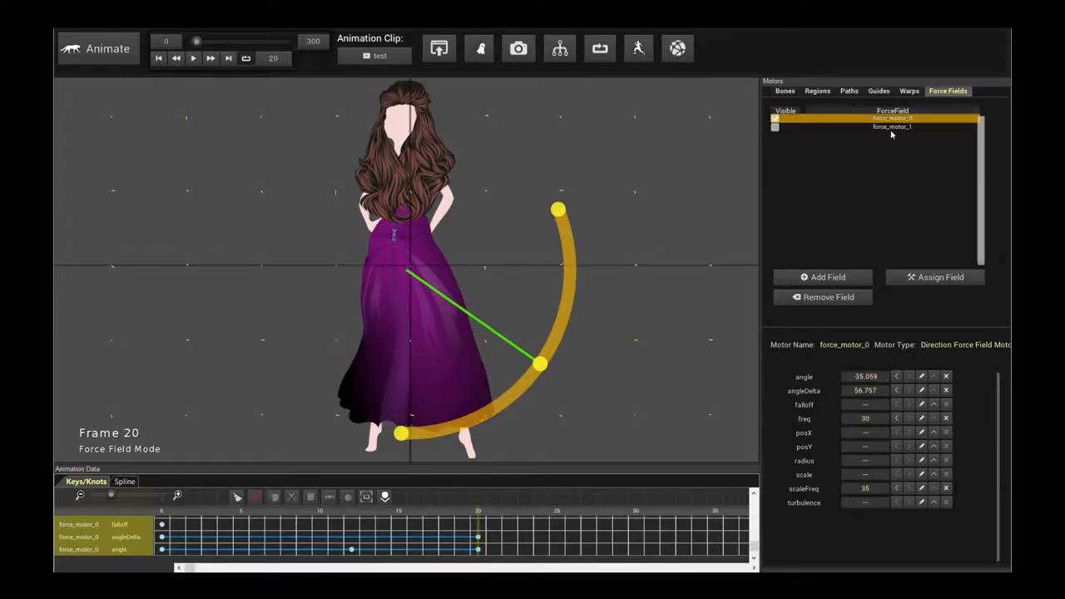
# Step: Assign force_motor_1 to mesh_motor_1 and mesh_motor_2 so it drives the hair
pyautogui.click(892, 126)
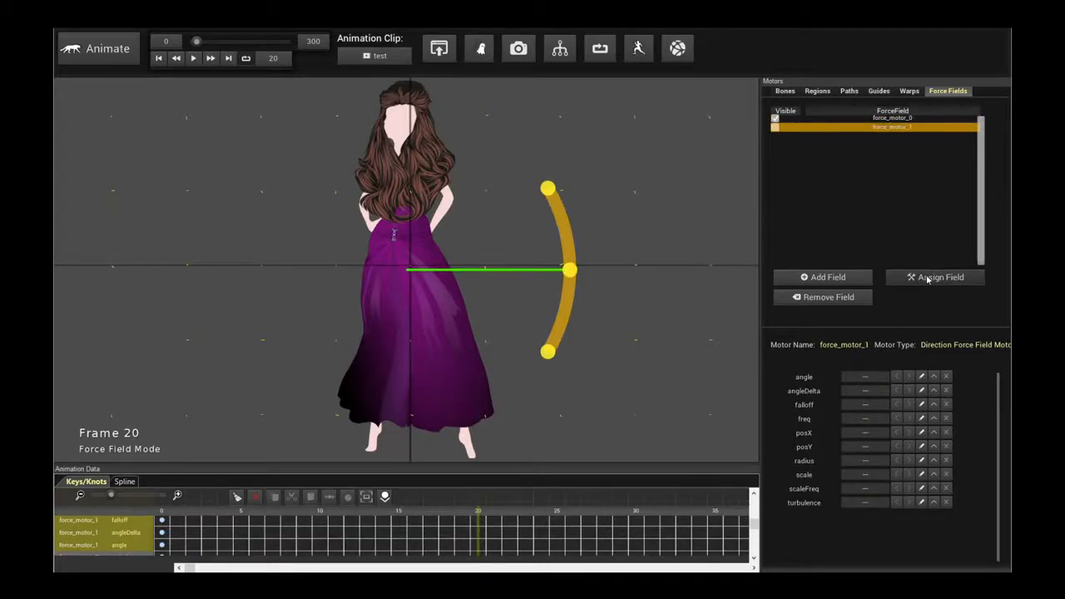
pyautogui.click(935, 276)
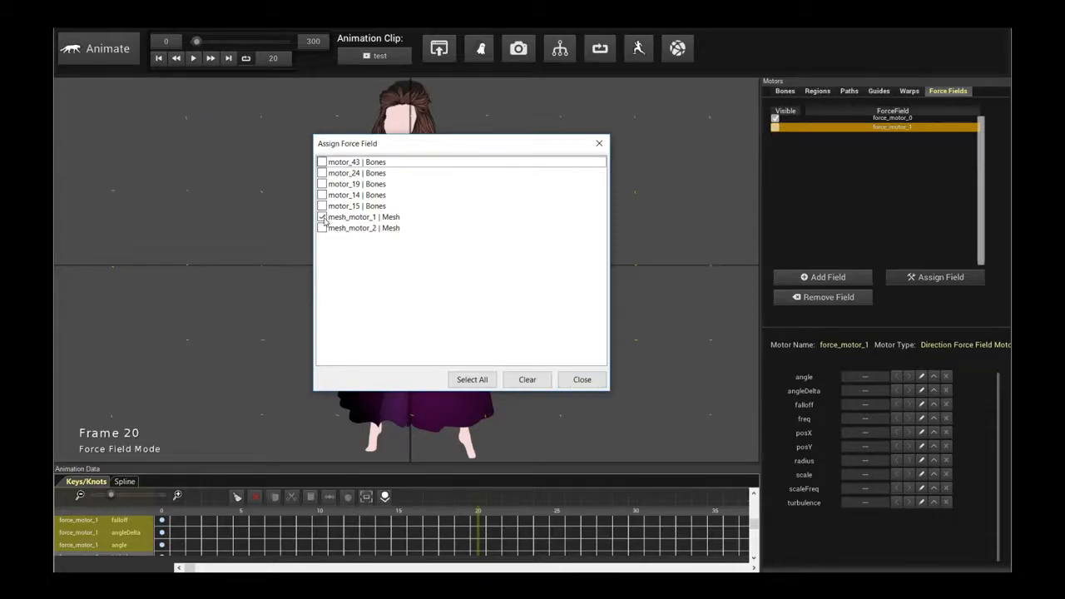
pyautogui.click(323, 228)
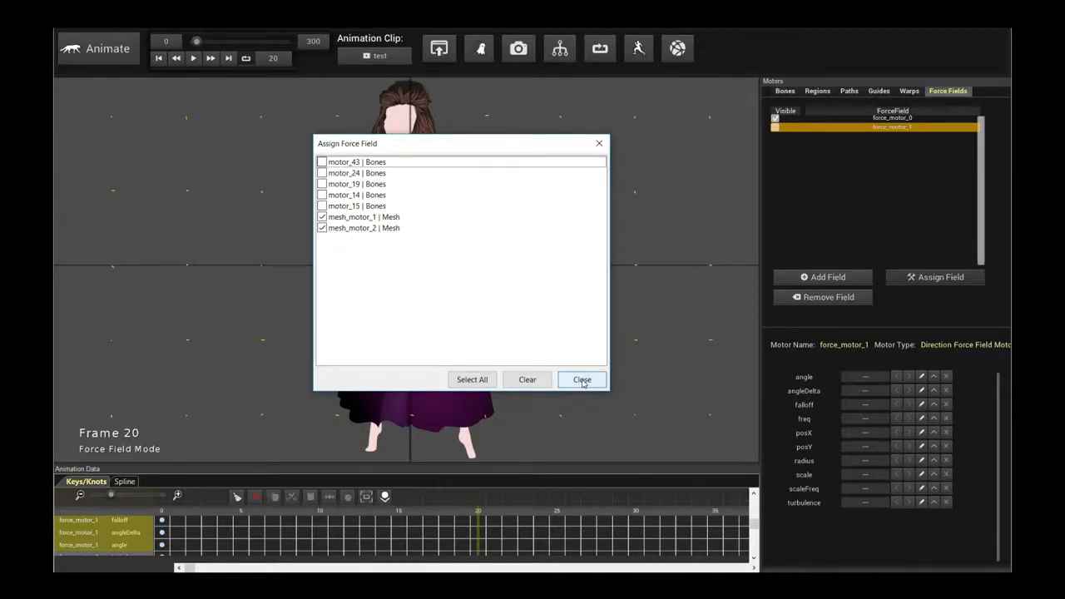
pyautogui.click(582, 379)
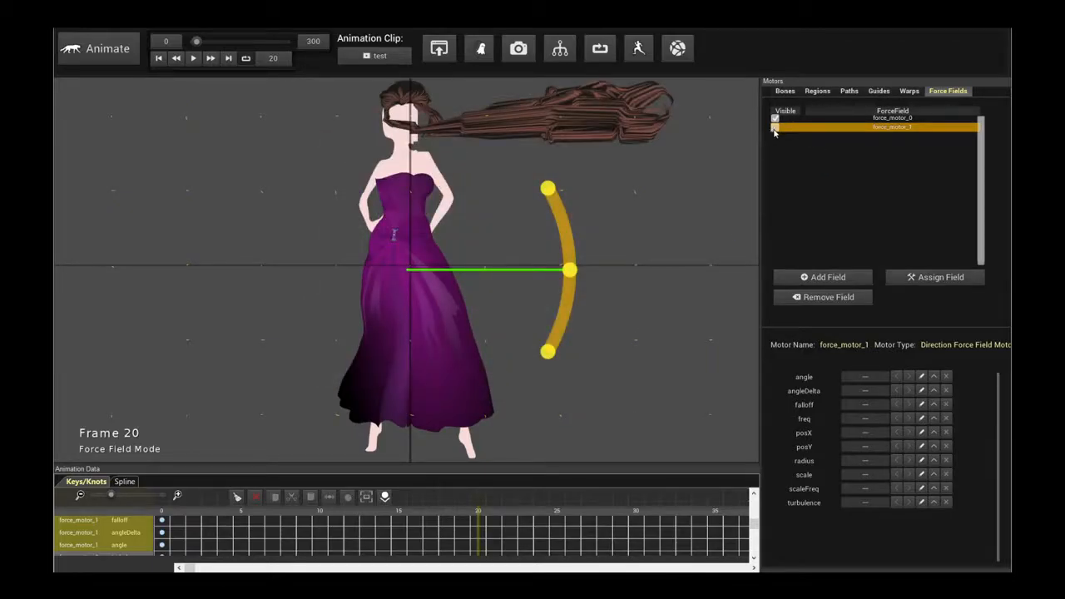
# Step: Select force_motor_1 and preview its strong 0.5-scale wind on the hair
pyautogui.click(892, 117)
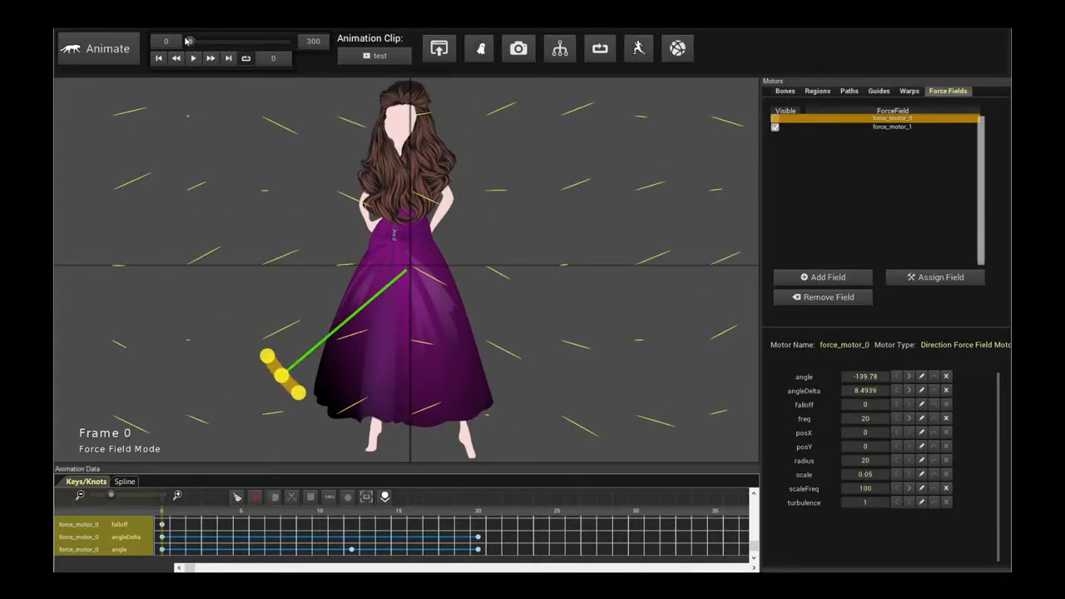
pyautogui.click(892, 126)
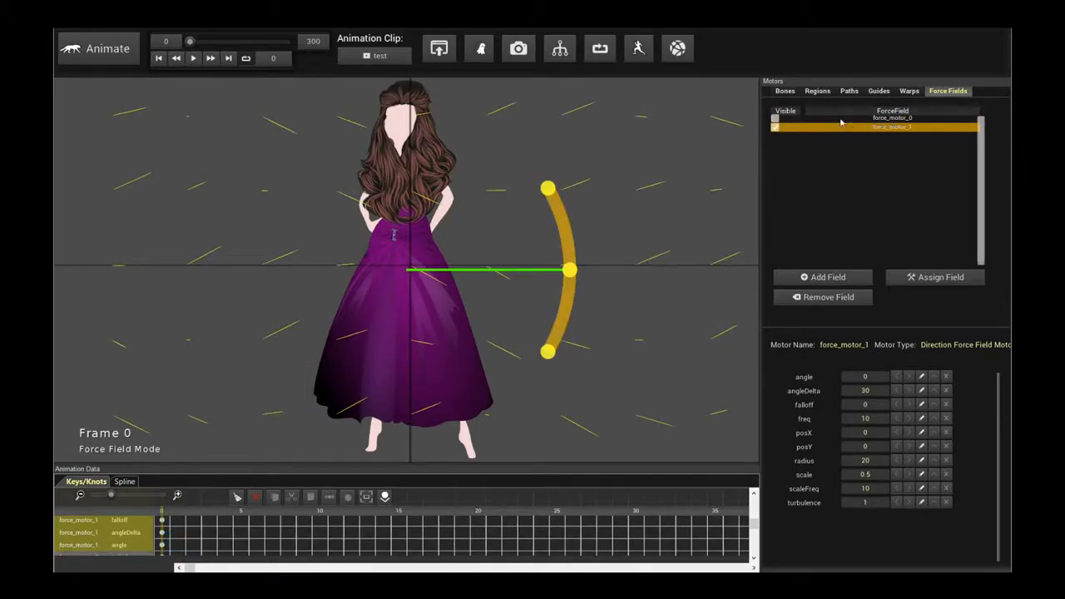
pyautogui.click(193, 57)
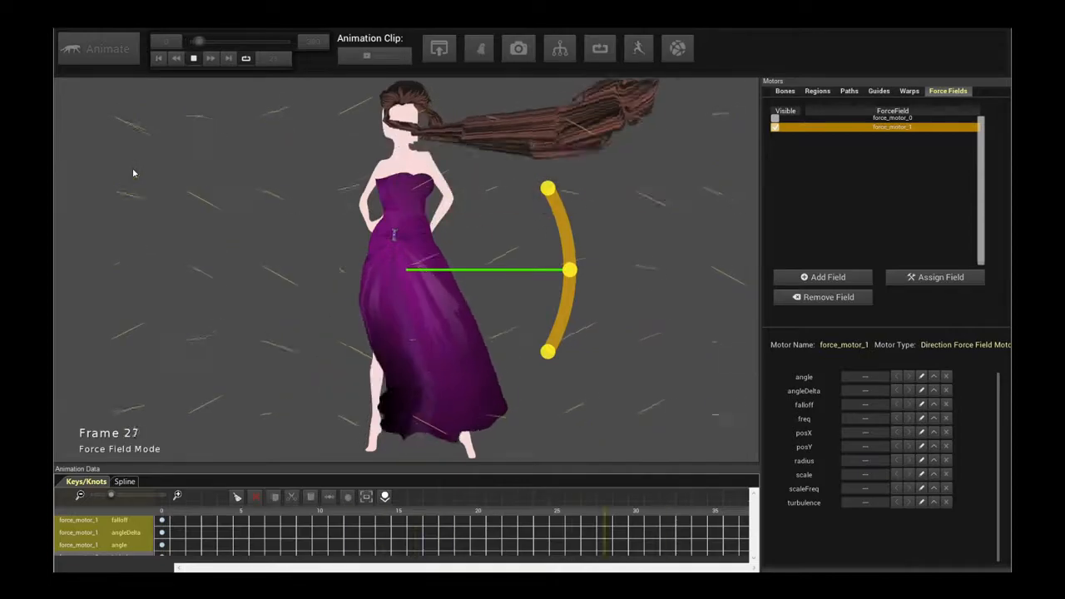
pyautogui.click(160, 57)
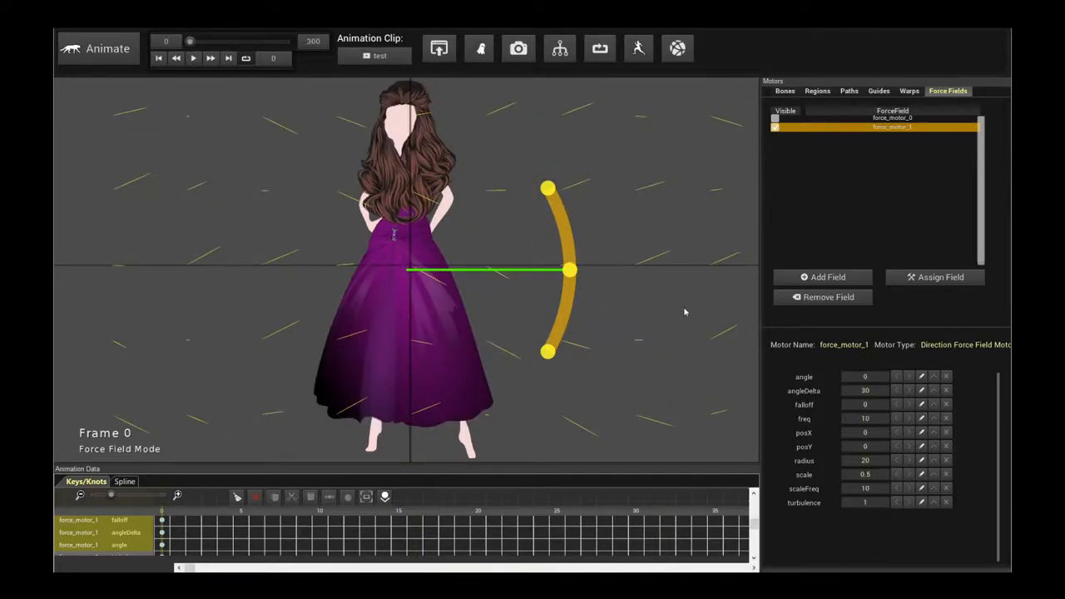
pyautogui.moveTo(865, 475)
pyautogui.write('0.01')
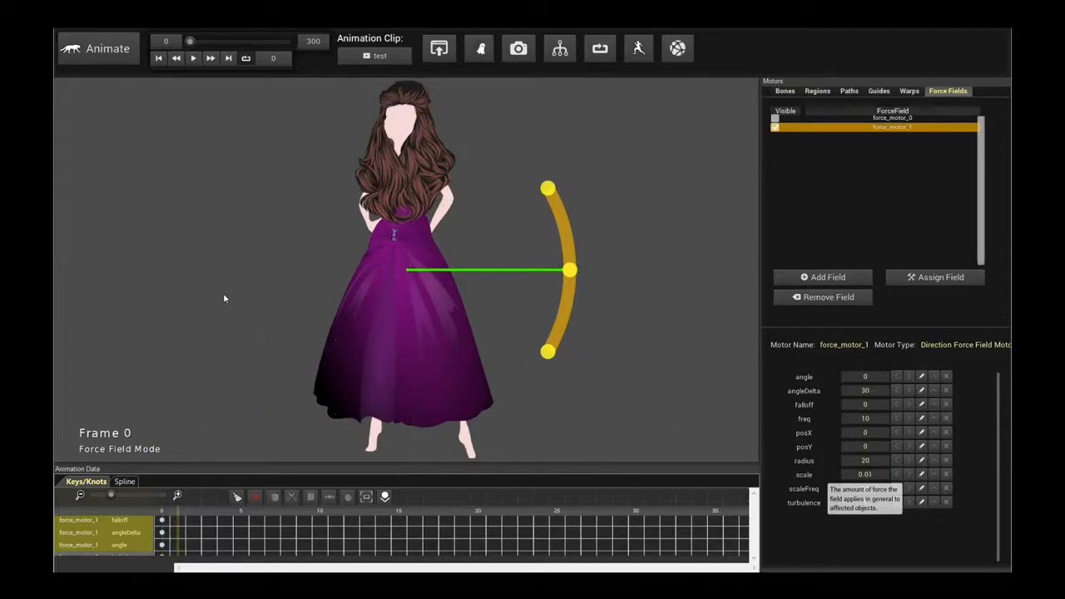
# Step: Lower force_motor_1's scale to about 0.02 and replay to check the gentler hair drift
pyautogui.click(193, 56)
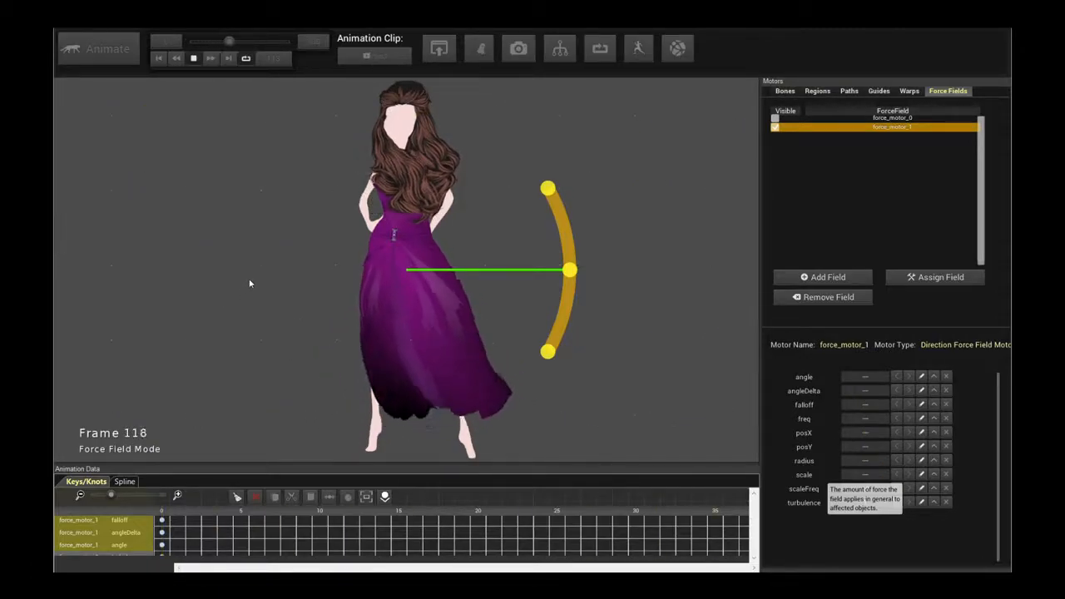
pyautogui.click(160, 56)
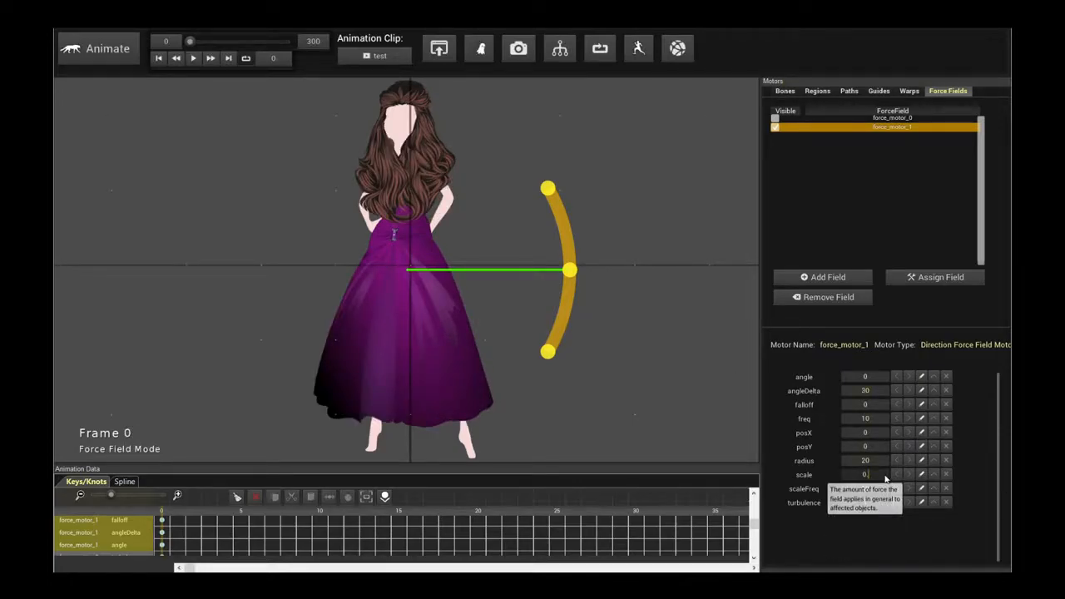
pyautogui.click(193, 56)
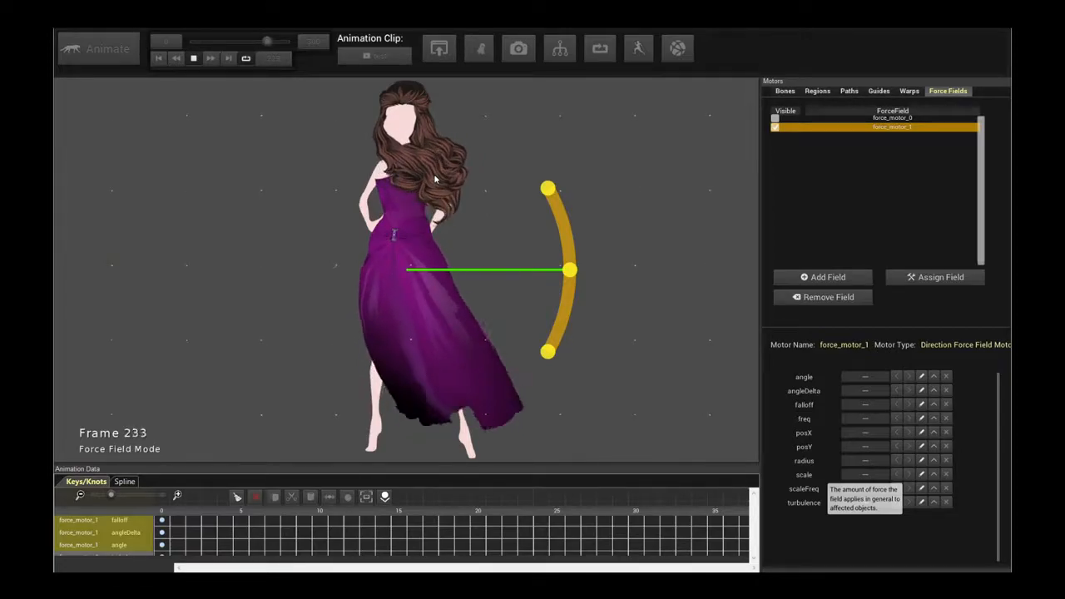
pyautogui.click(159, 59)
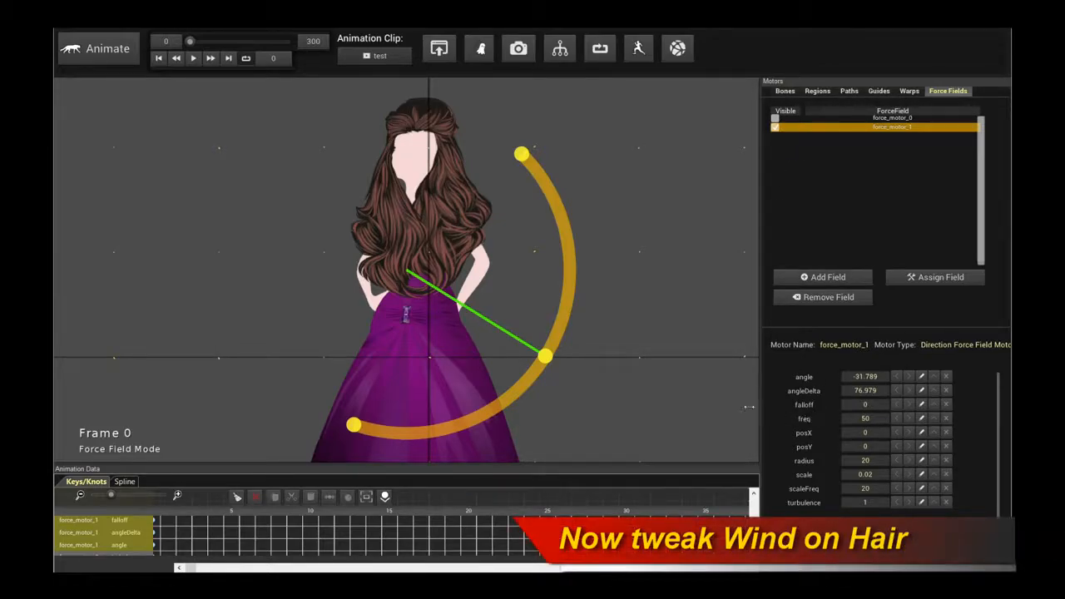
pyautogui.moveTo(542, 328)
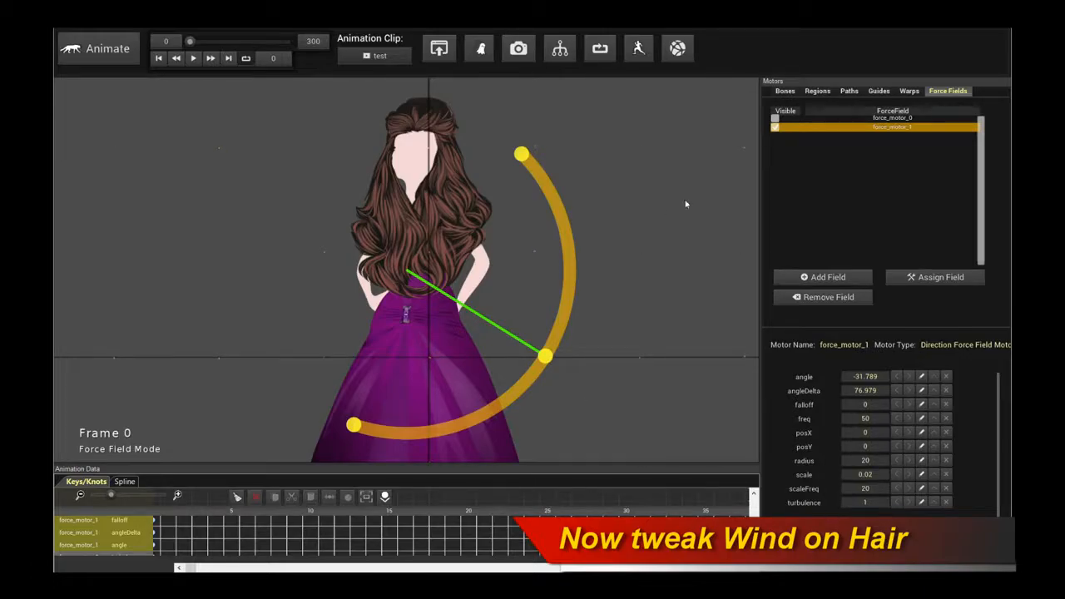
# Step: Re-edit force_motor_1's scale toward 0.07 and preview the hair drifting sideways
pyautogui.click(193, 57)
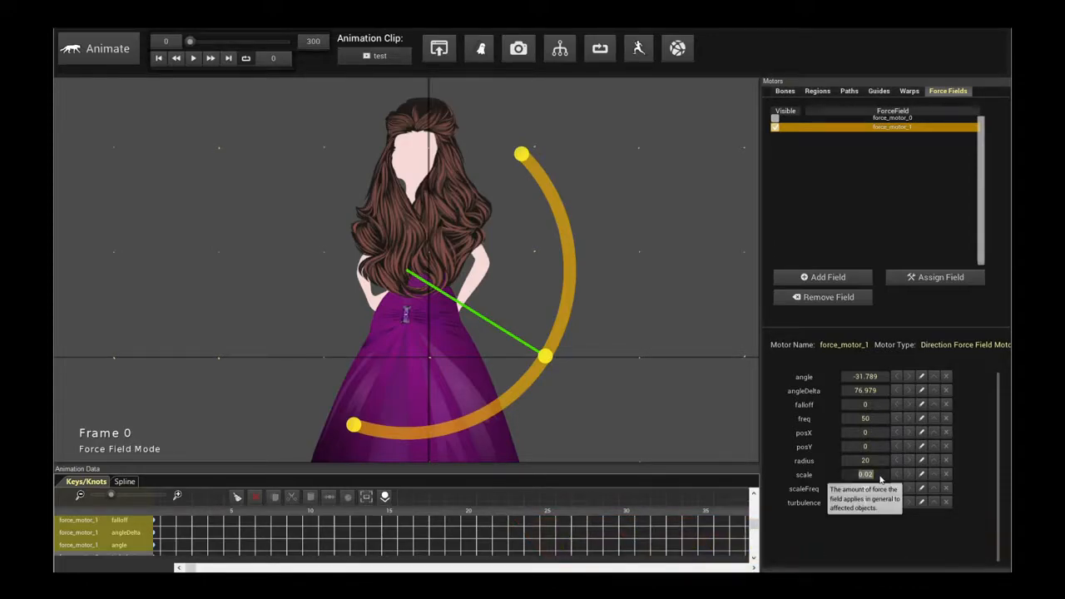
pyautogui.write('0.0')
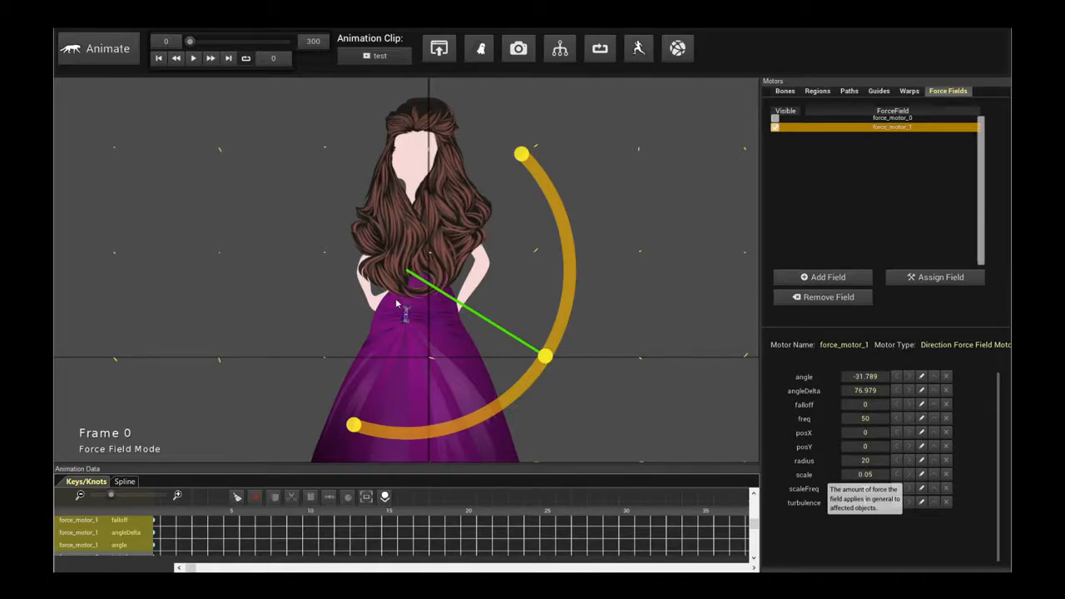
pyautogui.click(193, 56)
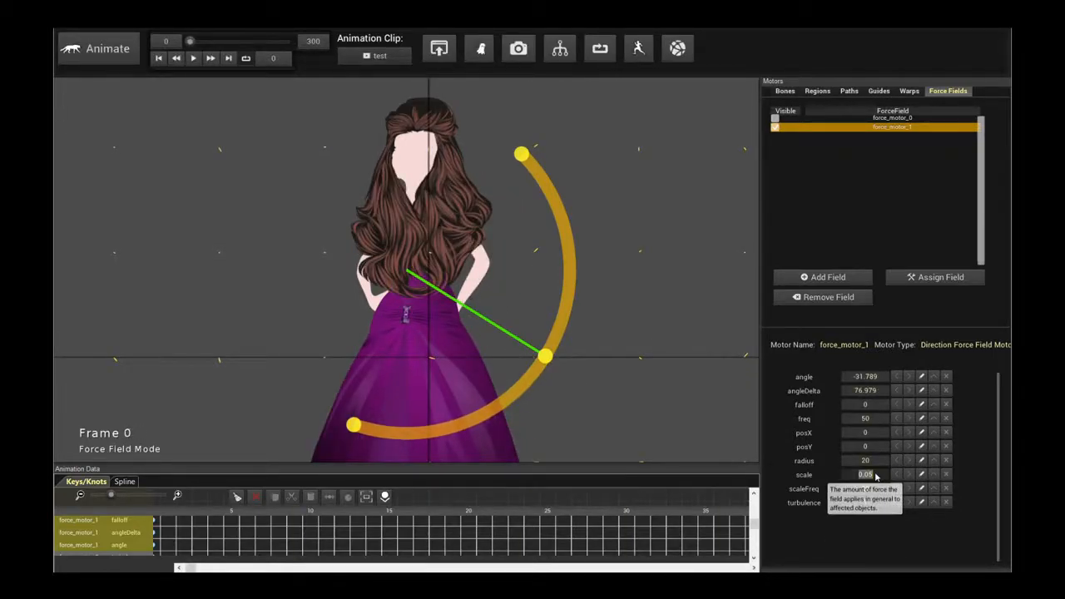
pyautogui.click(193, 58)
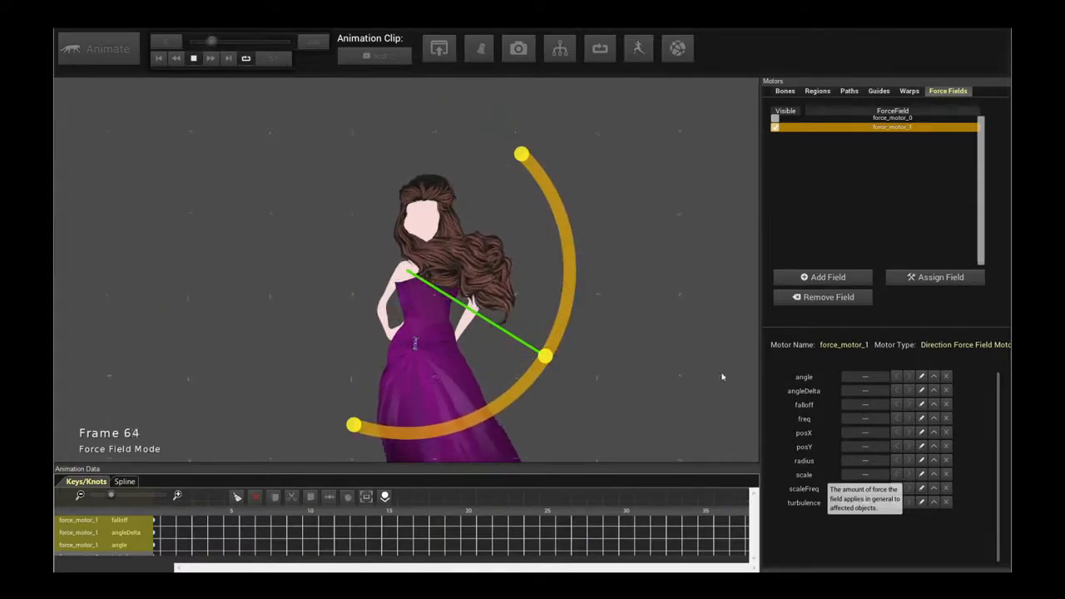
# Step: Preview the current hair wind from frame 0 and stop
pyautogui.click(160, 57)
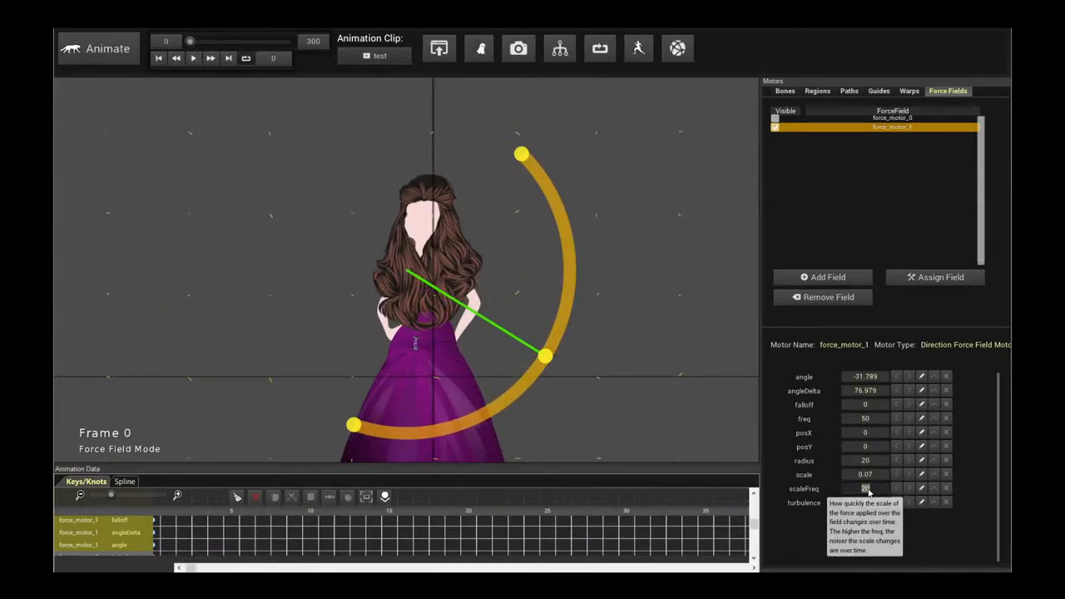
pyautogui.click(193, 57)
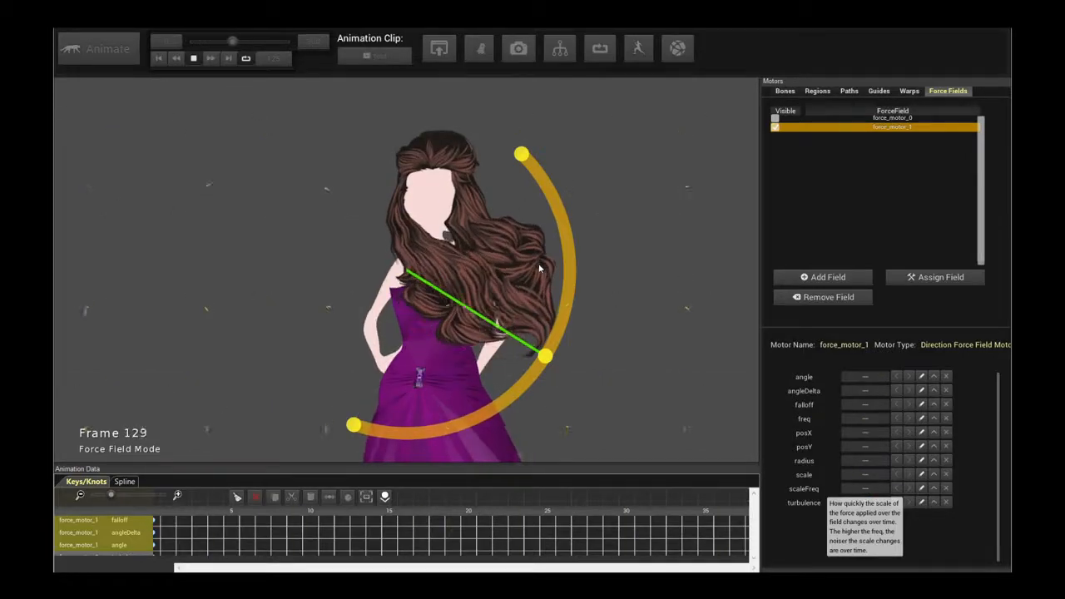
pyautogui.click(158, 57)
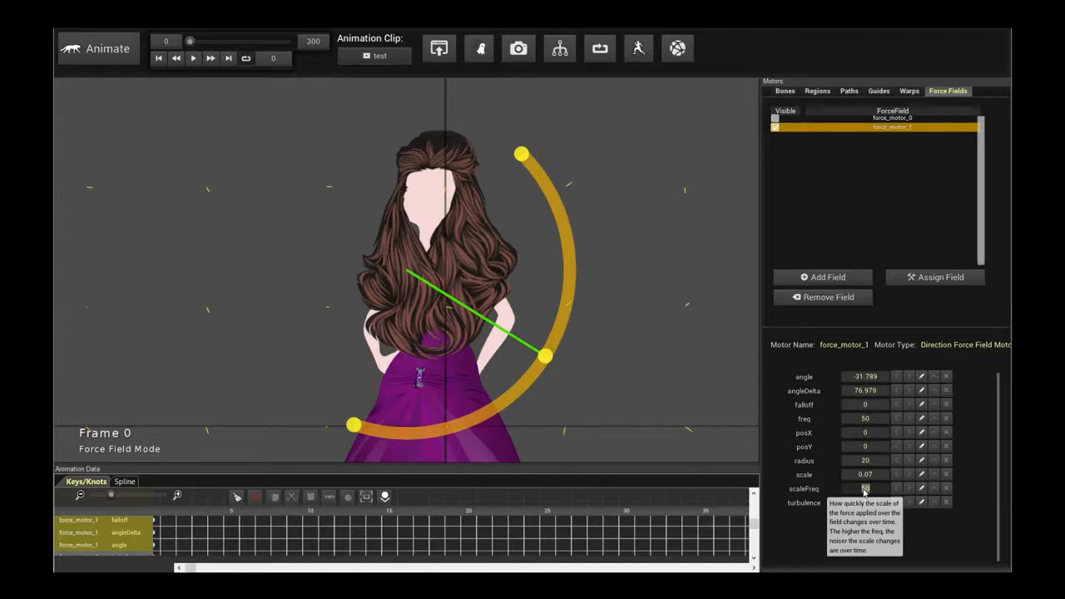
# Step: Change force_motor_1's scaleFreq and preview the hair vibrating in the wind
pyautogui.click(193, 57)
pyautogui.write('30')
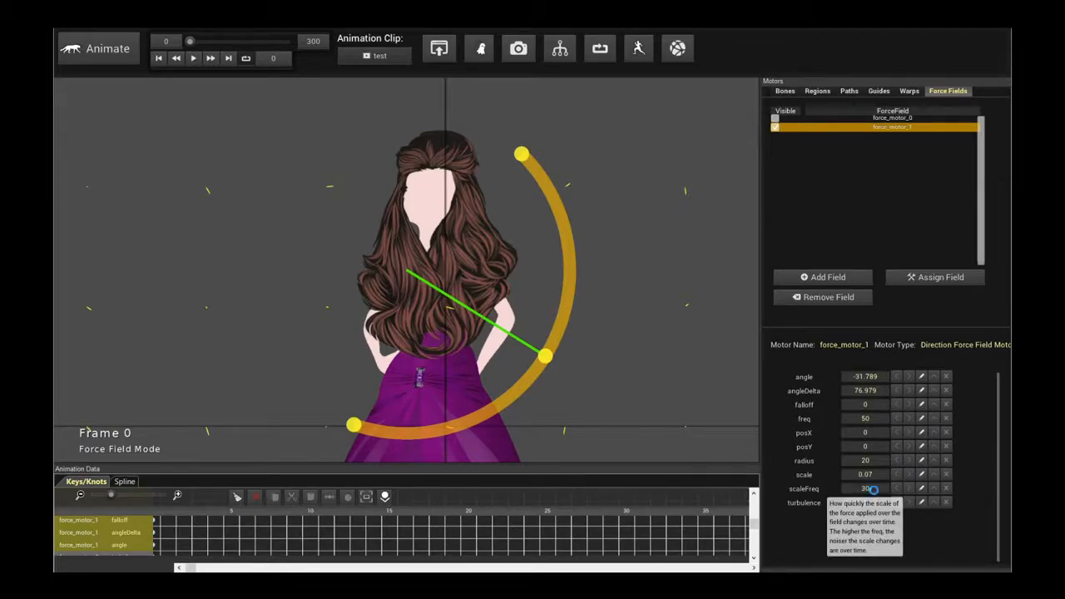
pyautogui.click(193, 56)
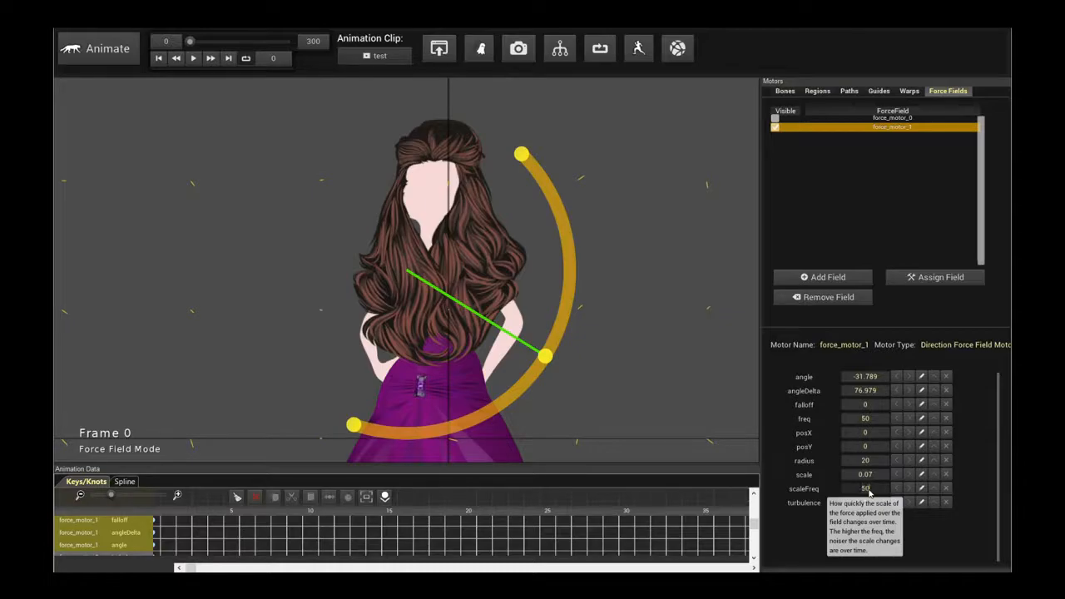
pyautogui.click(193, 57)
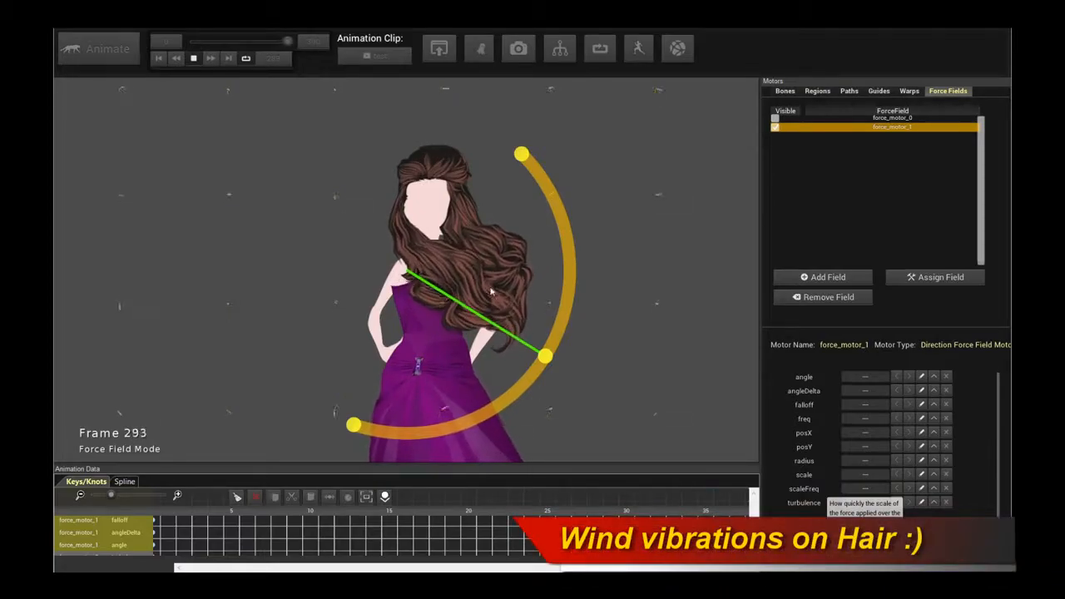
pyautogui.click(158, 57)
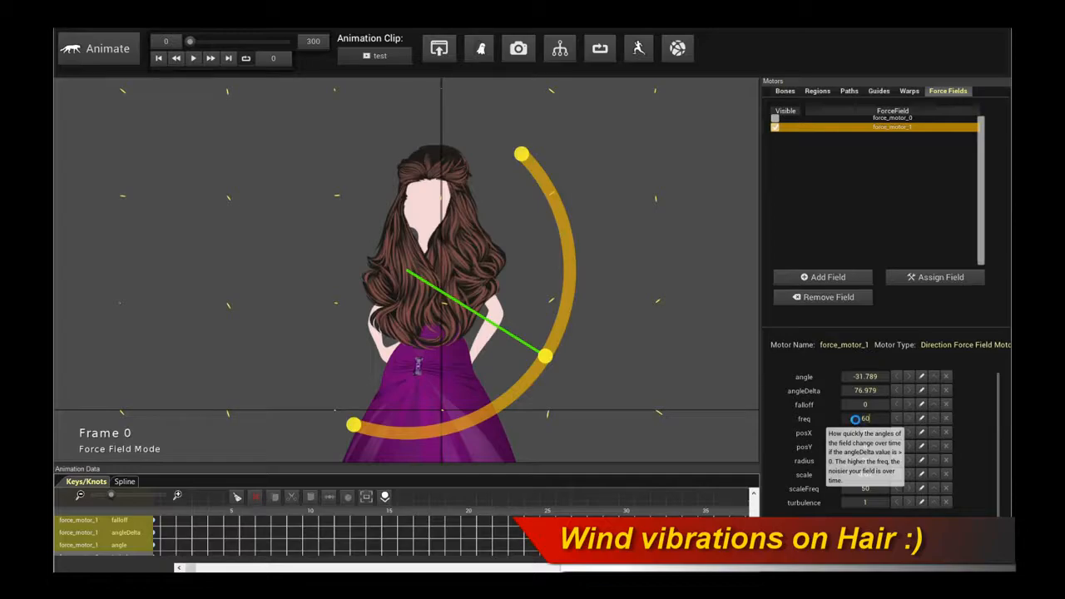
# Step: Widen force_motor_1's arc to an angleDelta near 120 with angle about -16, previewing repeatedly
pyautogui.click(193, 56)
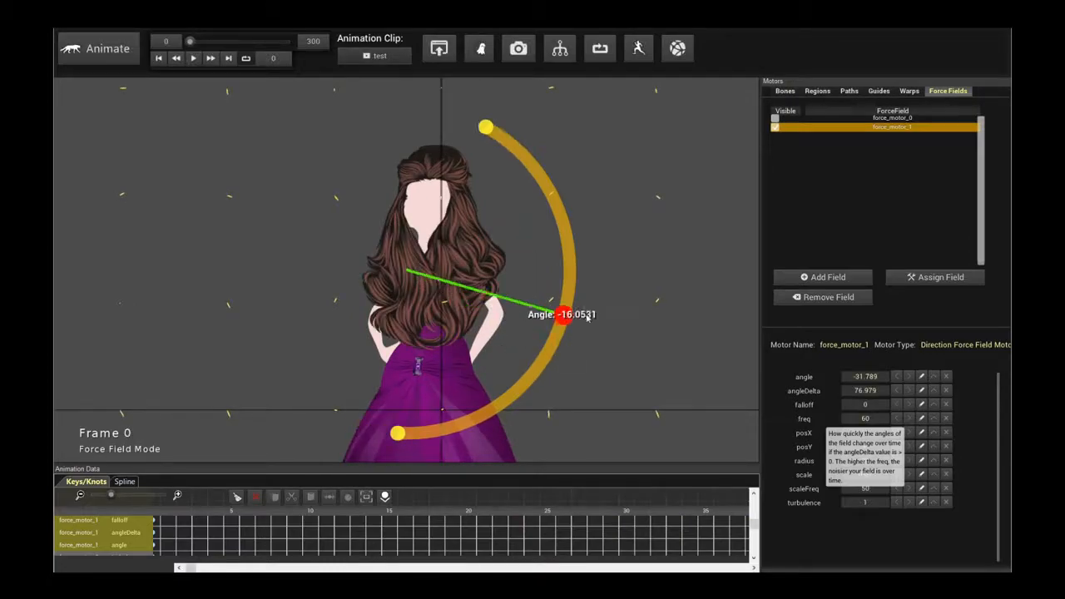
pyautogui.click(194, 57)
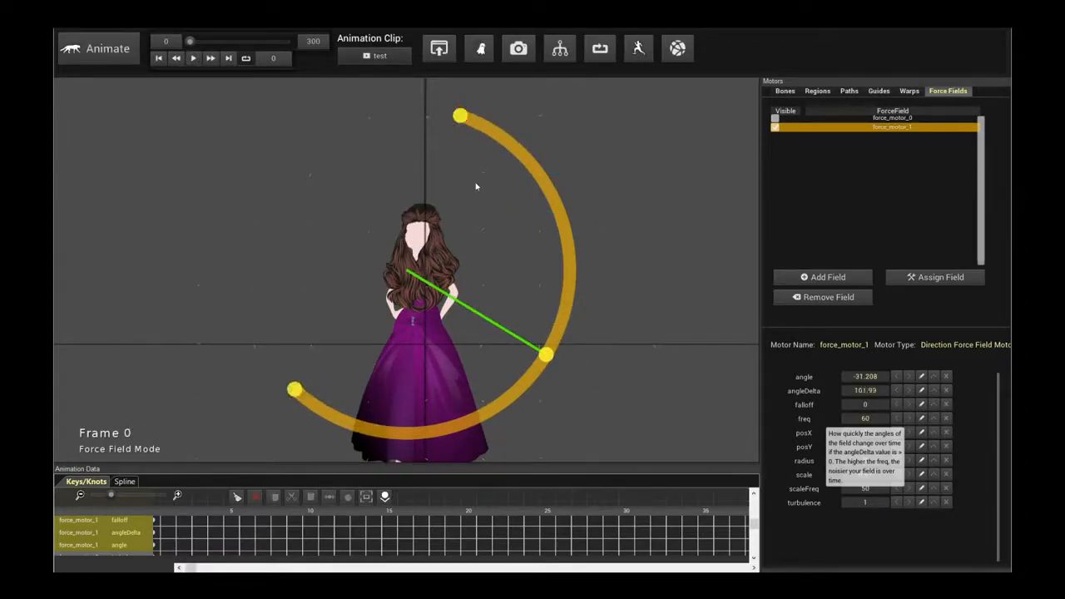
pyautogui.click(193, 56)
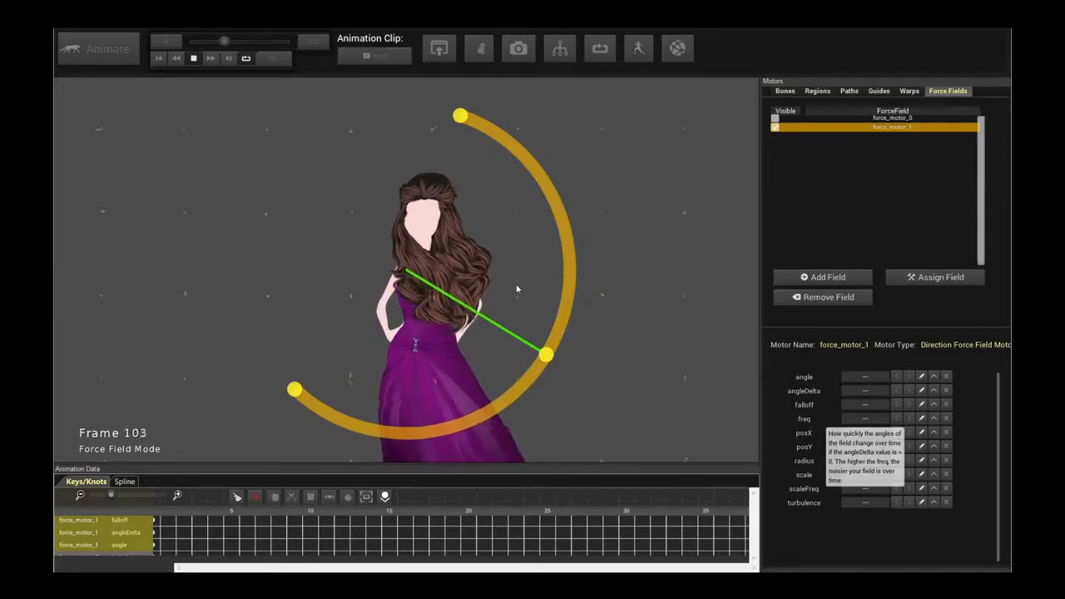
pyautogui.click(160, 57)
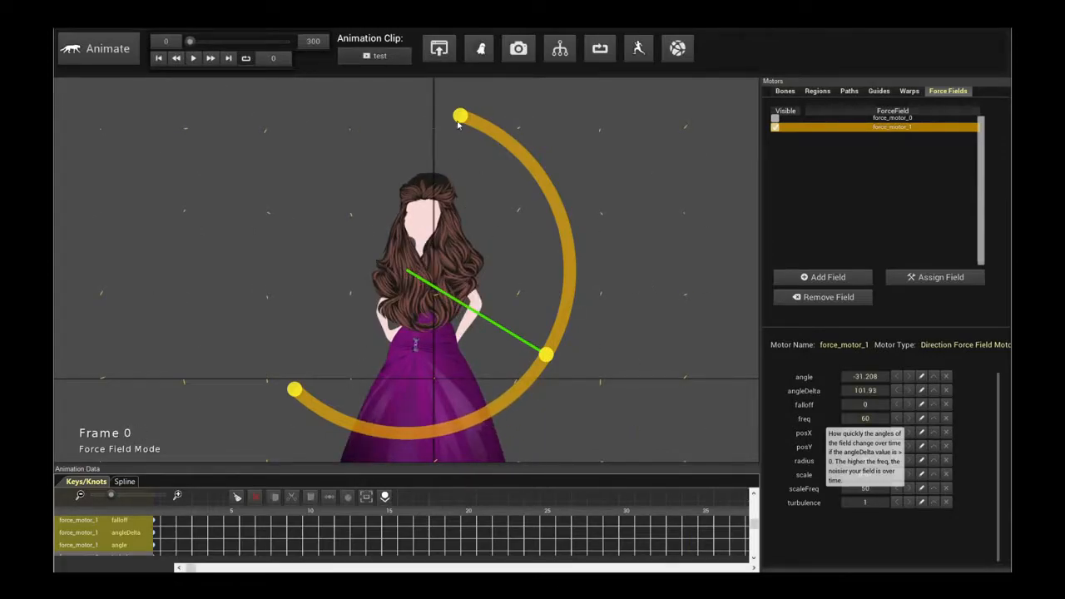
pyautogui.click(193, 57)
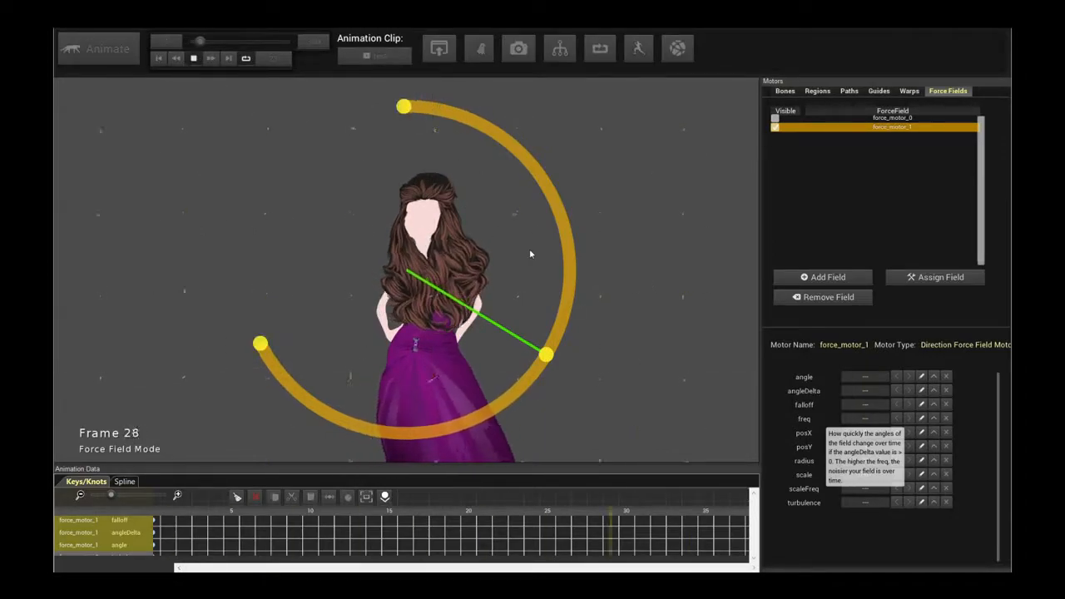
pyautogui.click(160, 57)
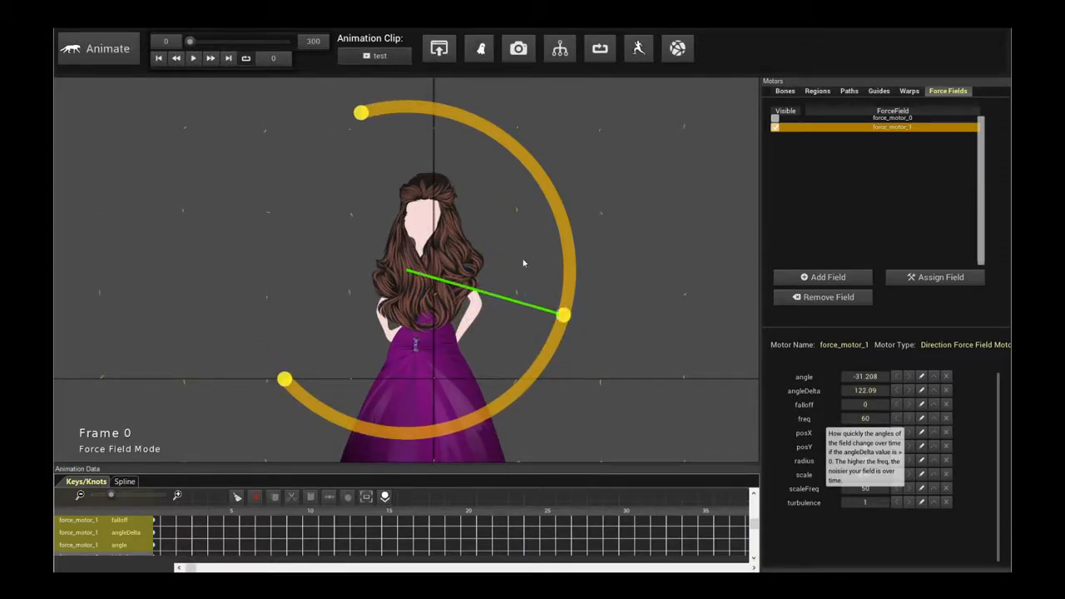
pyautogui.click(193, 56)
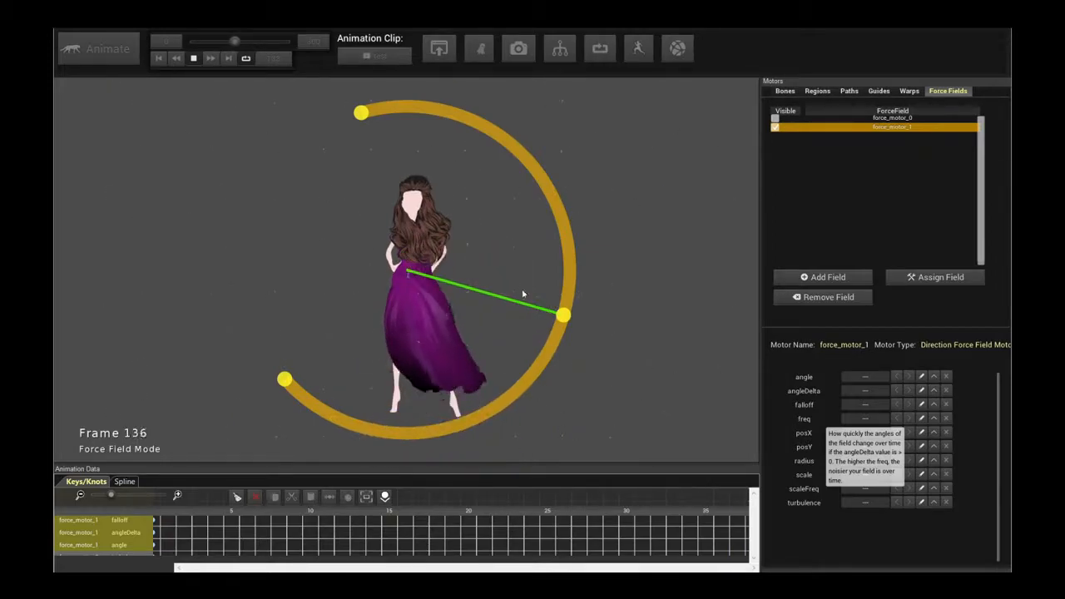
pyautogui.click(158, 57)
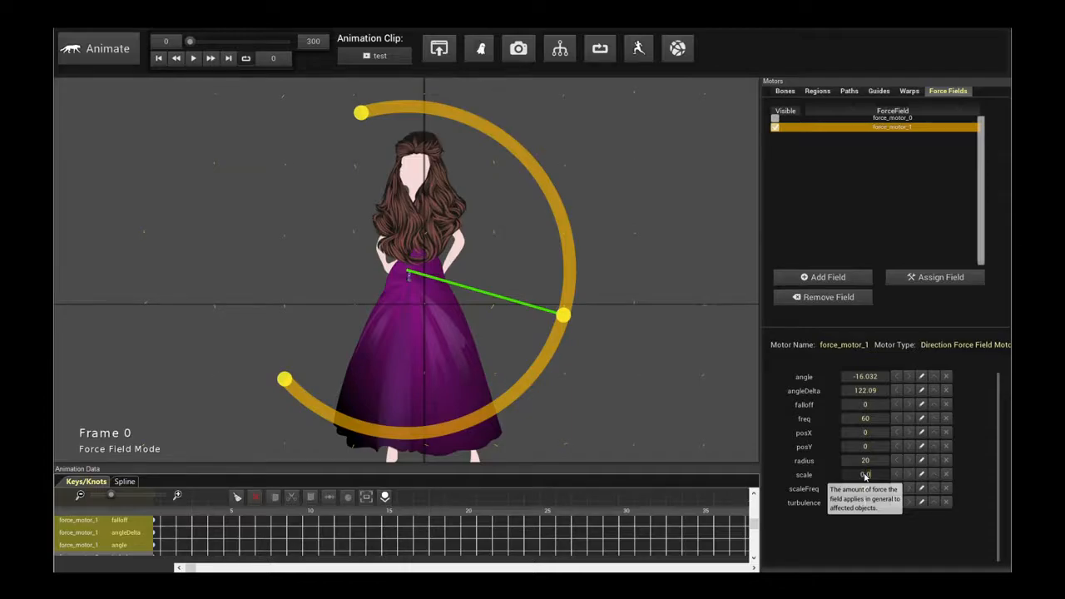
# Step: Raise force_motor_1's scale to about 0.09, retune scaleFreq, and preview the stronger wind
pyautogui.click(193, 57)
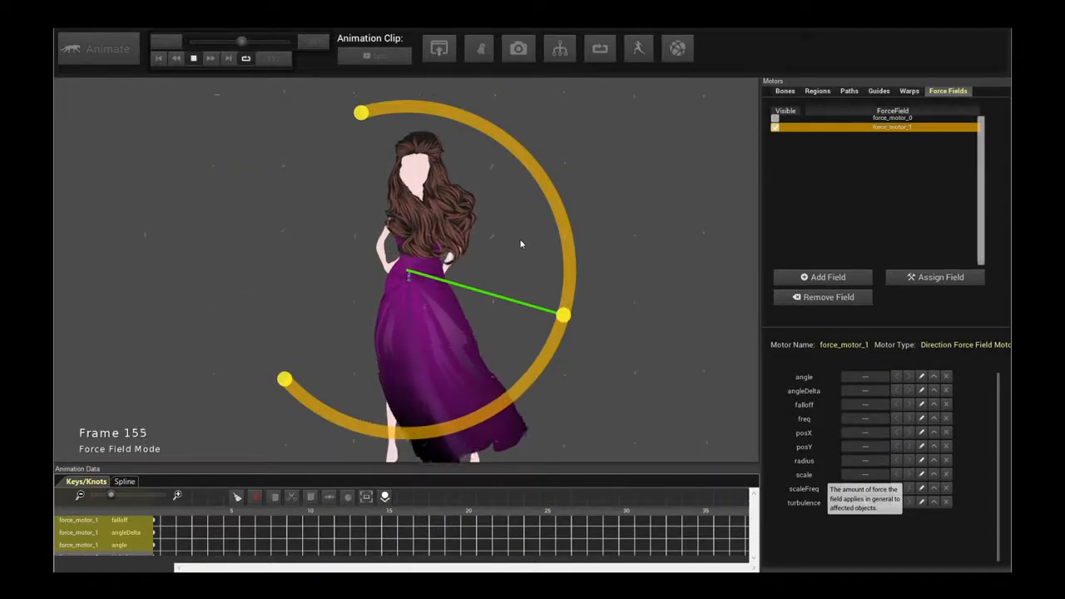
pyautogui.click(160, 57)
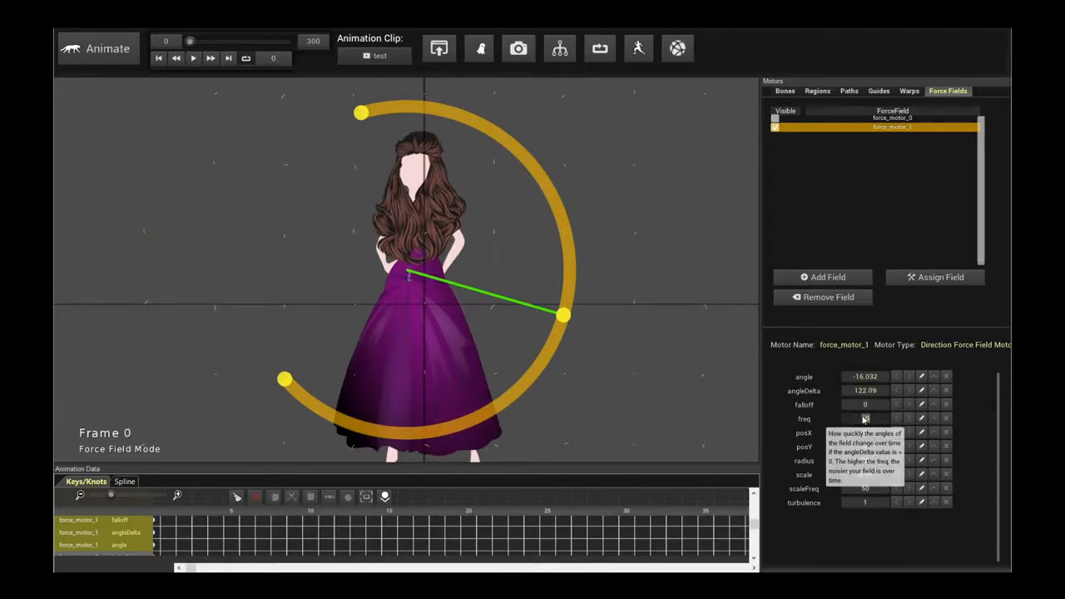
pyautogui.click(193, 57)
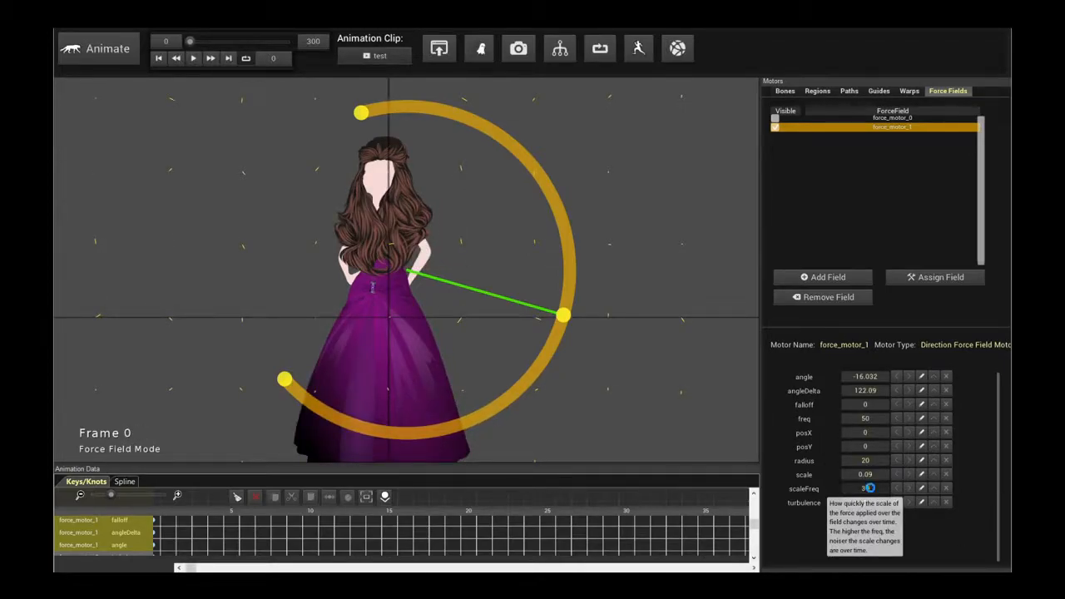
pyautogui.click(193, 56)
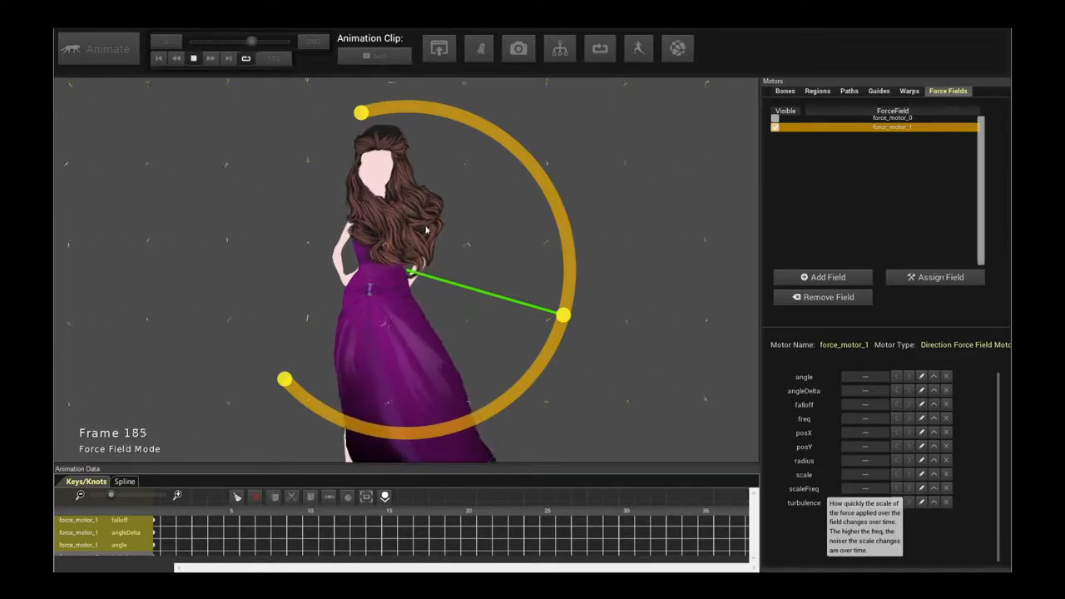
pyautogui.click(176, 58)
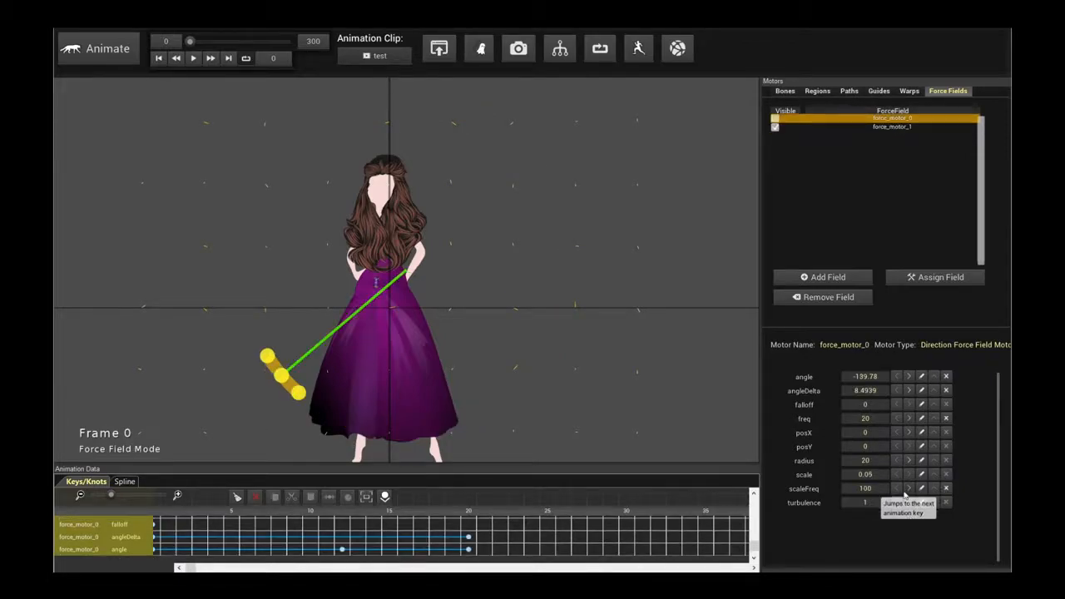
pyautogui.moveTo(865, 474)
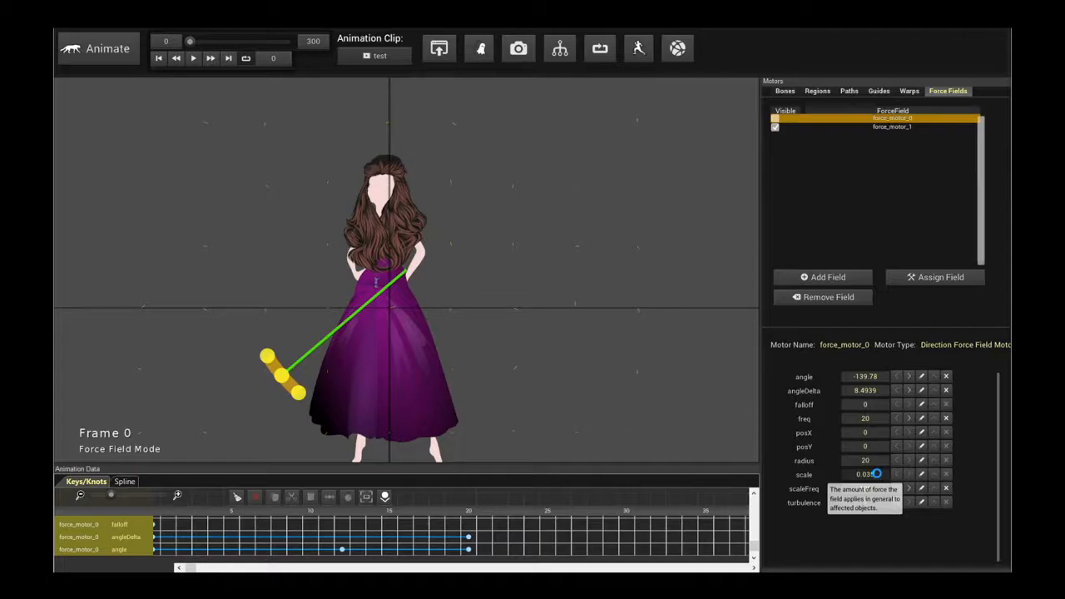
# Step: Preview force_motor_0's increased scale, then switch back to force_motor_1
pyautogui.click(193, 57)
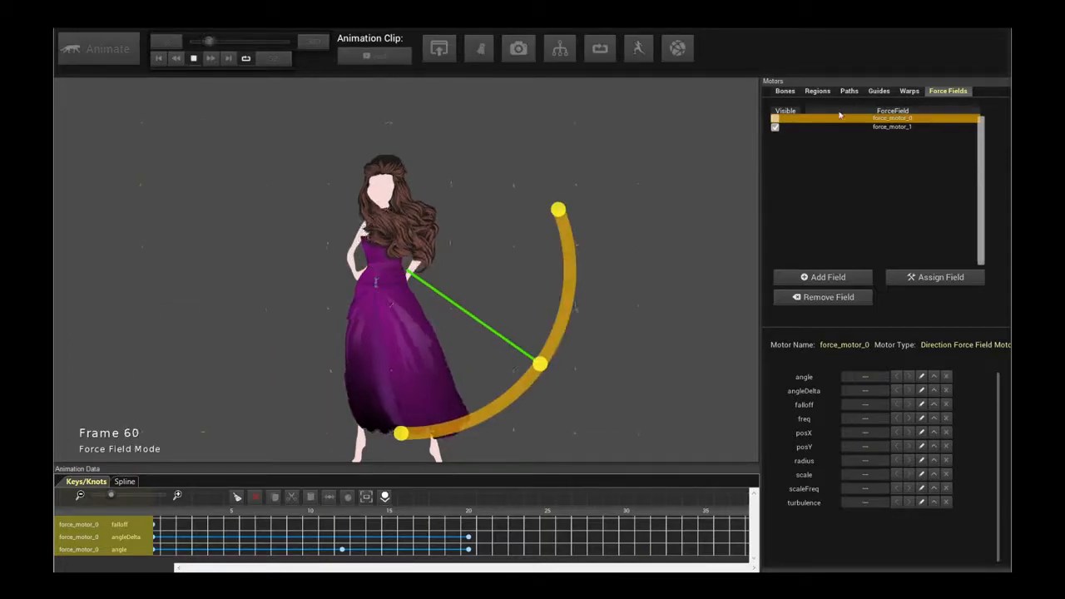
pyautogui.click(892, 126)
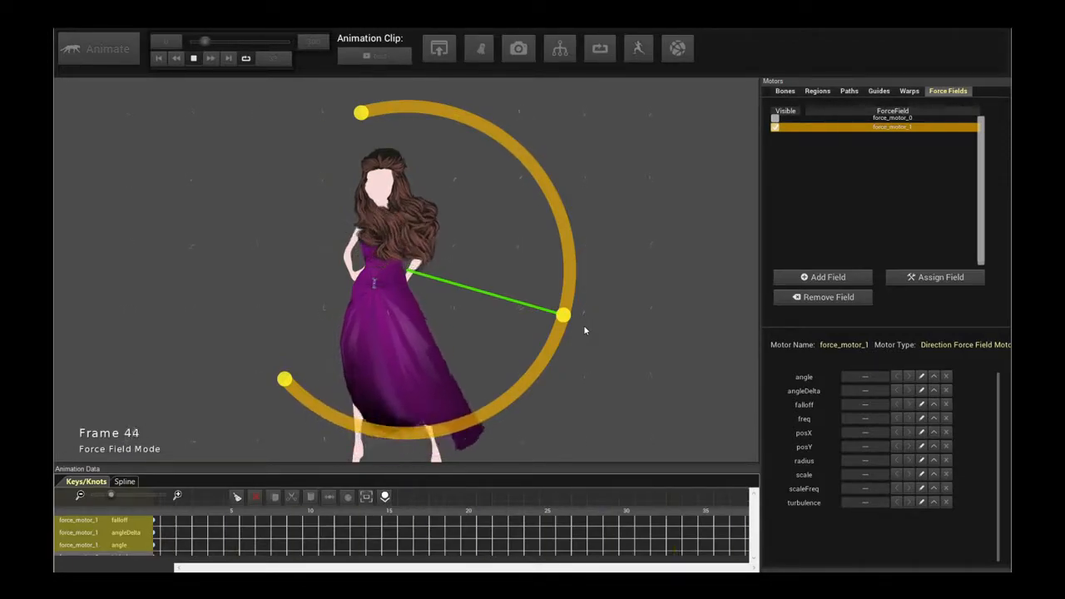
# Step: Restart playback and rotate force_motor_1's hair wind to about angle 19, angleDelta 122, scale 0.09
pyautogui.click(160, 58)
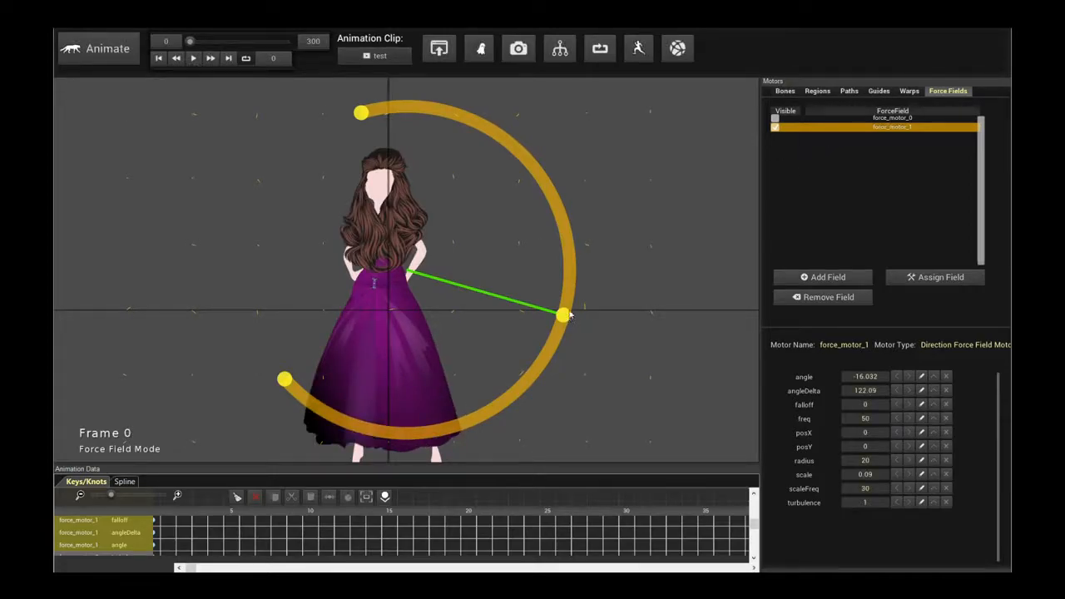
pyautogui.click(193, 57)
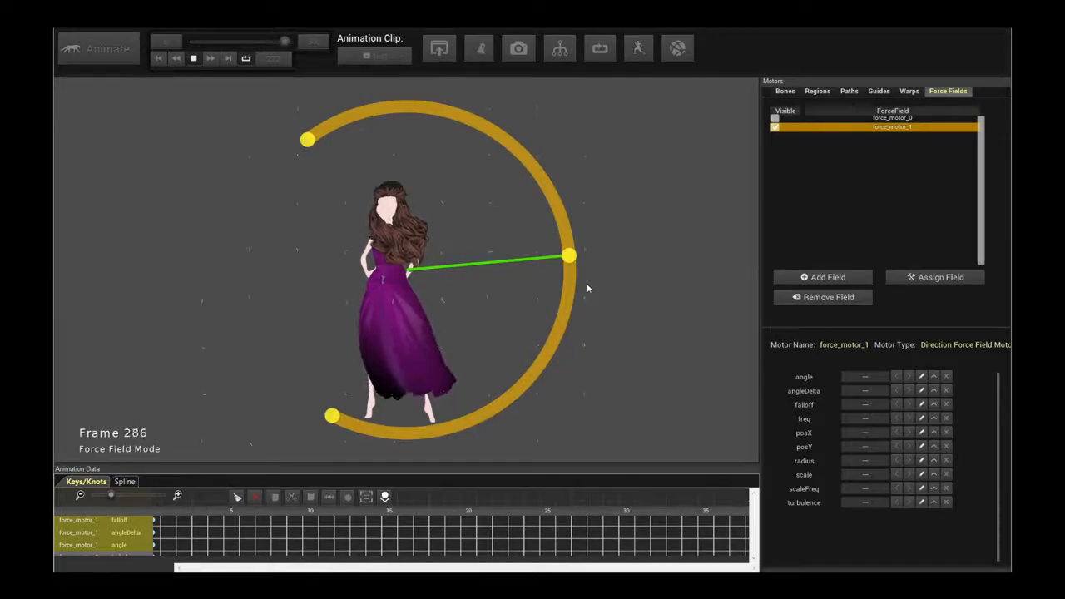
pyautogui.moveTo(285, 40); pyautogui.dragTo(223, 40)
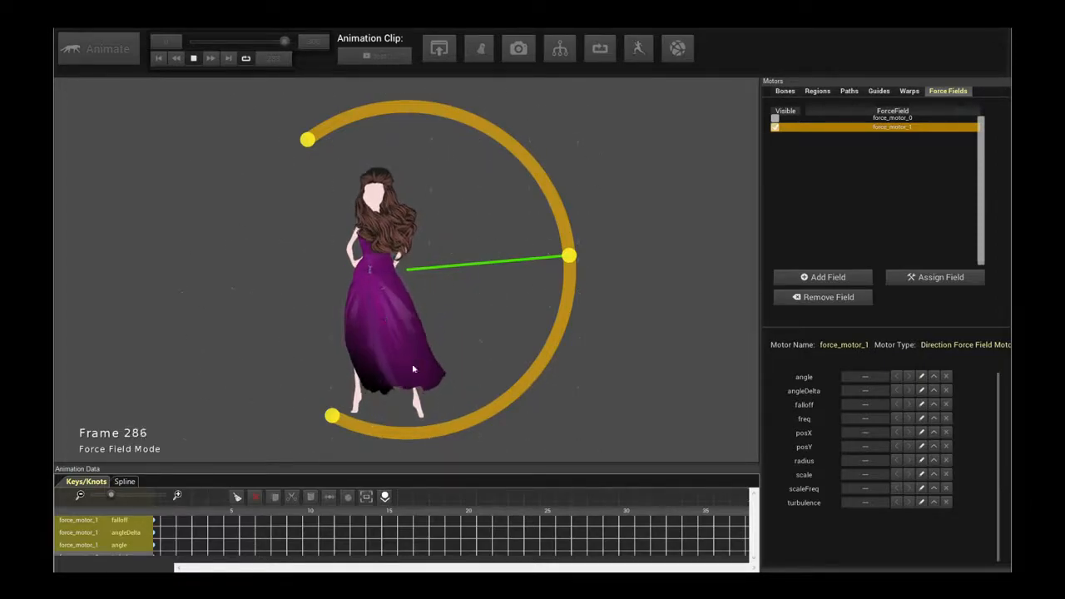
pyautogui.moveTo(283, 40); pyautogui.dragTo(224, 40)
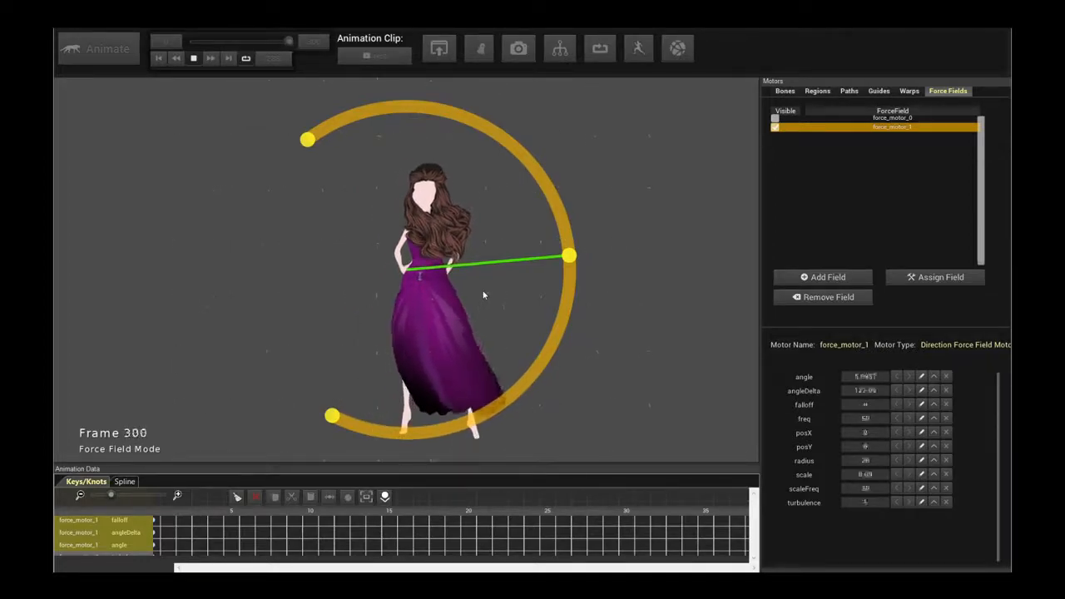
pyautogui.moveTo(290, 39); pyautogui.dragTo(230, 40)
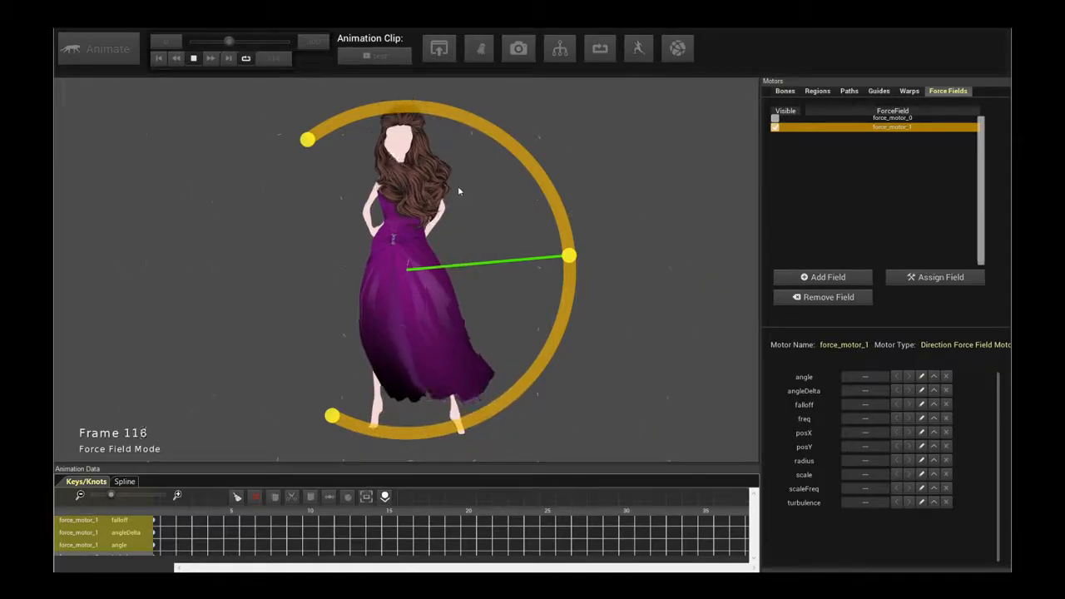